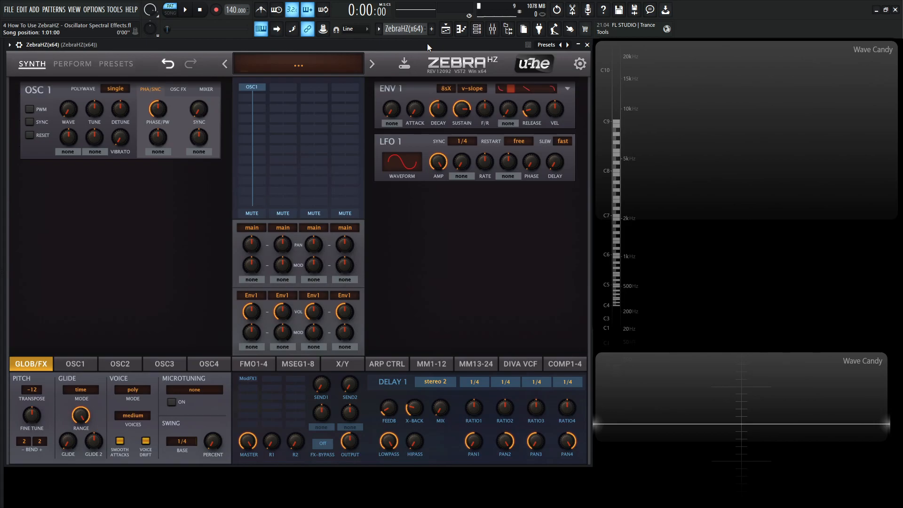
- Show oscillator 1's OSC FX page with both spectral effect slots set to none
click(298, 65)
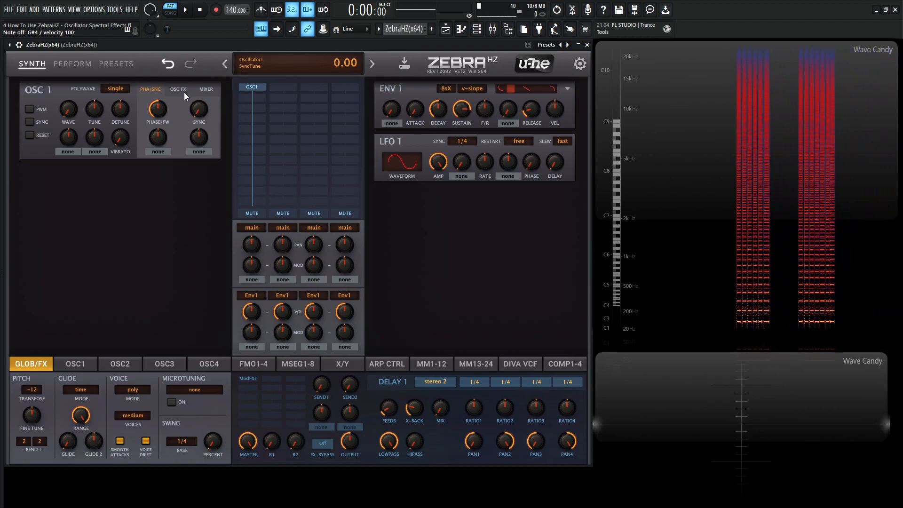
click(178, 89)
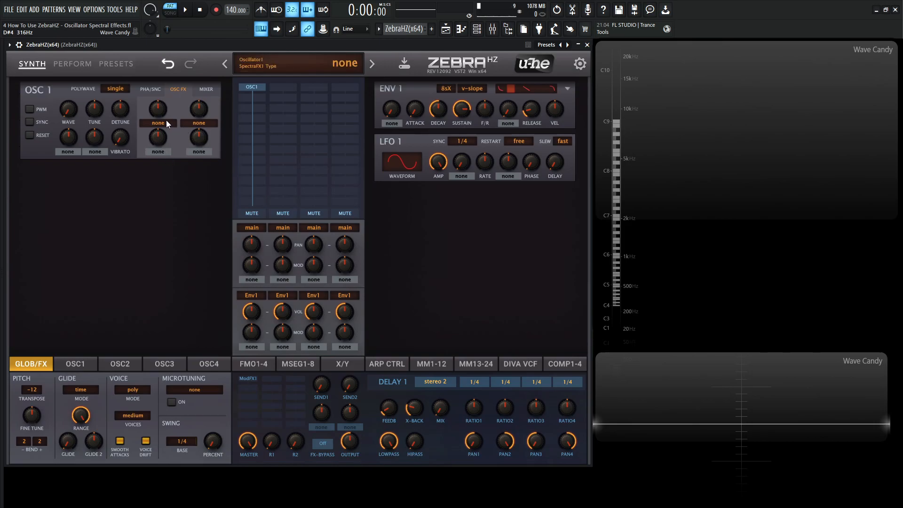
- Set oscillator 1's first spectral effect to Fundamental at an 18% amount
click(157, 122)
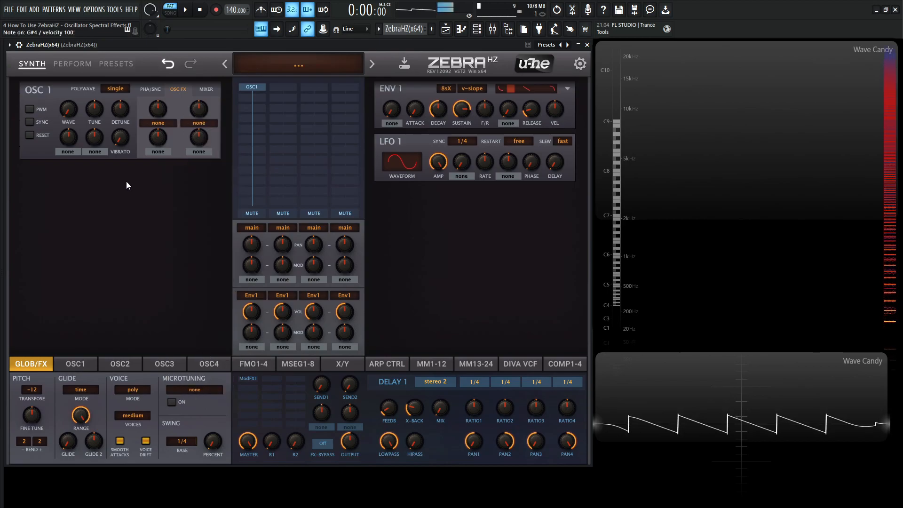
click(157, 123)
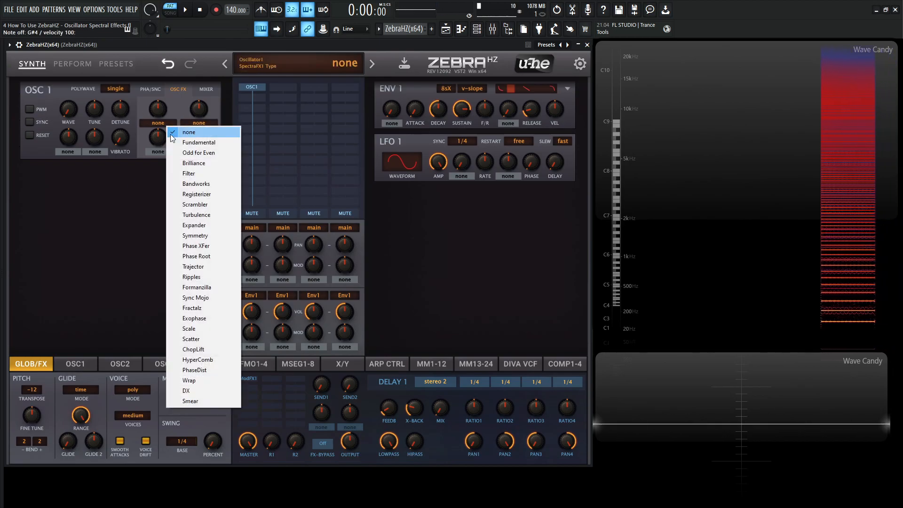
click(199, 142)
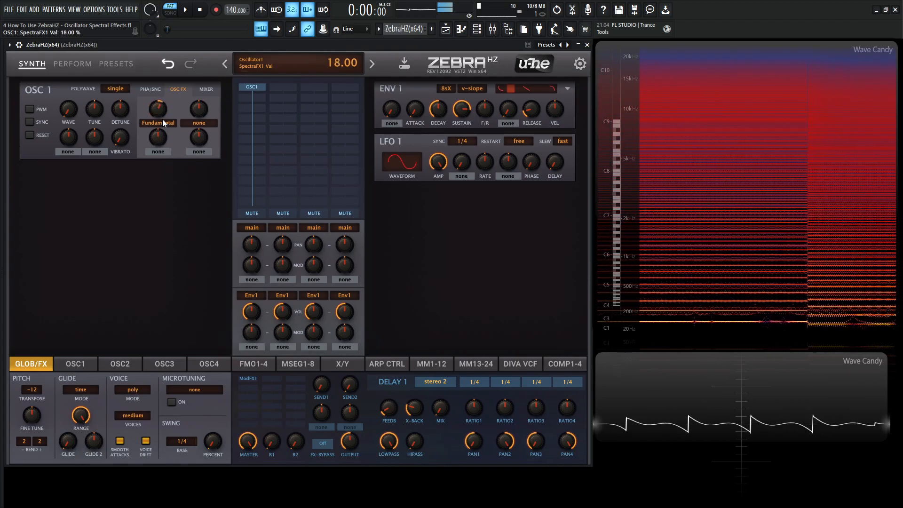
click(157, 123)
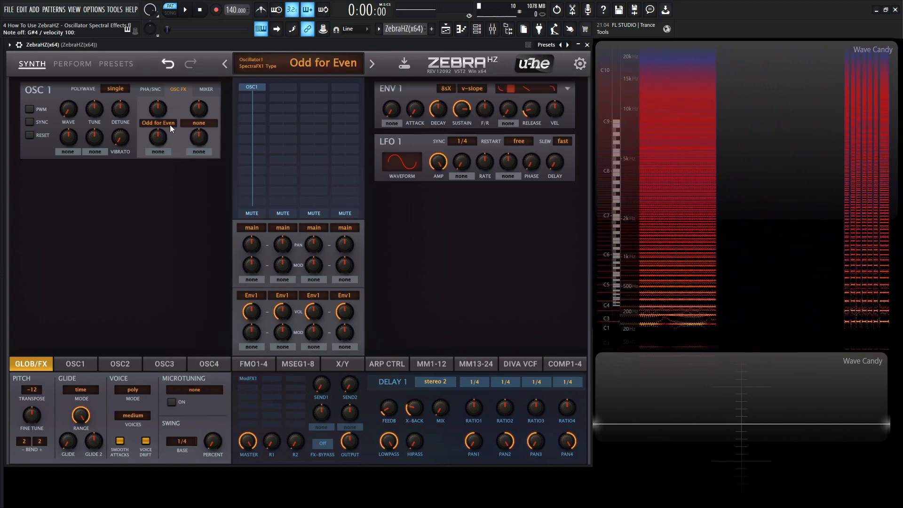
- Sweep the Odd for Even amount through 100% and 16%, leaving it at 30%
drag(157, 108, 157, 106)
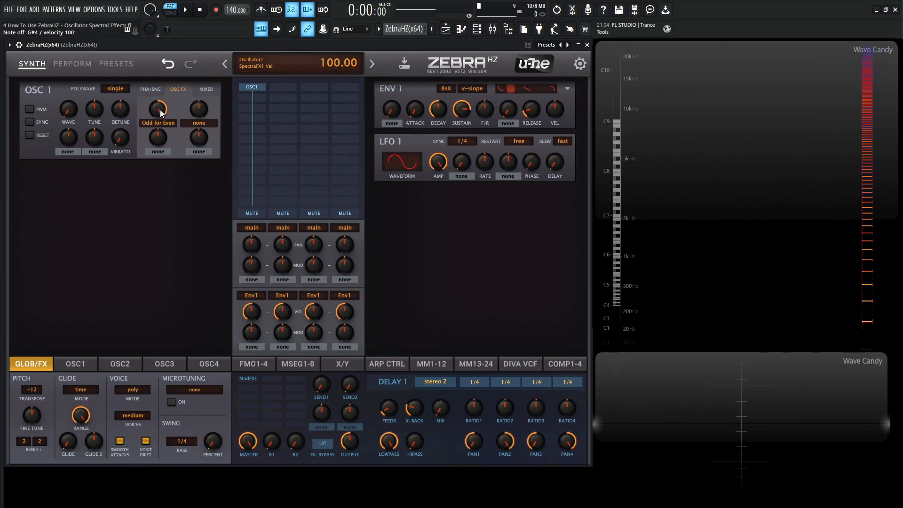
drag(157, 108, 157, 161)
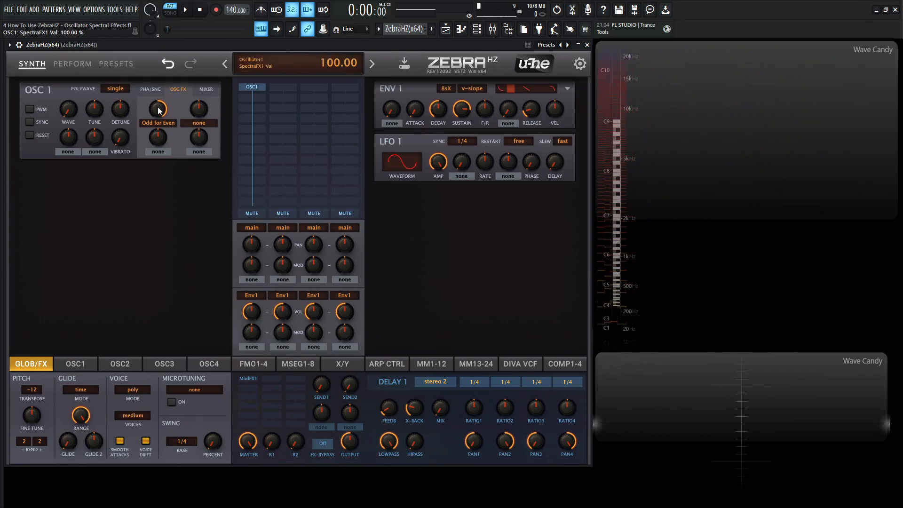
drag(157, 108, 161, 127)
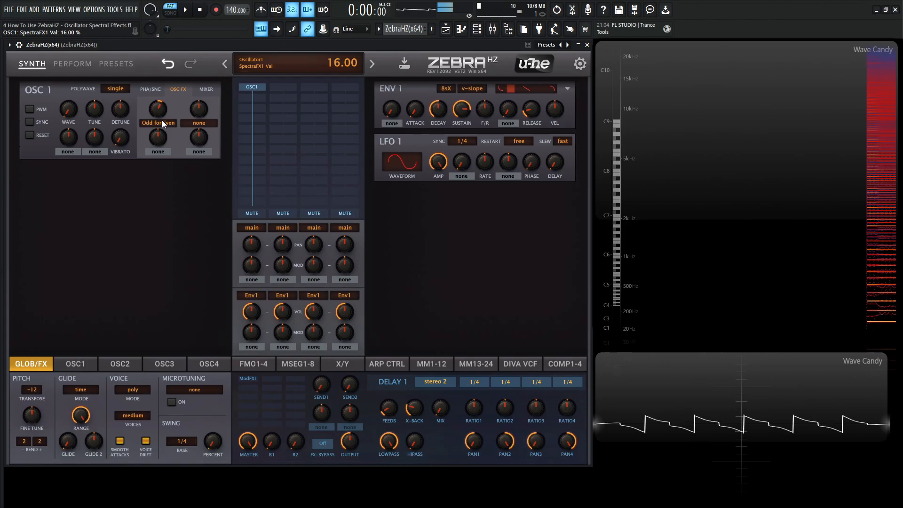
drag(157, 109, 162, 103)
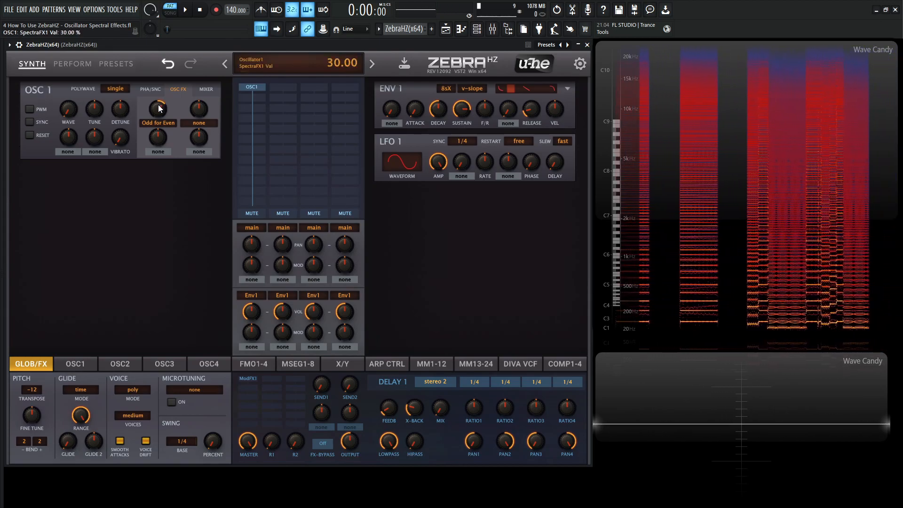
- Make slot 1 Brilliance and sweep its amount from 90% down to -56%, ending at 64%
click(158, 108)
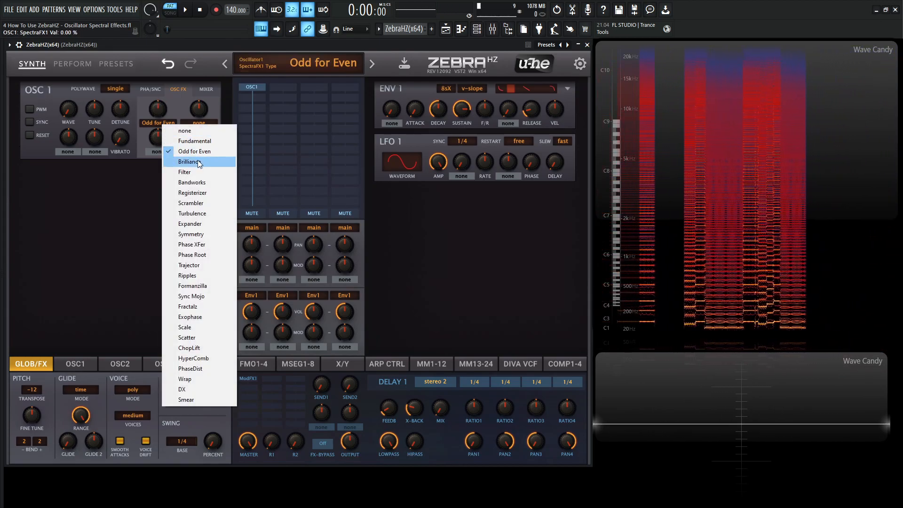
click(189, 161)
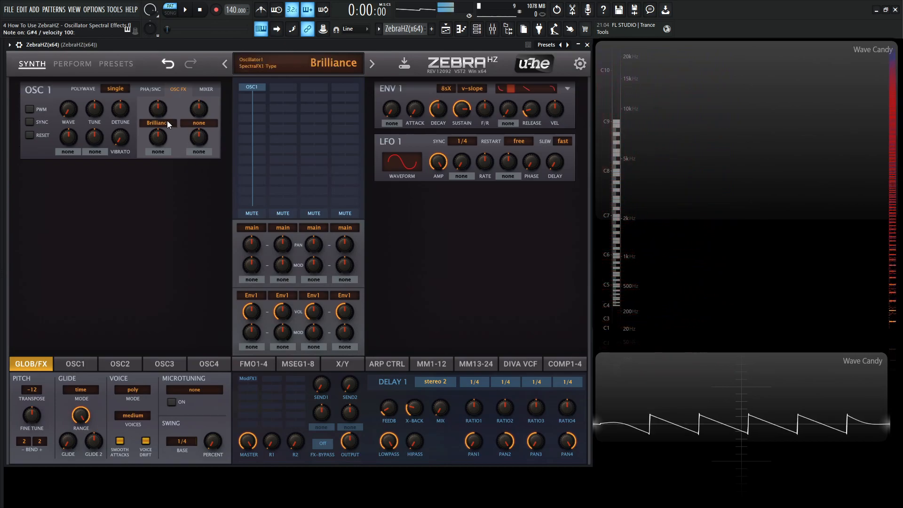
drag(157, 108, 157, 97)
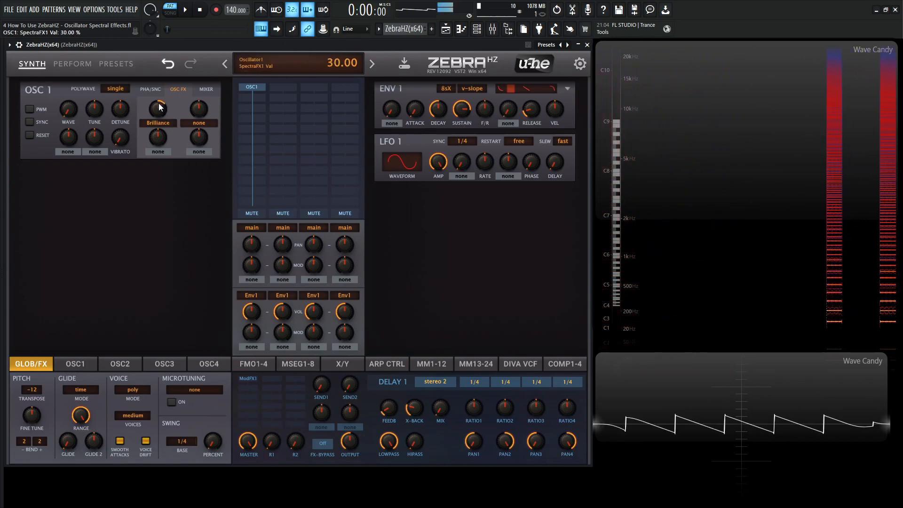
drag(157, 108, 157, 81)
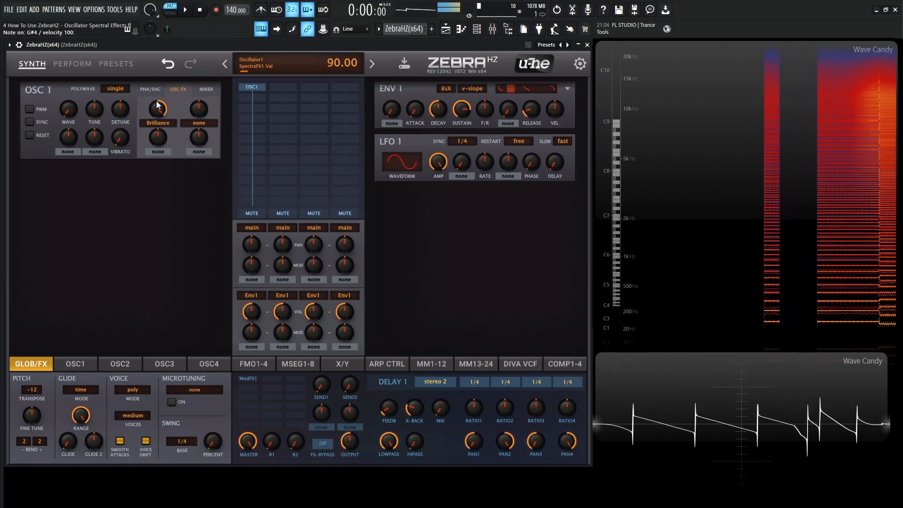
drag(157, 108, 160, 116)
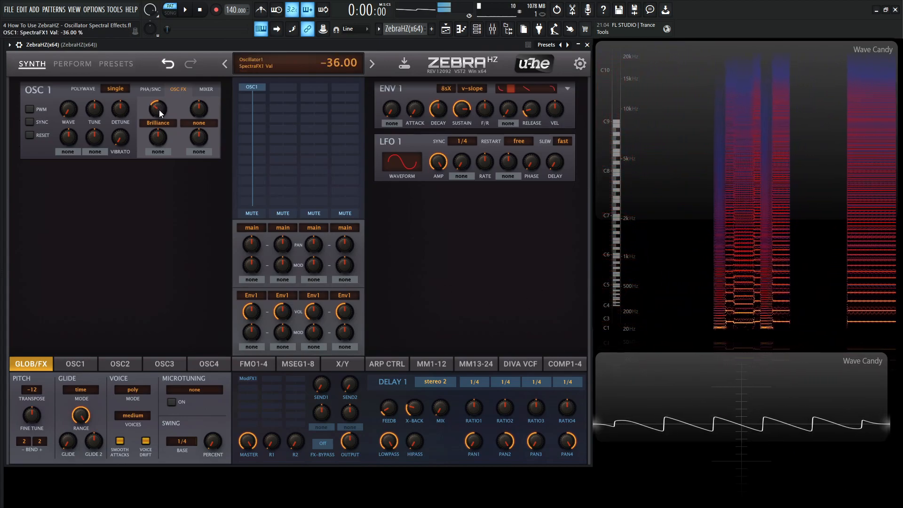
drag(157, 108, 167, 86)
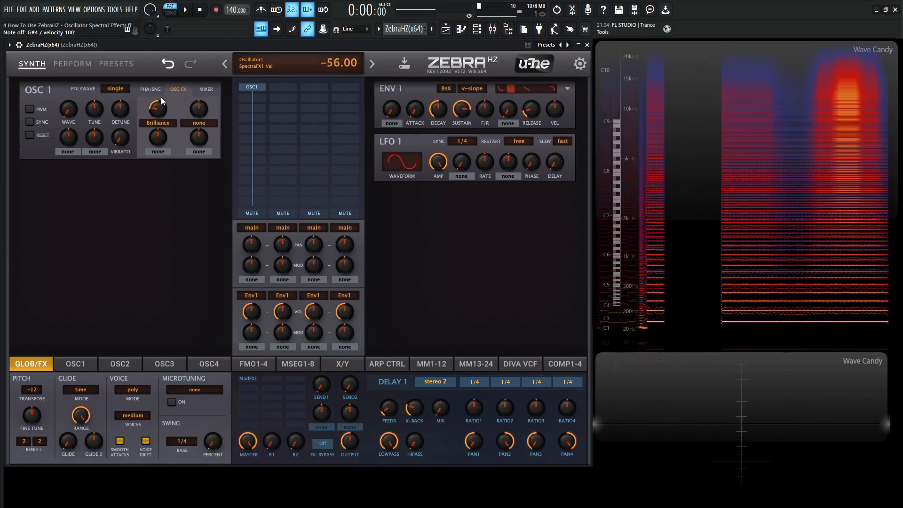
drag(157, 109, 157, 112)
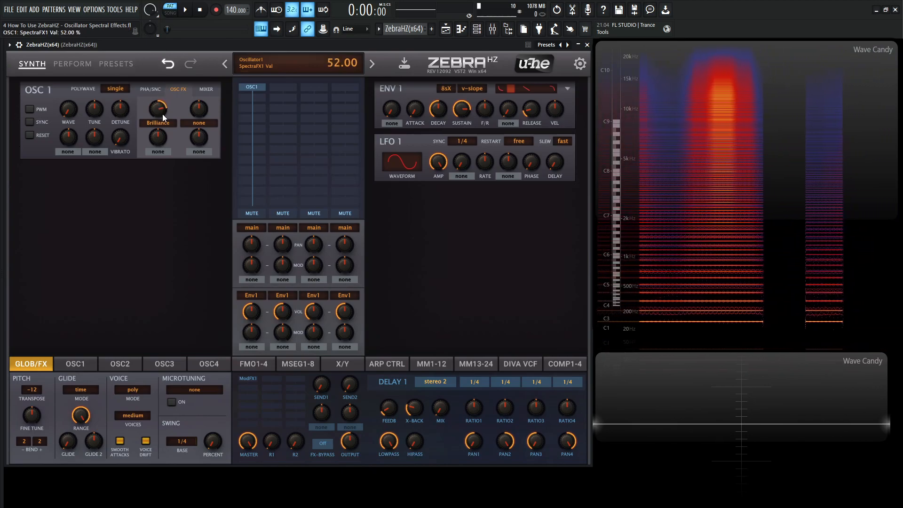
drag(157, 108, 157, 100)
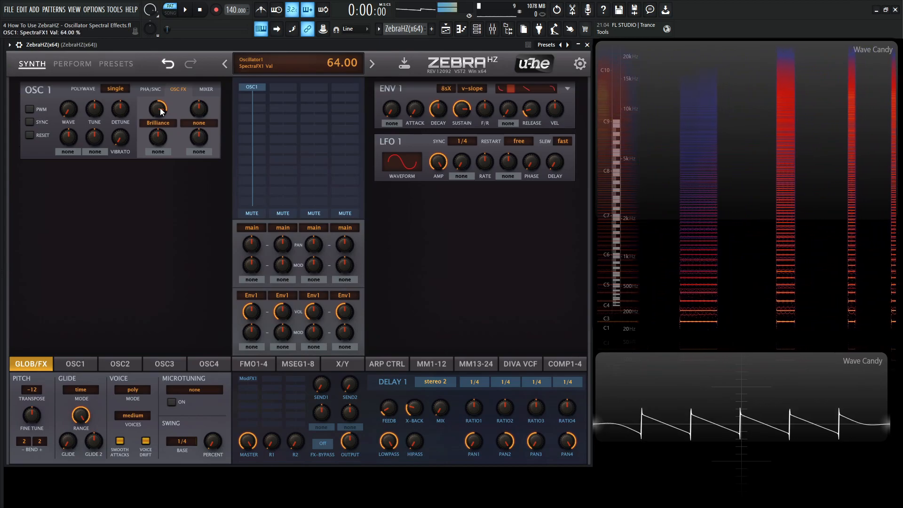
- Make slot 1 Filter, sweep its amount up to 76%, then return it to 0%
click(157, 109)
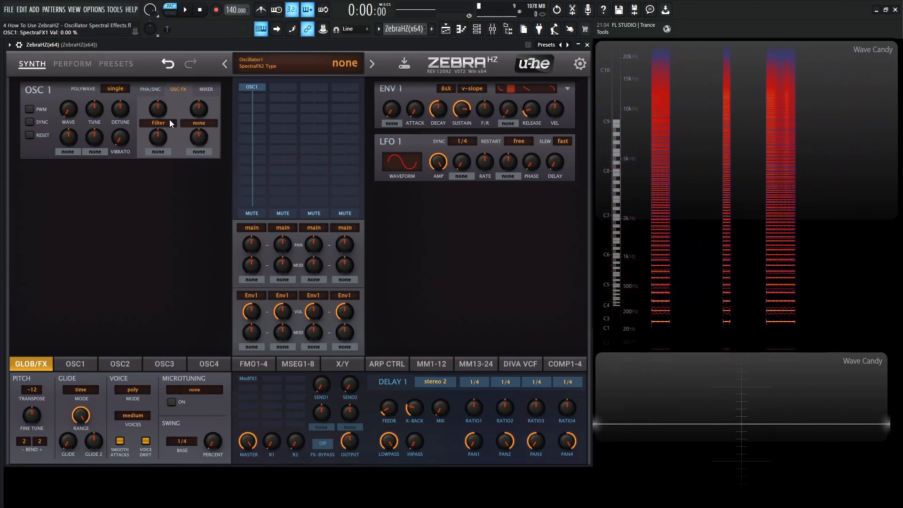
click(158, 122)
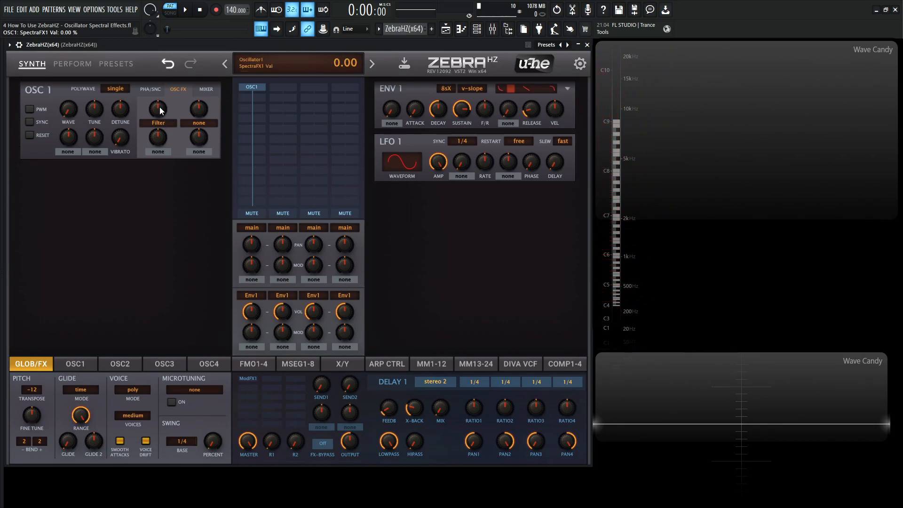
drag(158, 108, 158, 138)
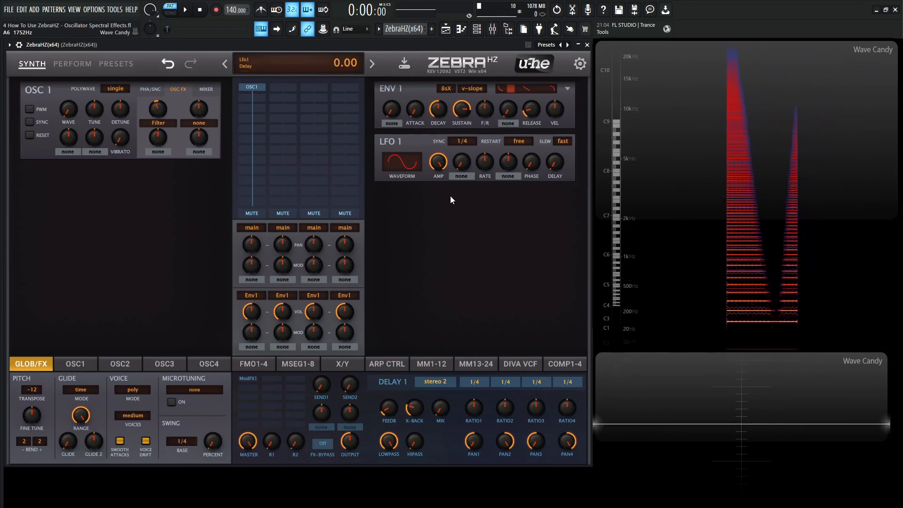
drag(157, 109, 158, 122)
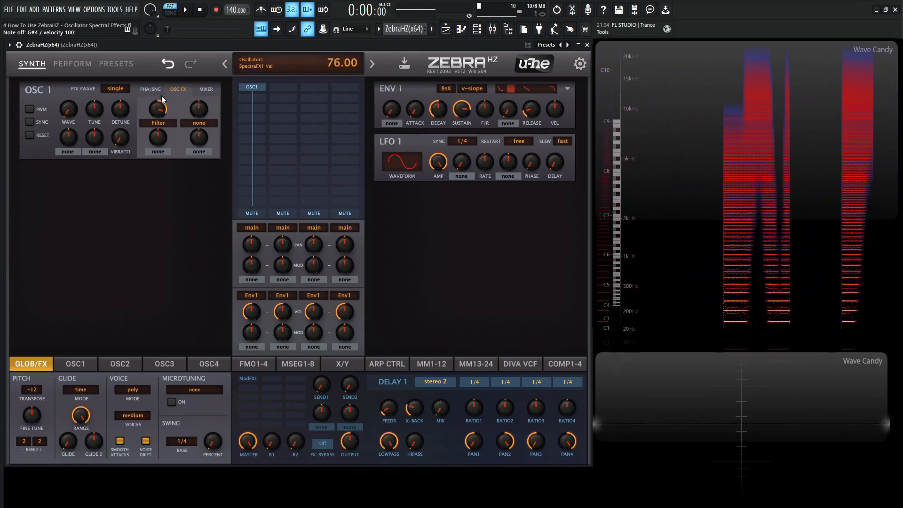
drag(157, 108, 157, 144)
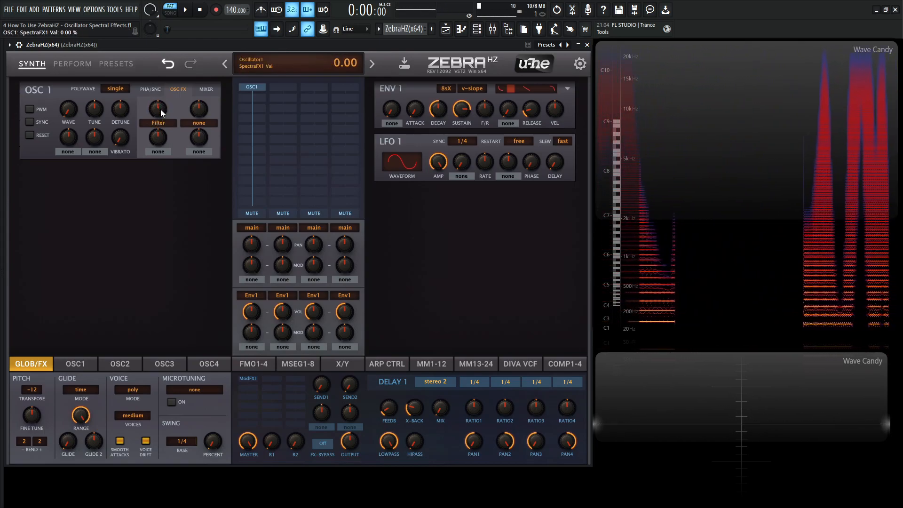
- Make slot 1 Bandworks and sweep its amount from 80% down through -60%, ending at -66%
click(157, 122)
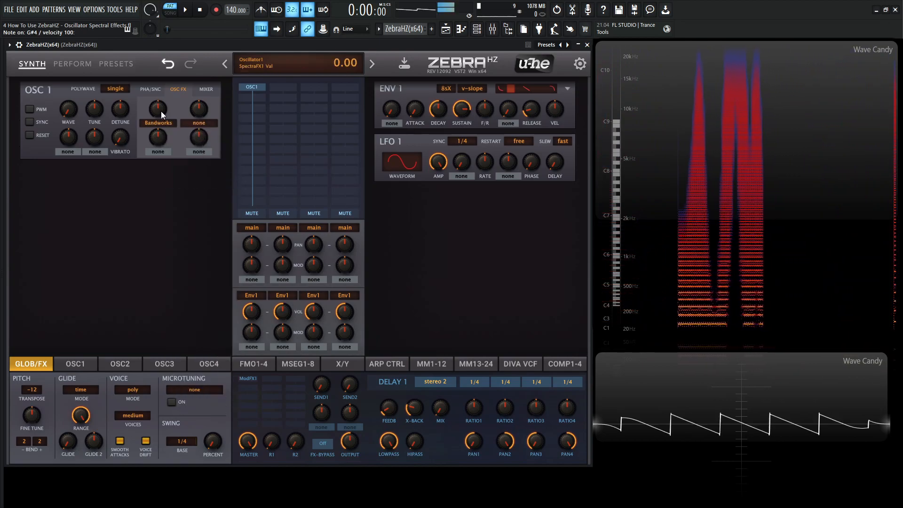
drag(157, 107, 157, 92)
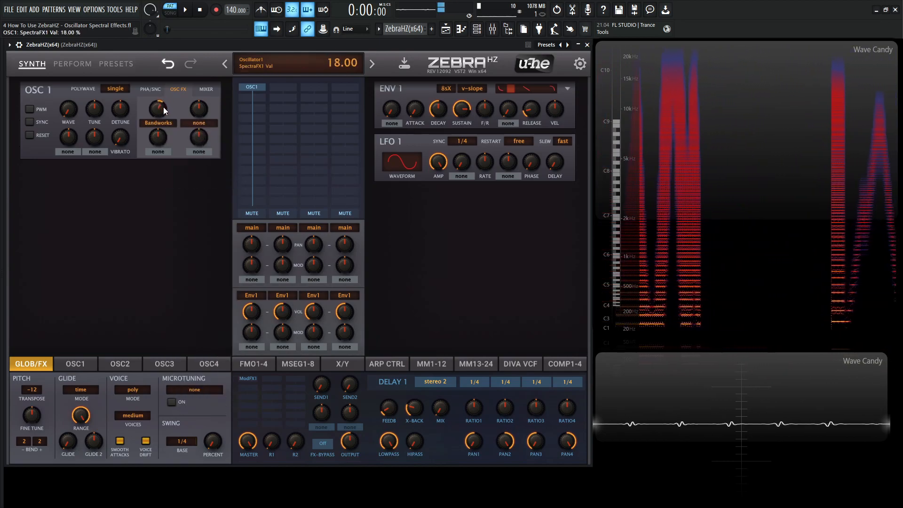
drag(157, 108, 161, 101)
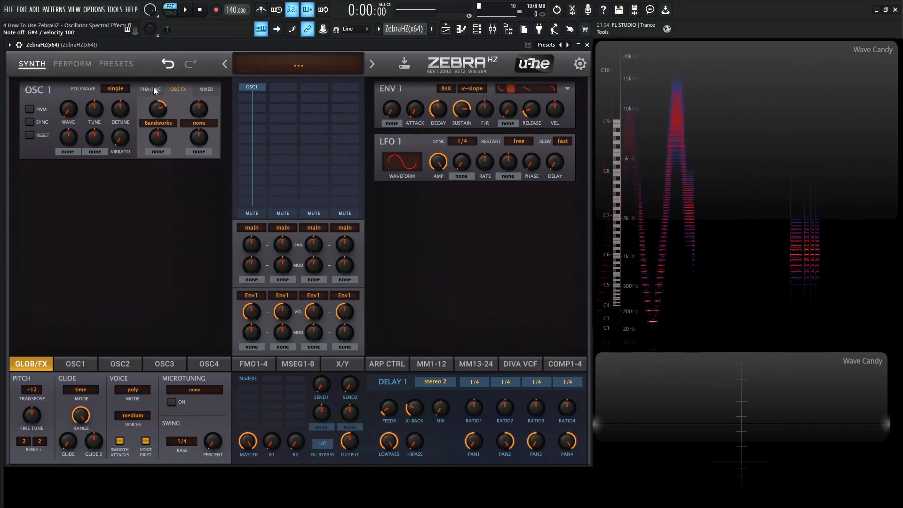
drag(158, 108, 161, 103)
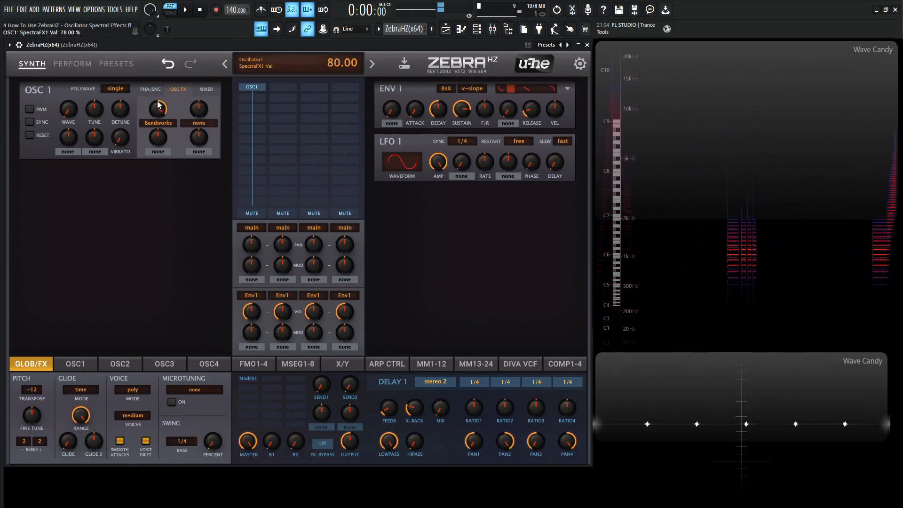
drag(158, 108, 157, 121)
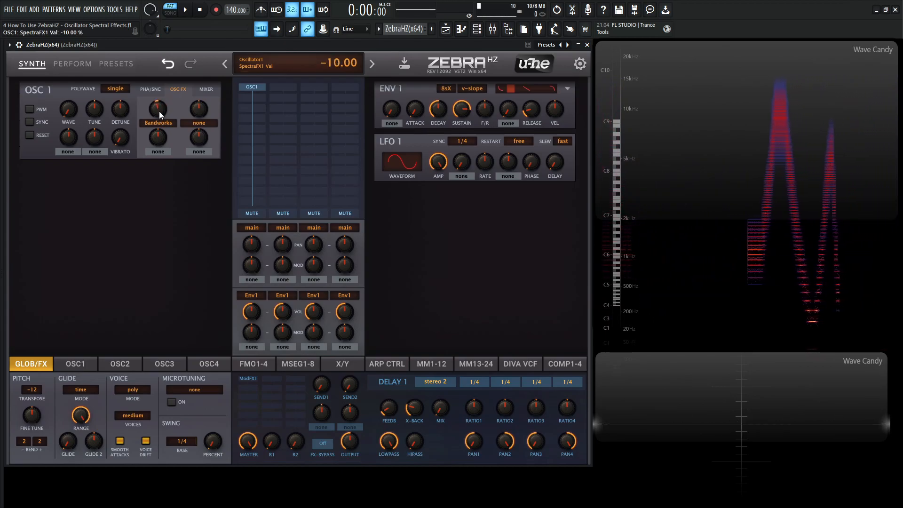
drag(157, 108, 157, 121)
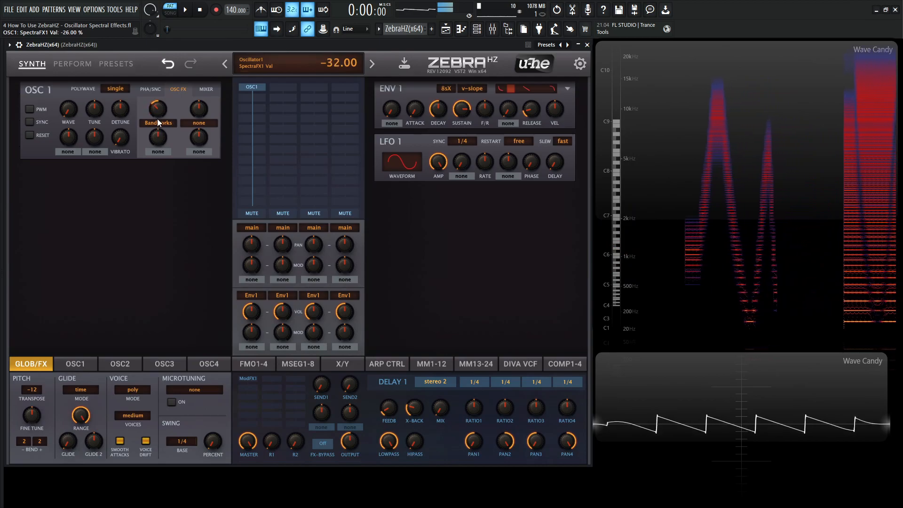
drag(157, 107, 157, 124)
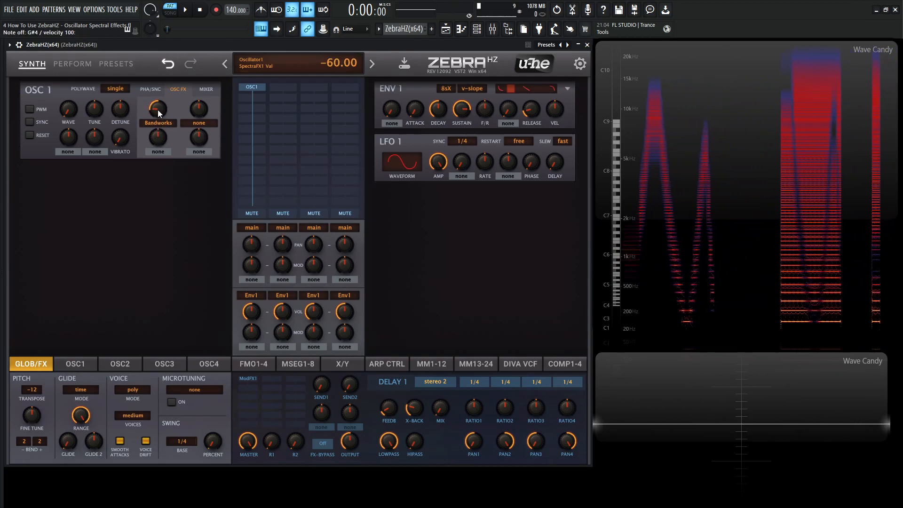
drag(157, 109, 157, 122)
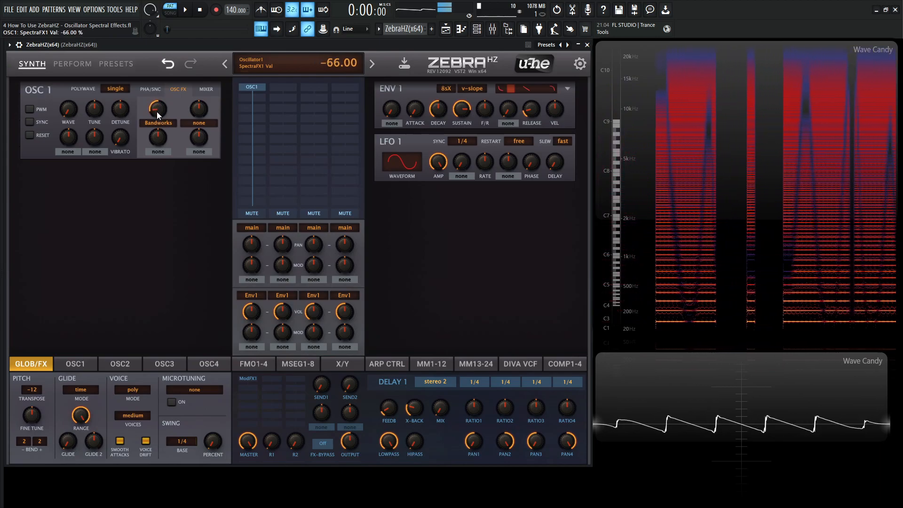
- Make slot 1 Registerizer, sweep its amount to 60% and bring it back to 0%
click(157, 108)
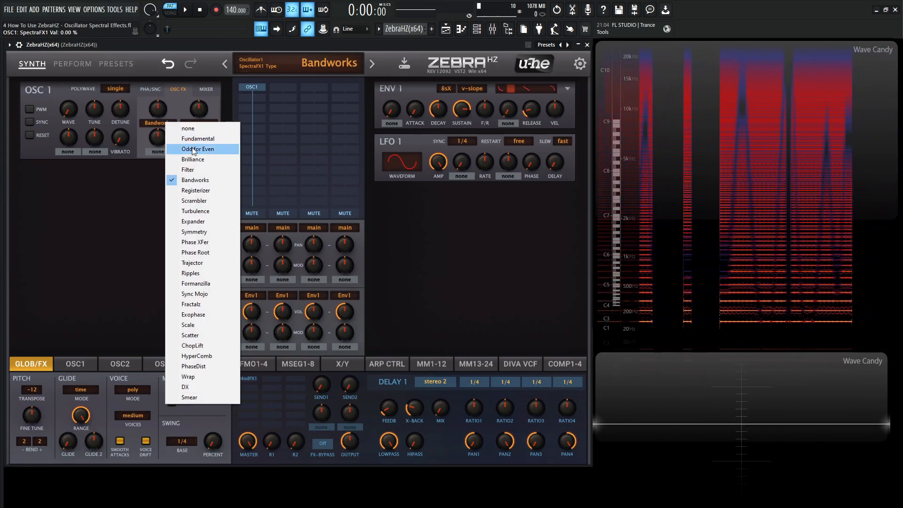
click(196, 190)
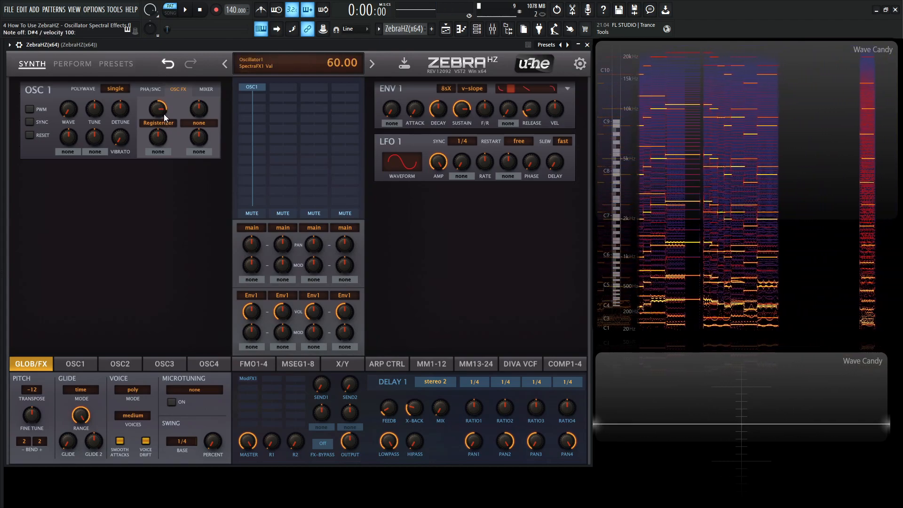
drag(158, 108, 160, 103)
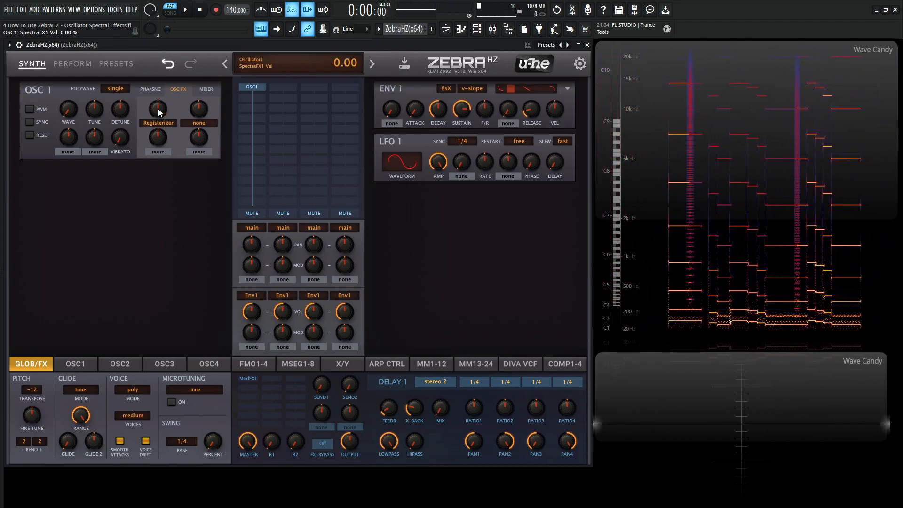
- Make slot 1 Scrambler and raise its amount toward 72%
click(158, 109)
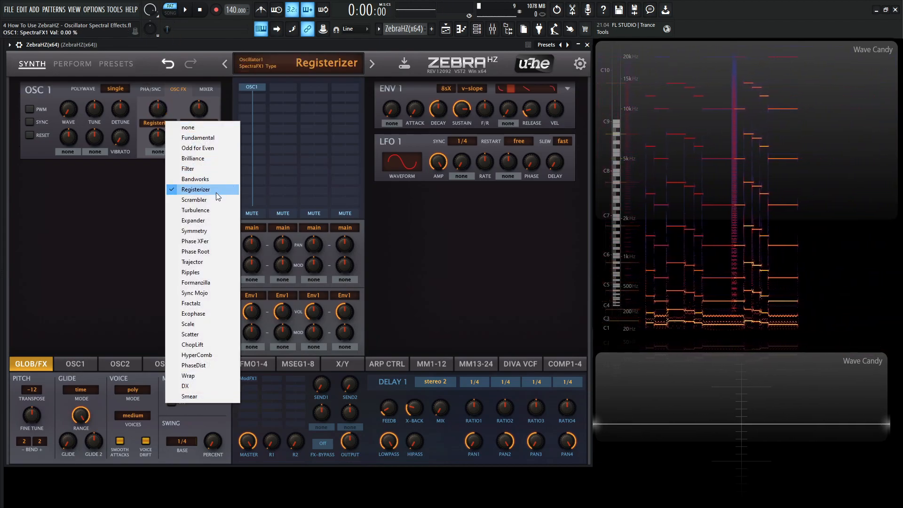
click(193, 200)
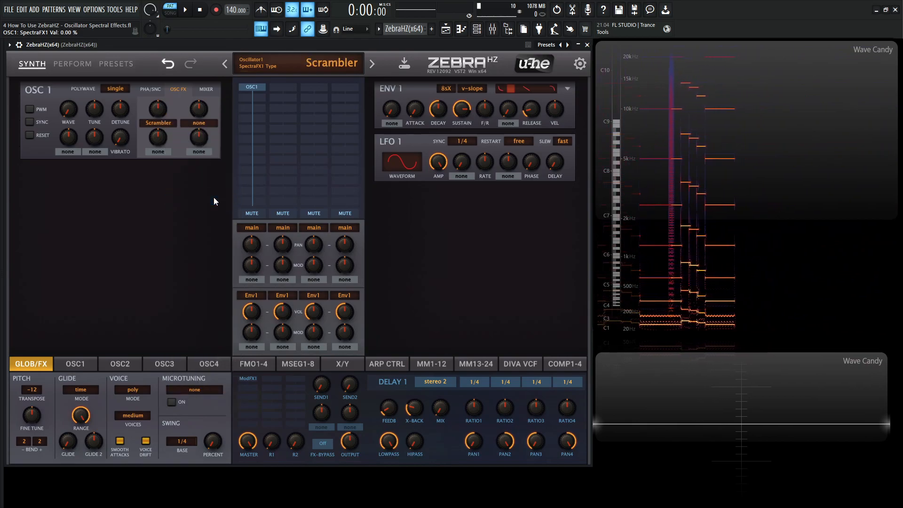
drag(158, 107, 157, 92)
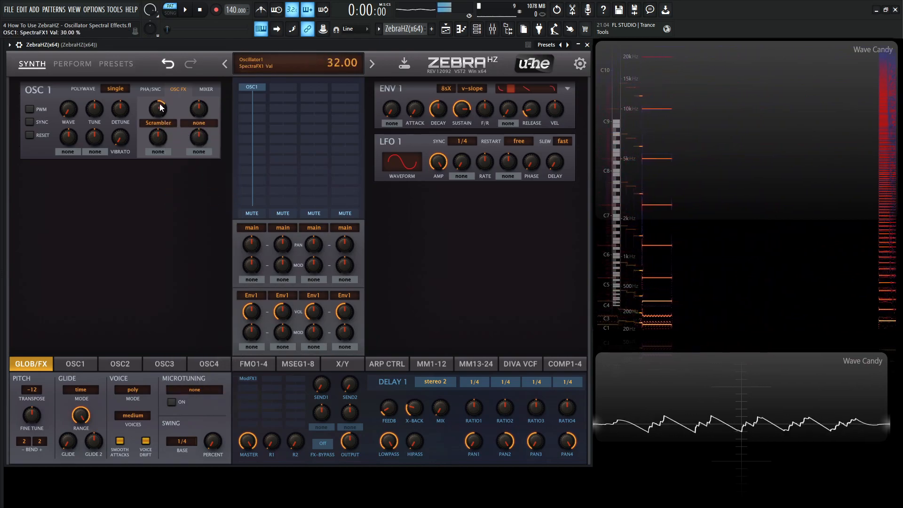
drag(158, 108, 158, 92)
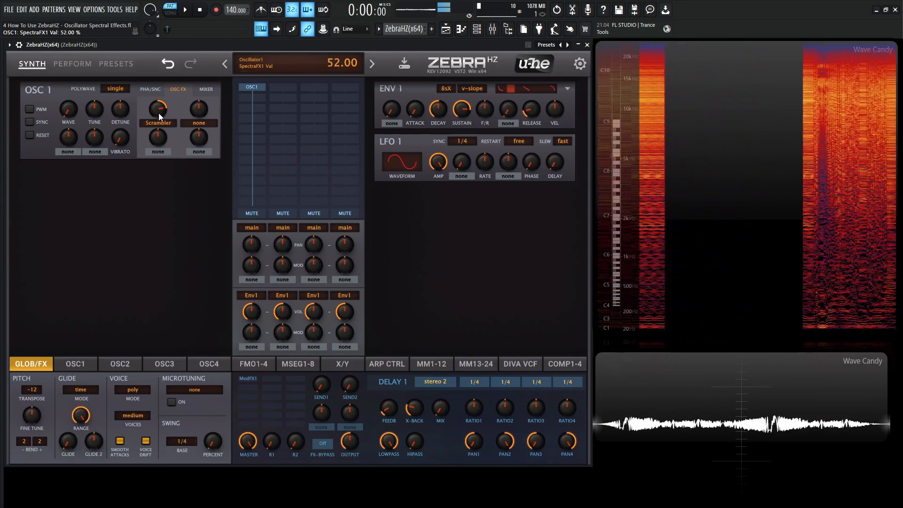
- Audition Scrambler with dual then quad polywave, sweeping to -70% and back to 0%
click(115, 89)
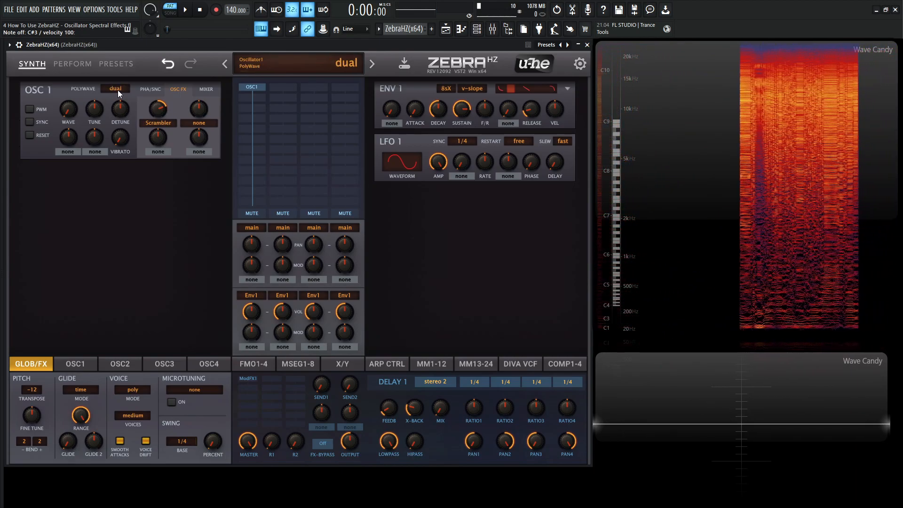
click(115, 88)
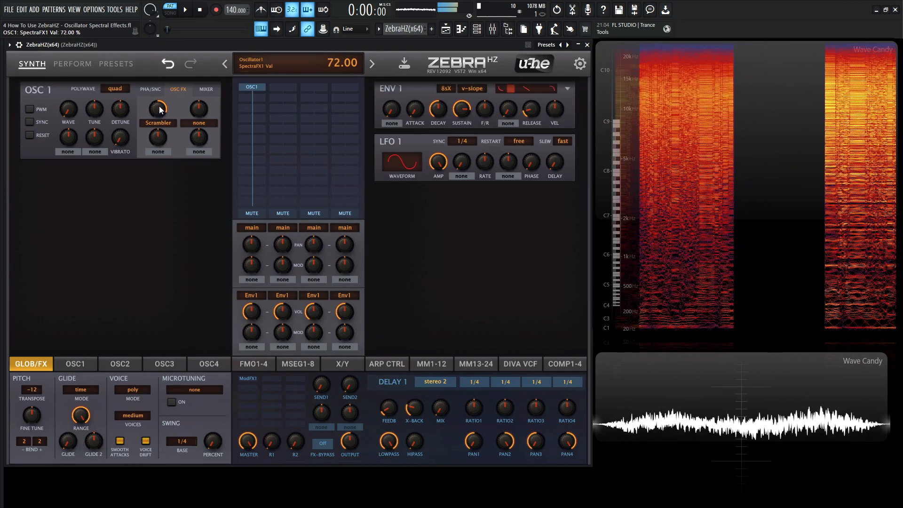
drag(157, 107, 157, 133)
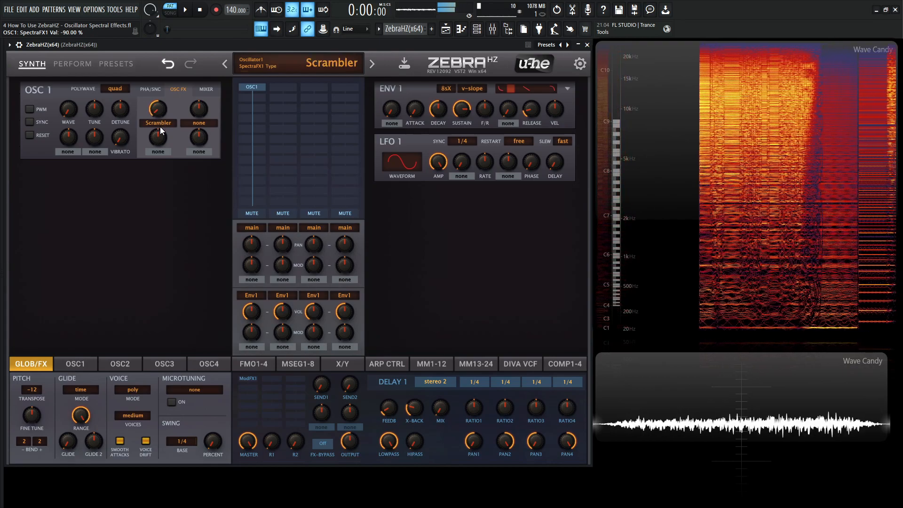
drag(157, 112, 157, 106)
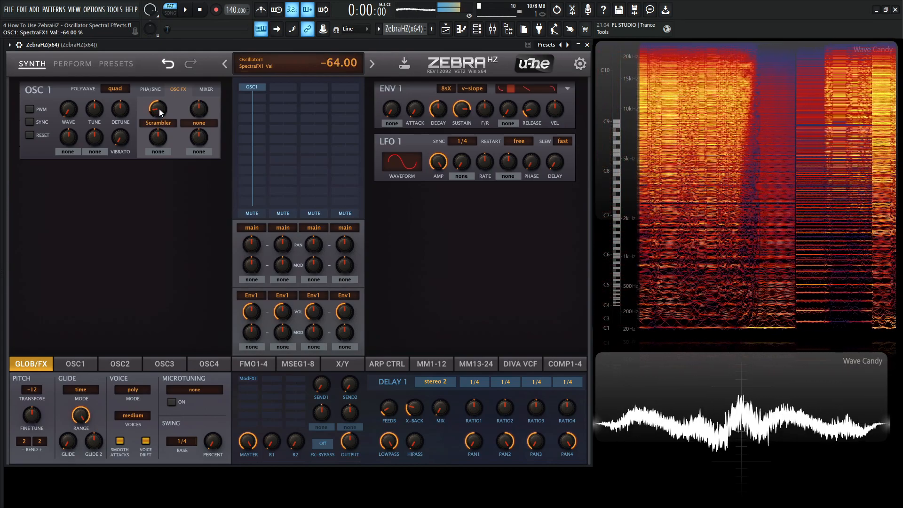
drag(157, 108, 157, 111)
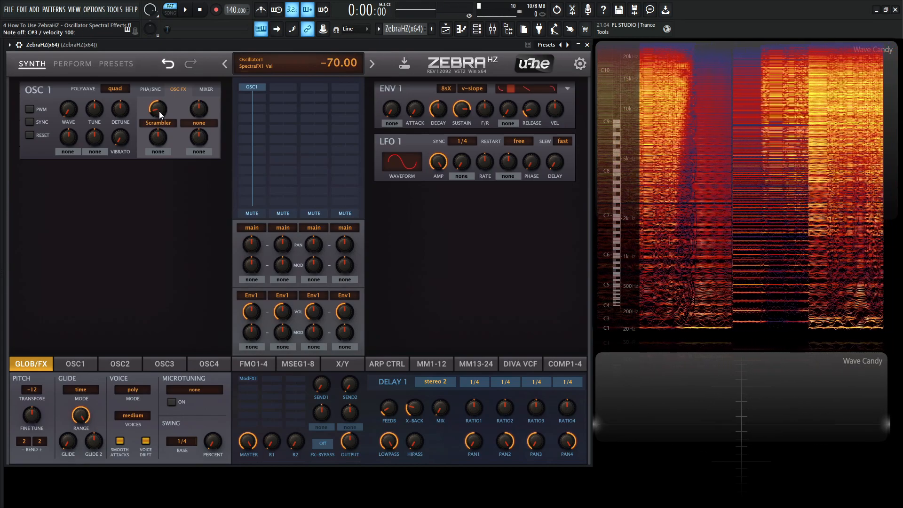
drag(157, 108, 157, 111)
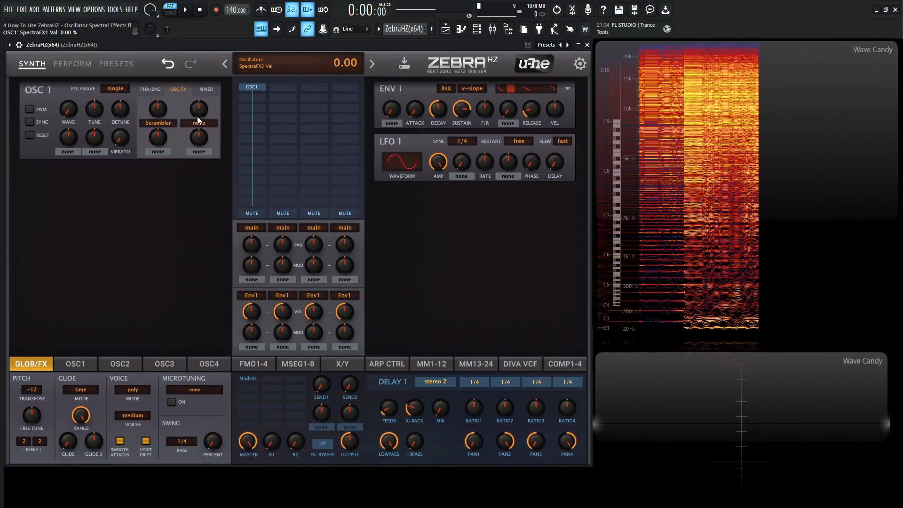
- Make slot 1 Turbulence and push its amount up as high as 96%
click(157, 123)
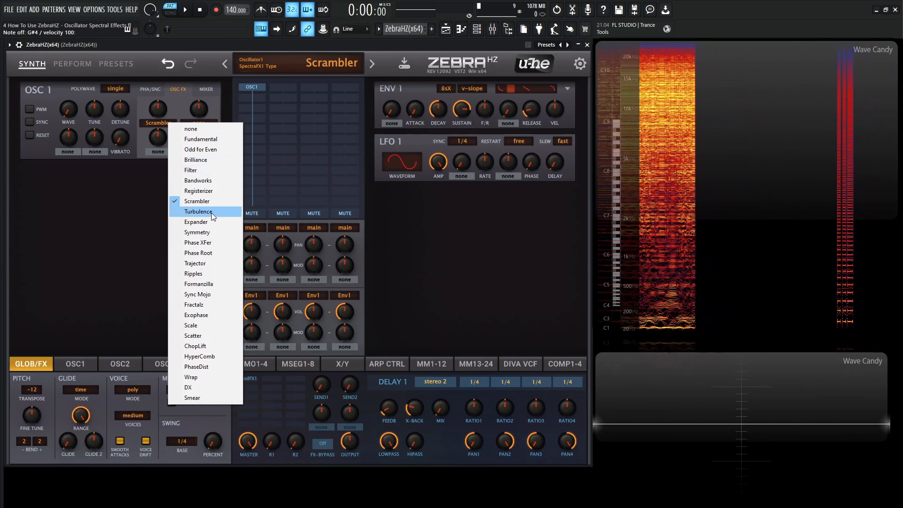
click(199, 212)
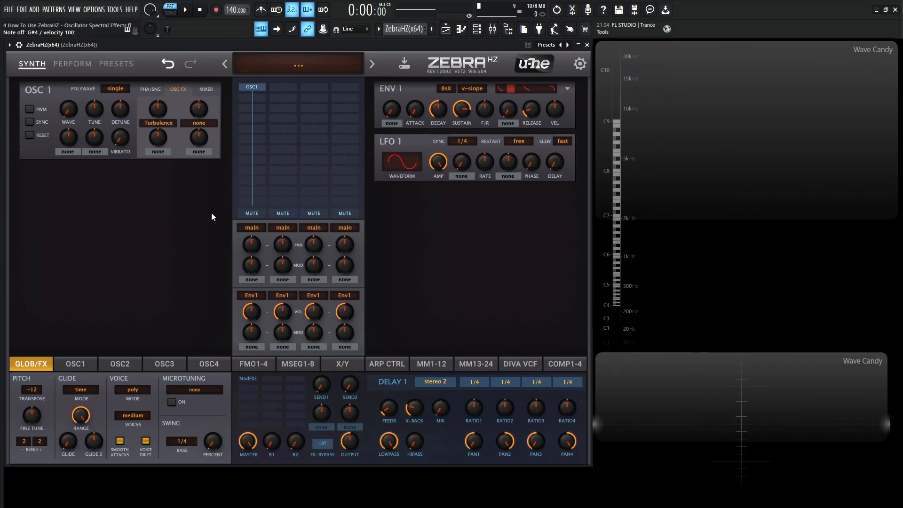
mouse_move(157, 108)
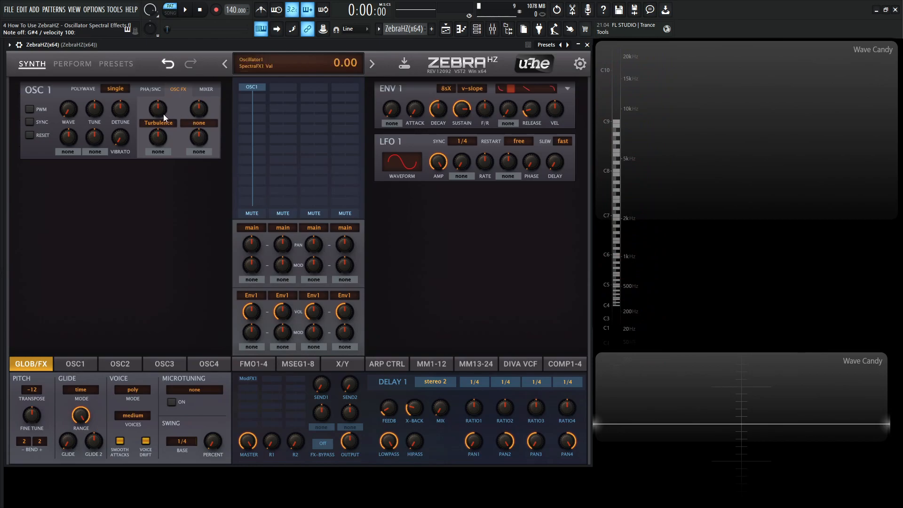
drag(157, 107, 157, 86)
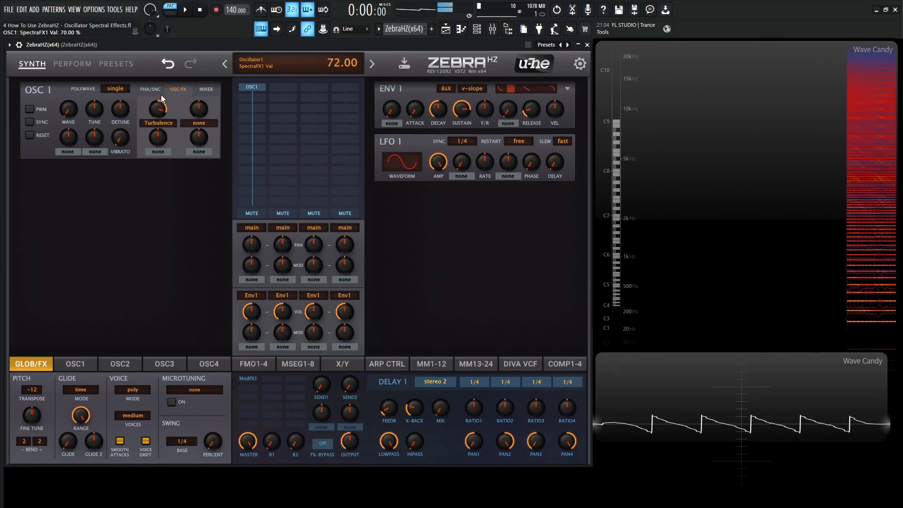
drag(157, 108, 157, 94)
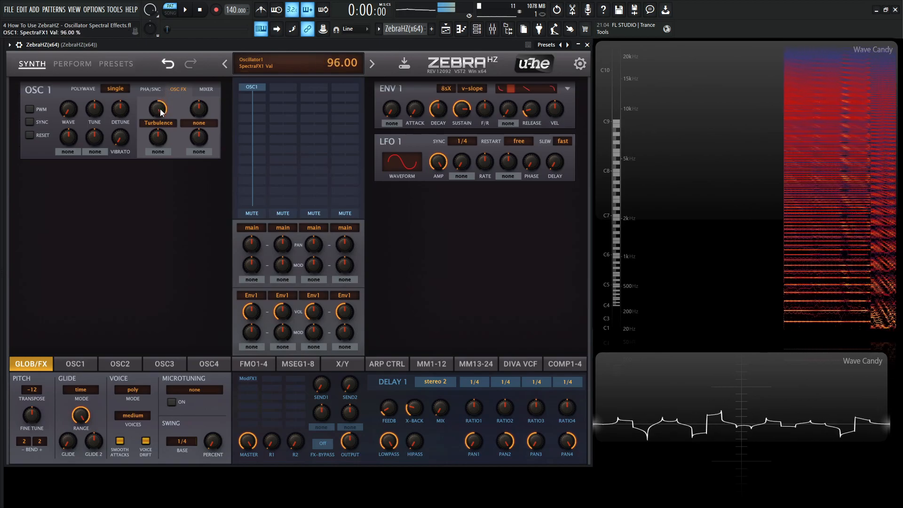
drag(158, 108, 158, 105)
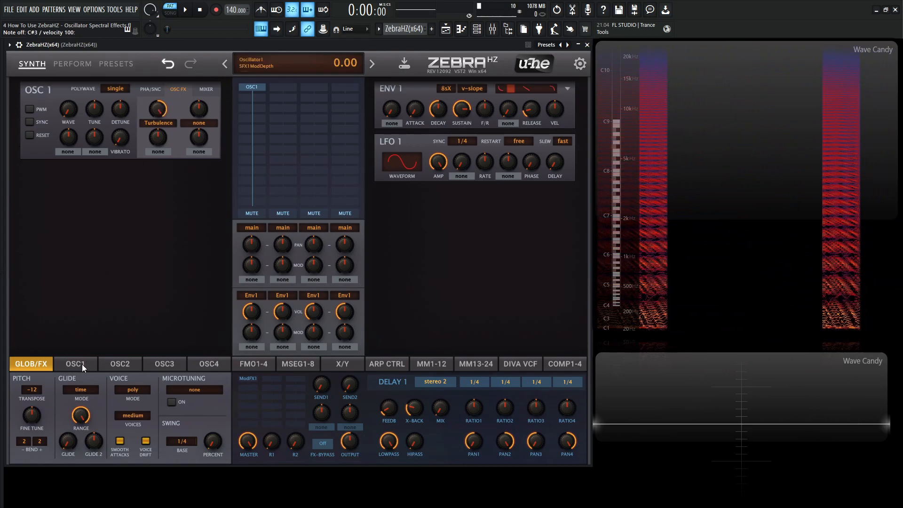
- On oscillator 1's module page, set quad polywave and run Turbulence at 100%
click(76, 364)
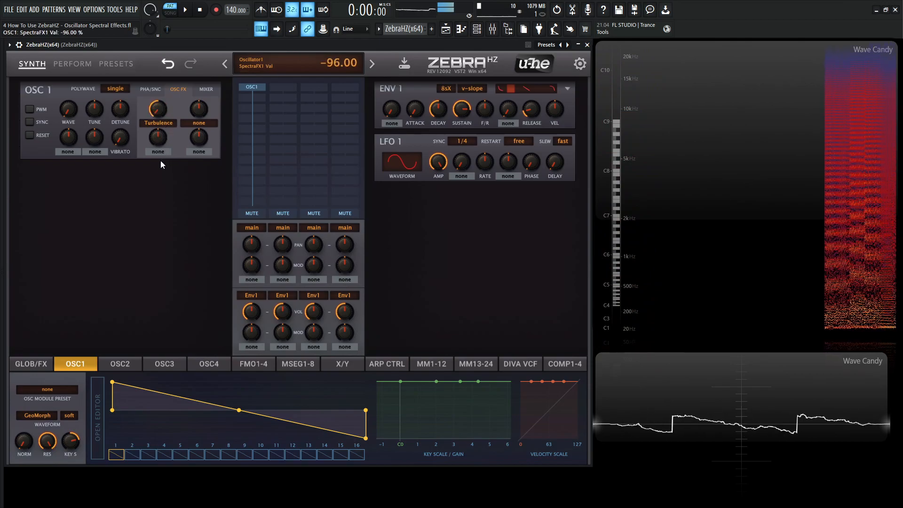
click(115, 88)
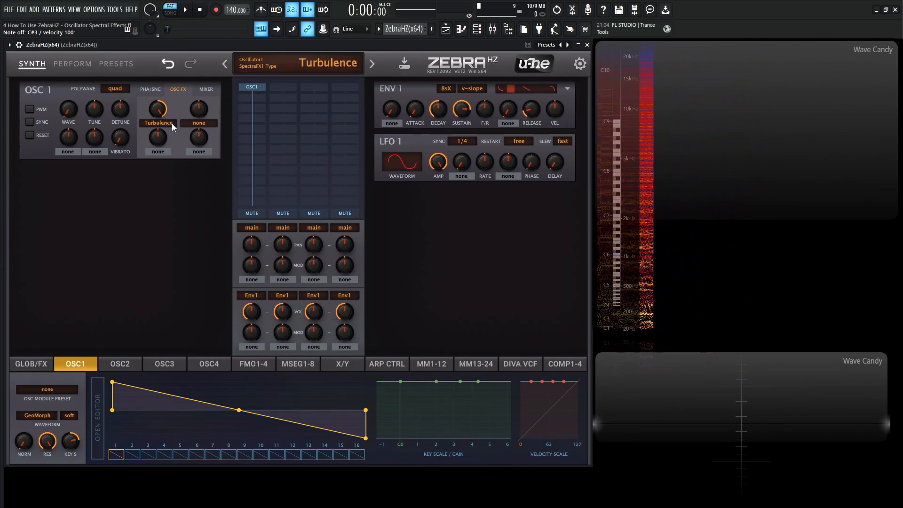
drag(157, 109, 157, 97)
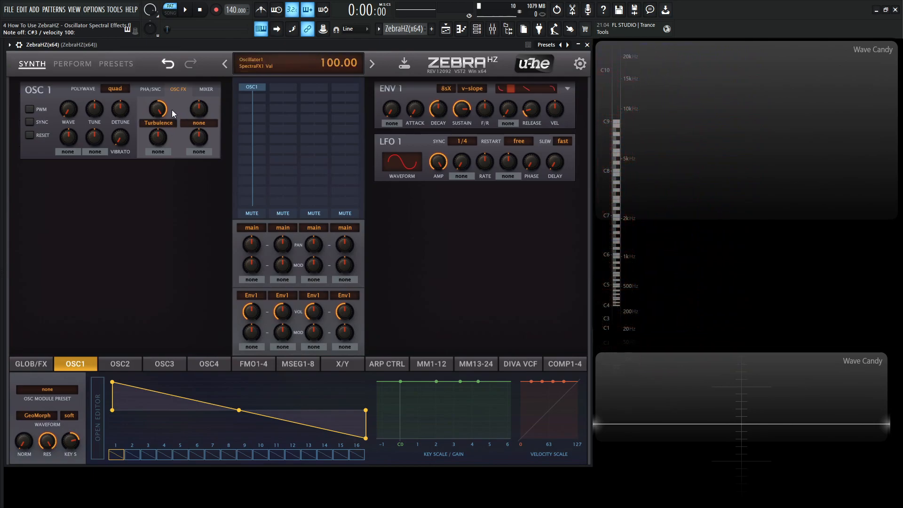
- Make Expander OSC1's spectral effect, raise its amount, and compare quad against single polywave
click(157, 122)
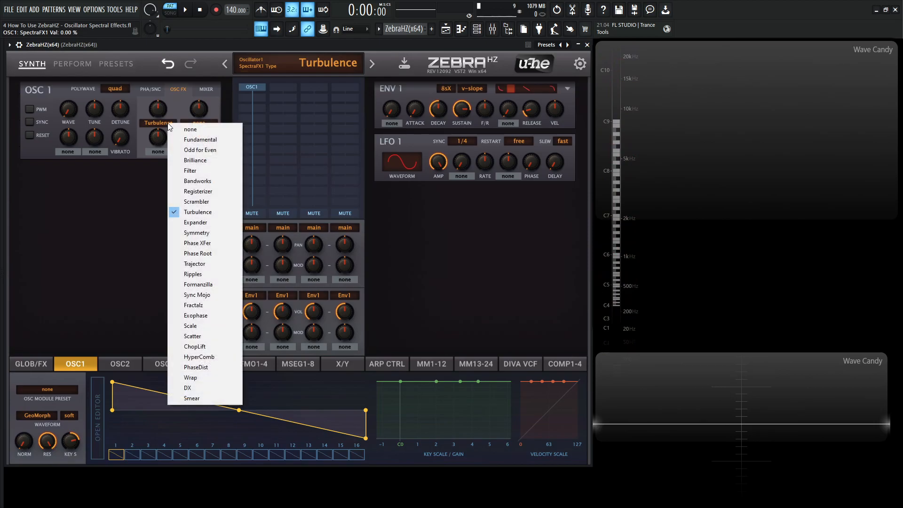
click(196, 222)
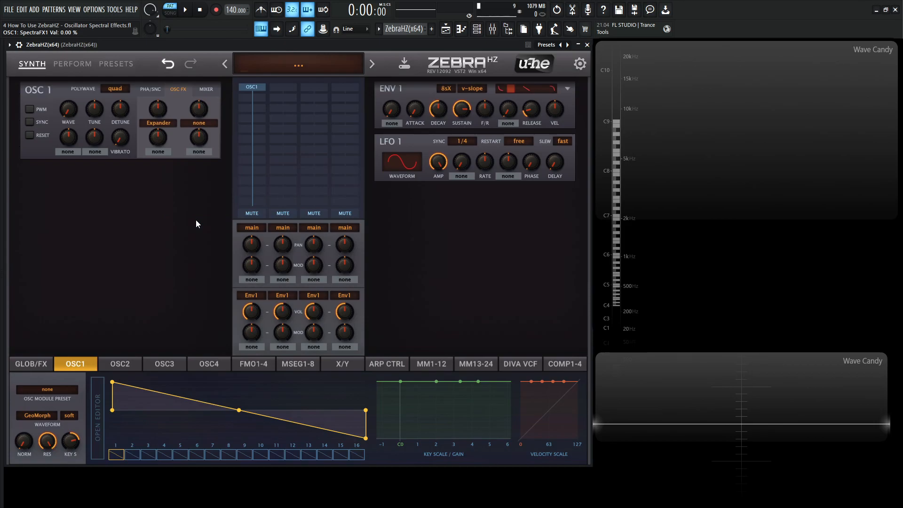
mouse_move(168, 167)
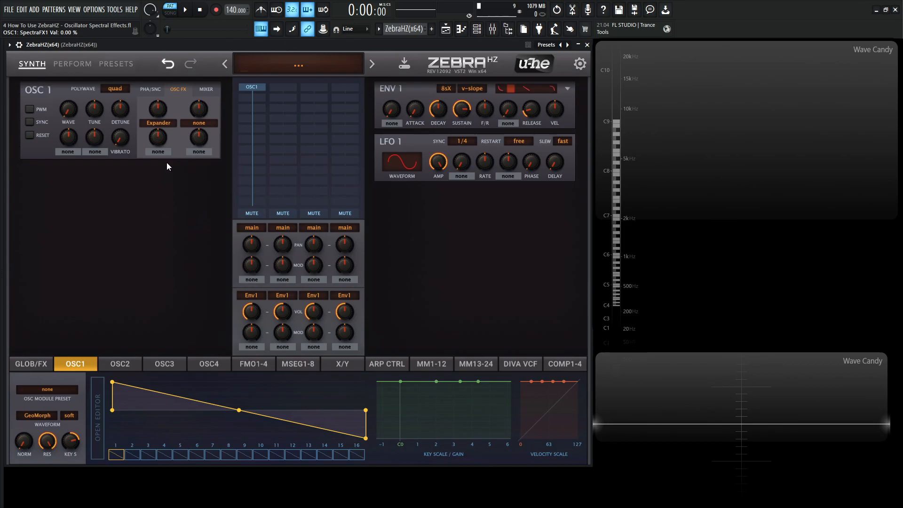
drag(157, 109, 157, 92)
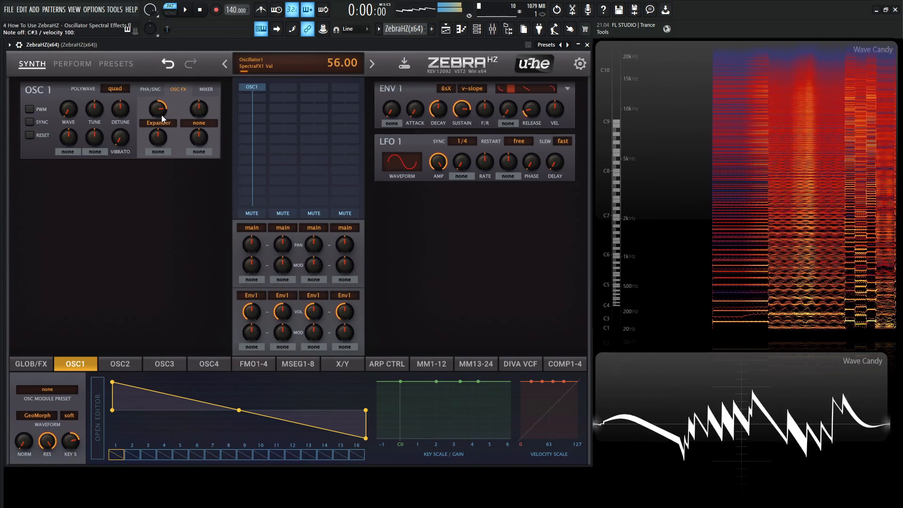
click(115, 89)
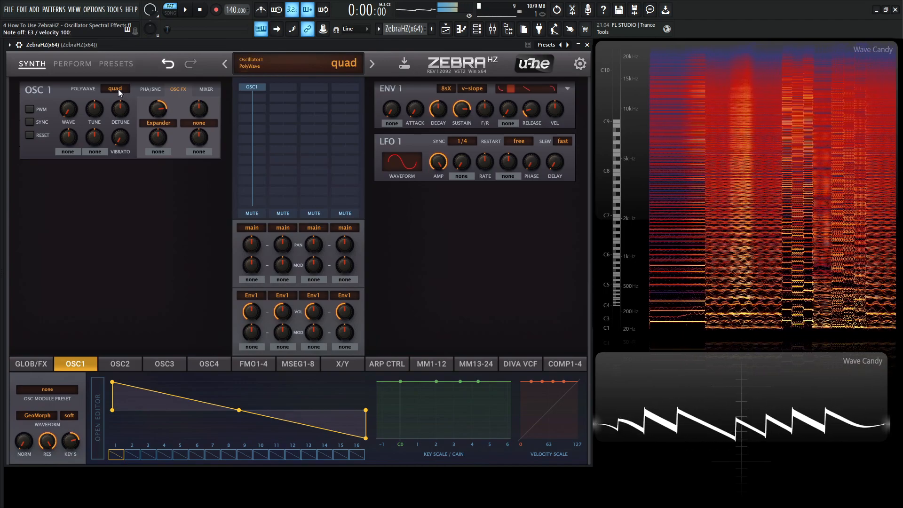
click(114, 88)
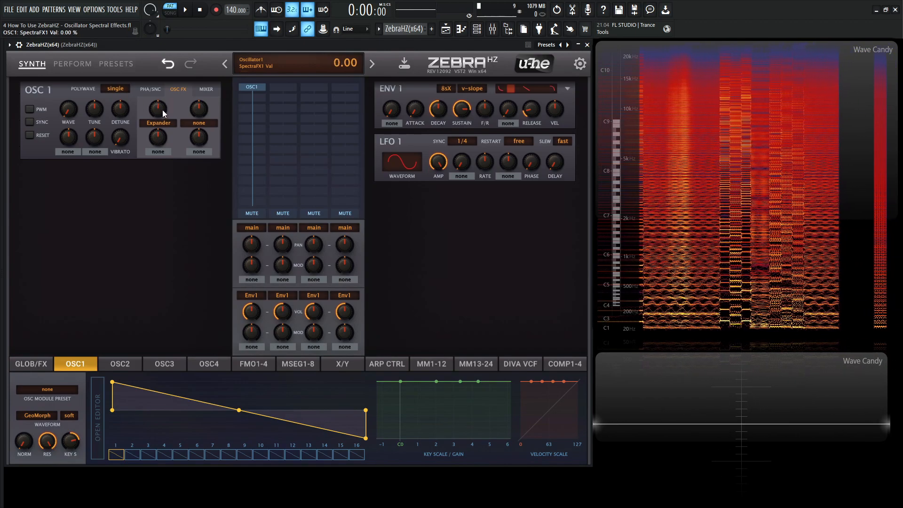
- Sweep the Expander amount low then high and spread the voices' stereo Width wide
drag(157, 107, 157, 95)
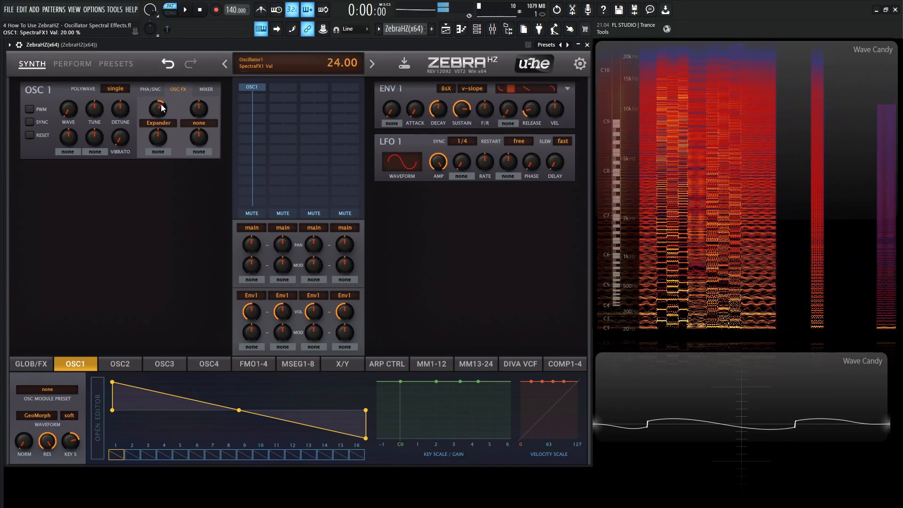
drag(157, 108, 157, 112)
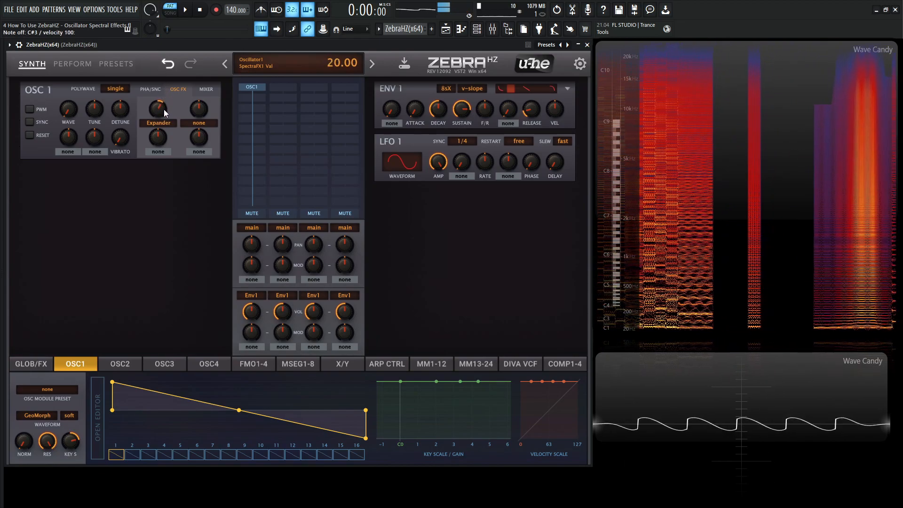
drag(157, 108, 157, 81)
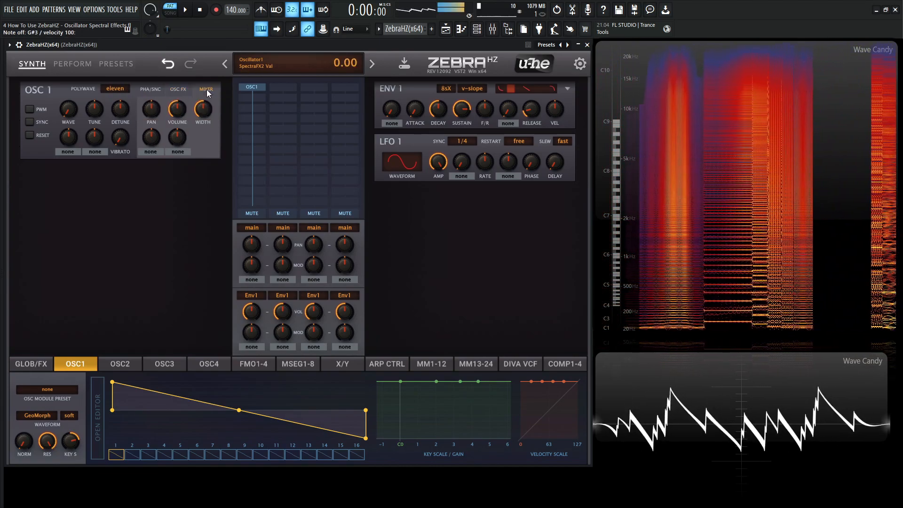
drag(202, 109, 203, 86)
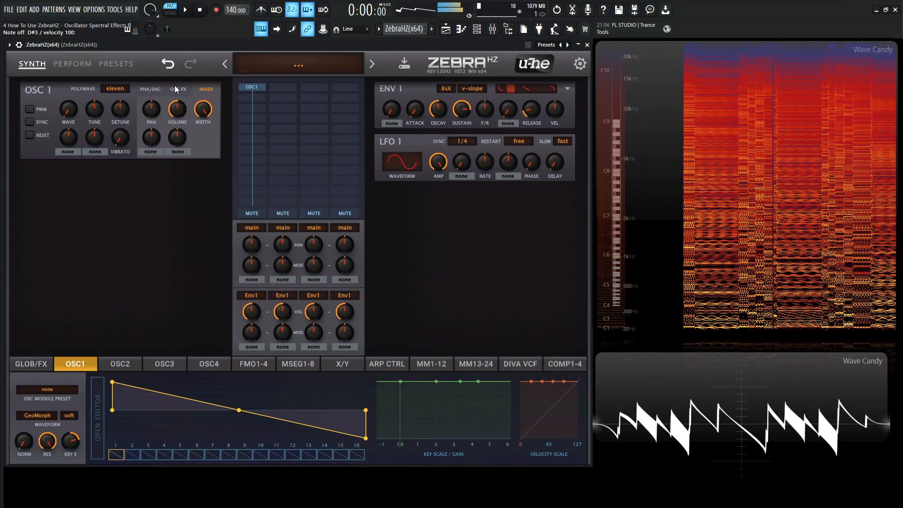
- On single-voice OSC1 with Symmetry in slot 1, sweep its amount from 68% down to -100%
click(181, 89)
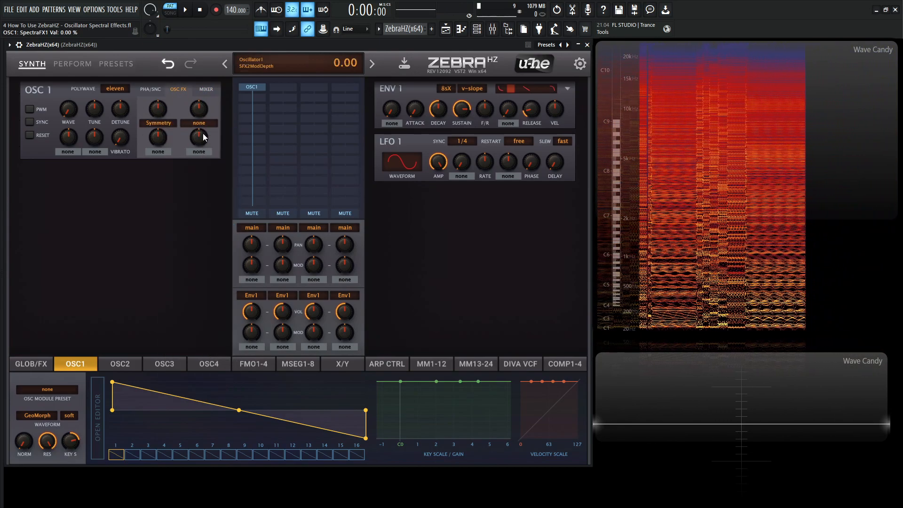
click(115, 89)
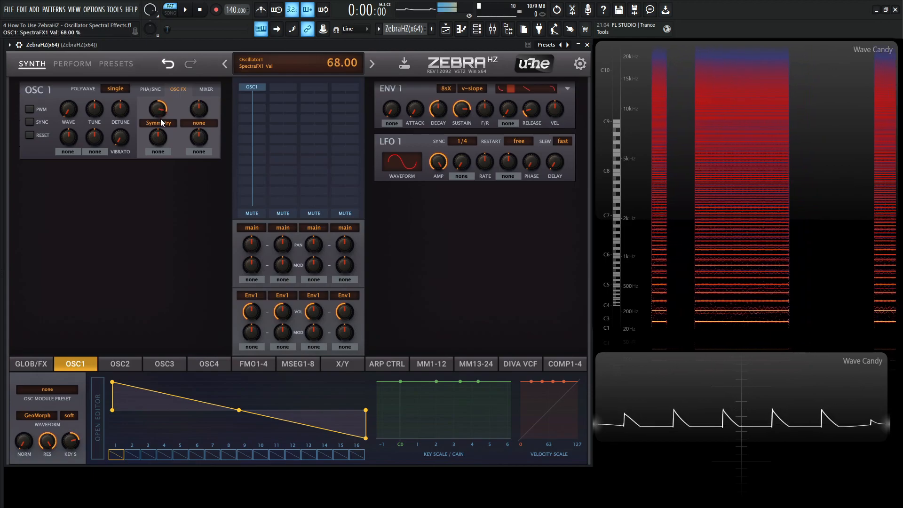
drag(158, 108, 158, 92)
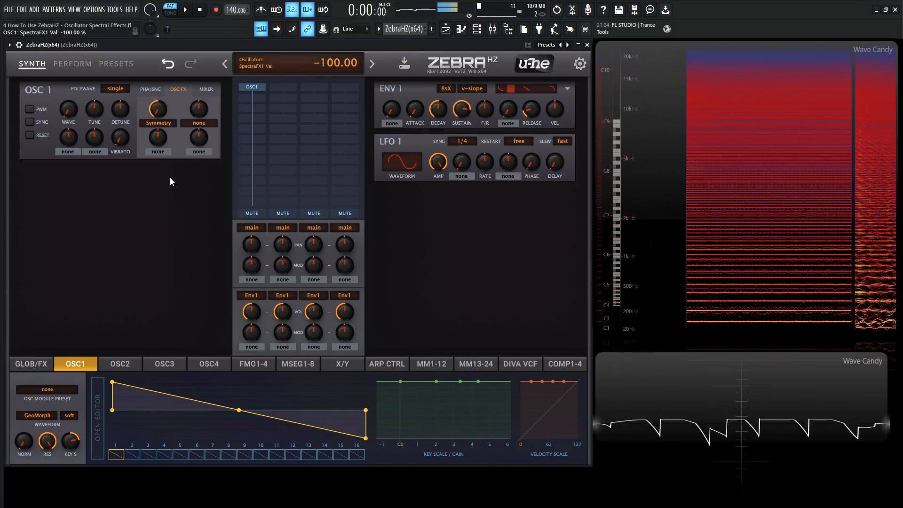
drag(157, 109, 157, 109)
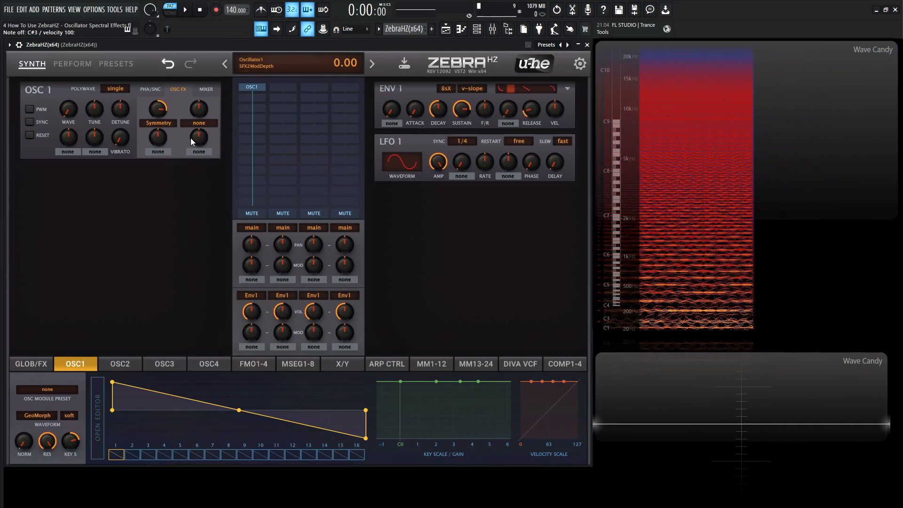
- Leave the second spectral effect slot at none
click(199, 122)
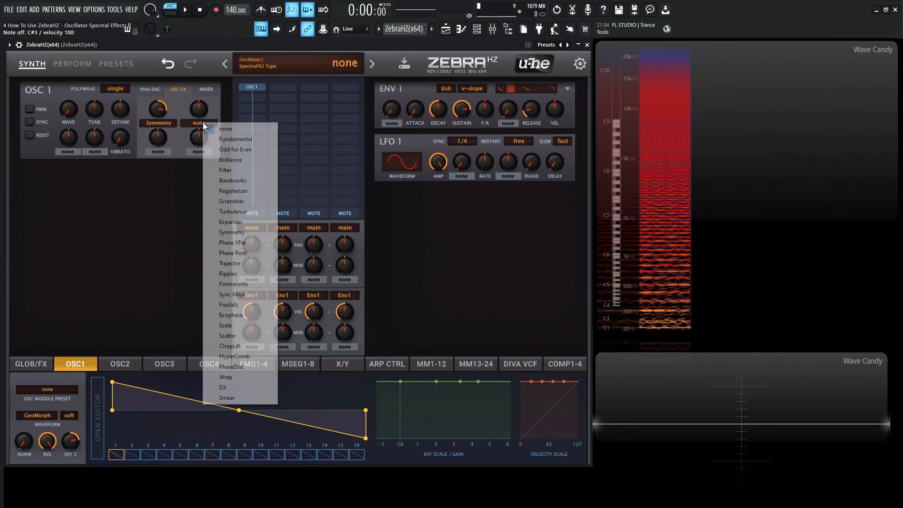
click(225, 128)
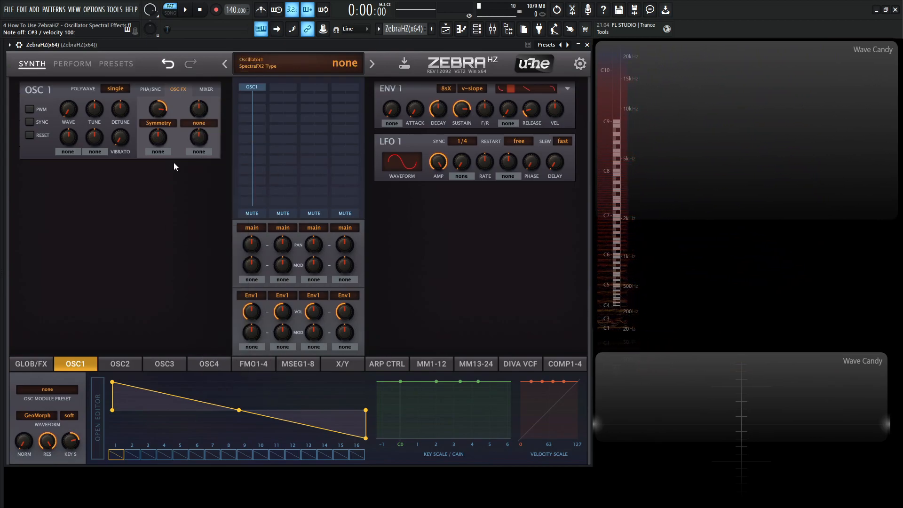
click(158, 108)
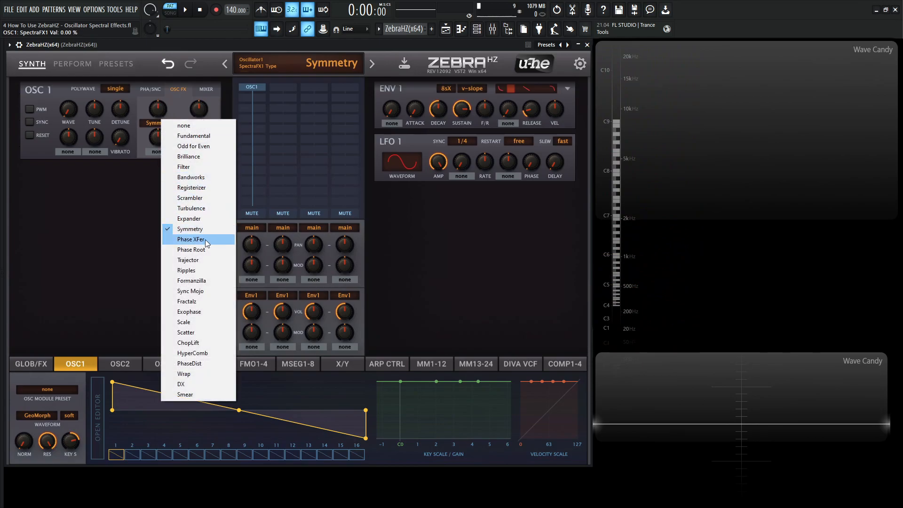
- Make Phase XFer the slot 1 effect and sweep its amount 64, 80, 100, then down to 26 and 2
click(190, 239)
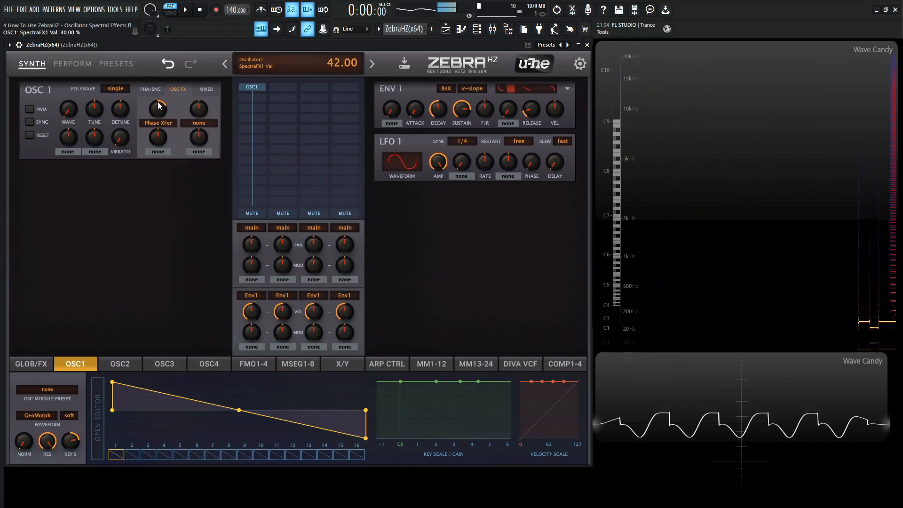
drag(157, 108, 157, 92)
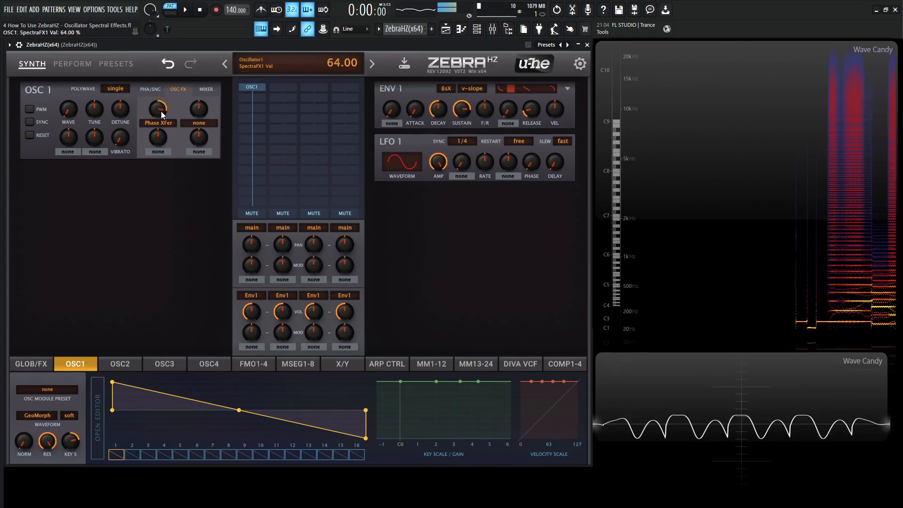
drag(158, 108, 158, 98)
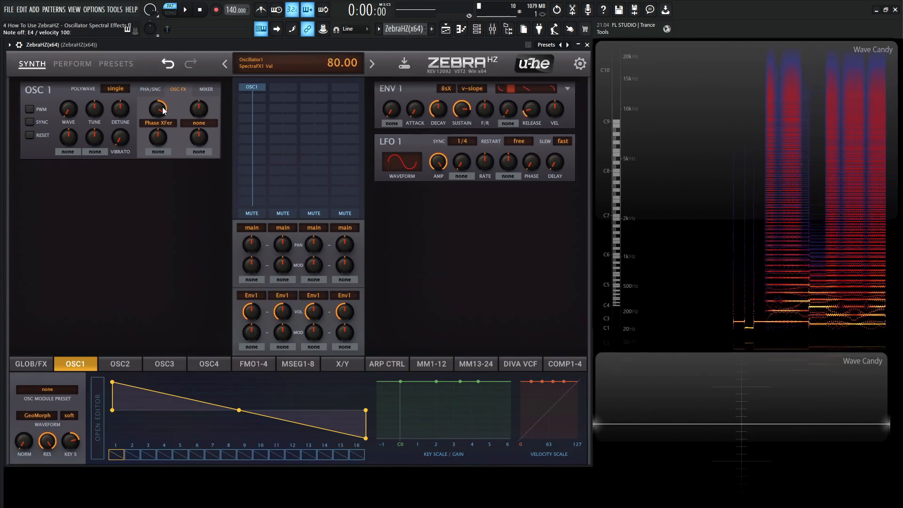
drag(157, 109, 157, 98)
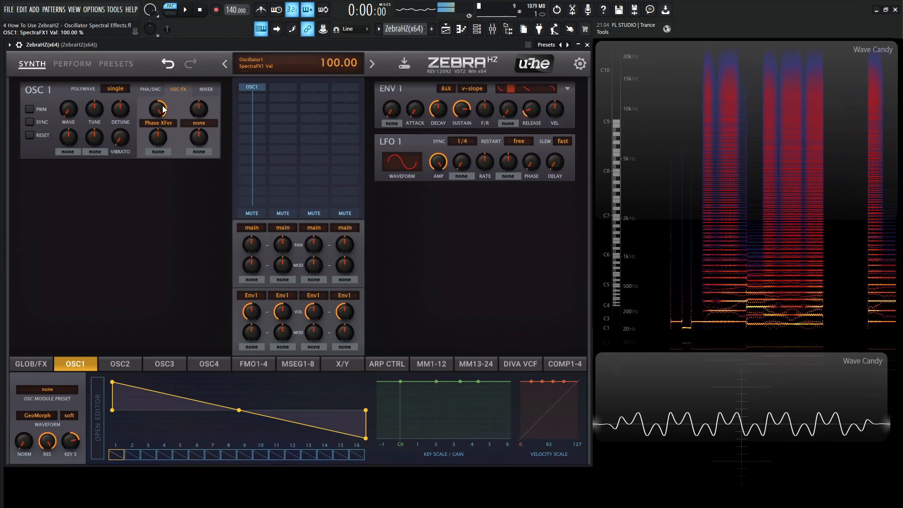
drag(158, 108, 158, 121)
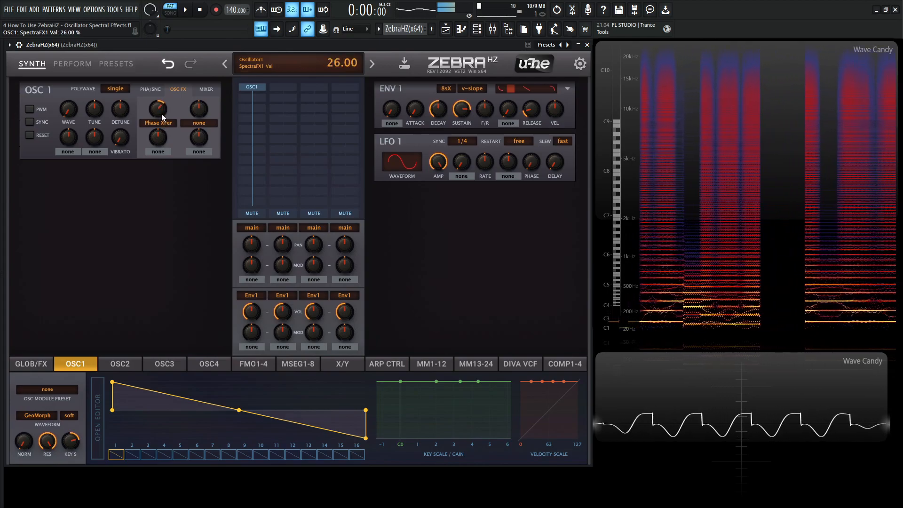
drag(157, 108, 165, 139)
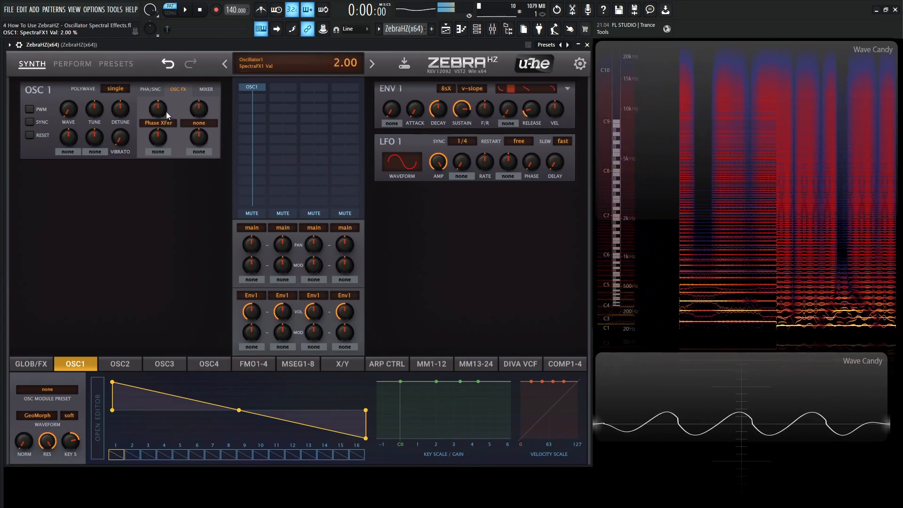
- Sweep the Phase XFer amount again through 80, 64, 90 and 36
drag(158, 107, 158, 68)
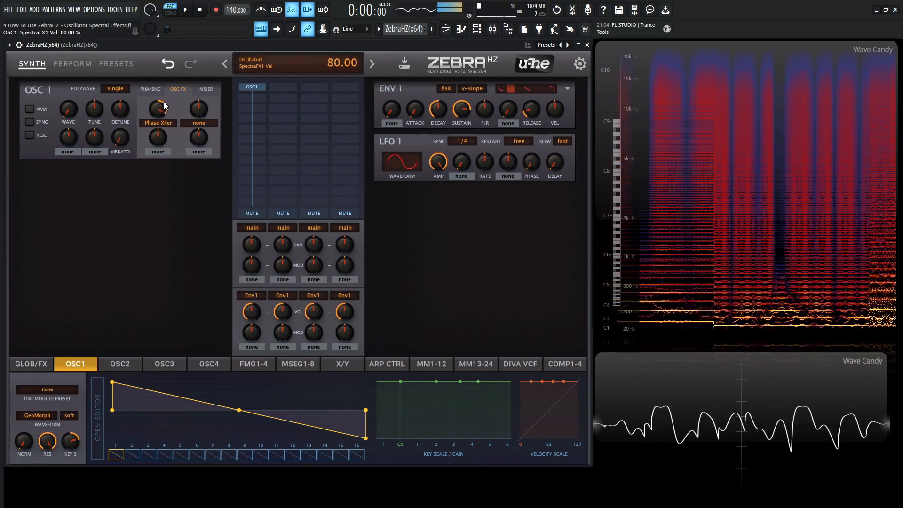
drag(157, 108, 157, 122)
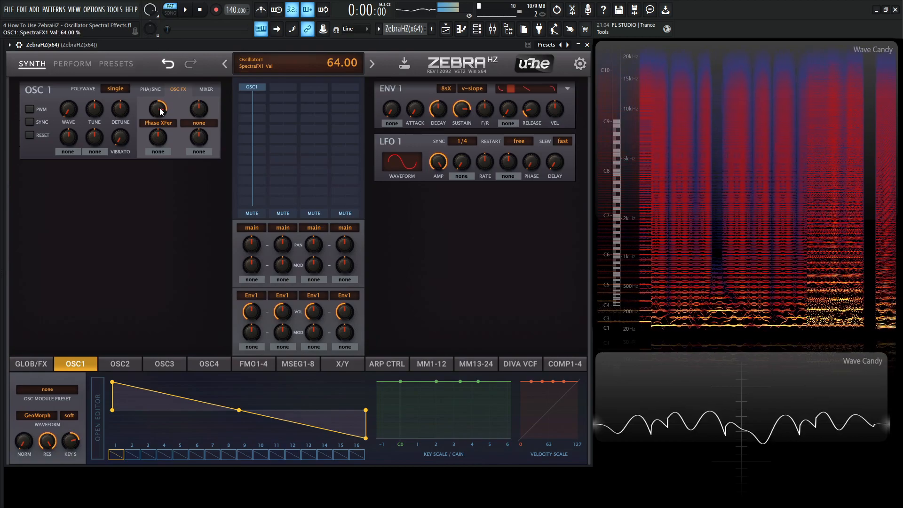
drag(157, 108, 161, 100)
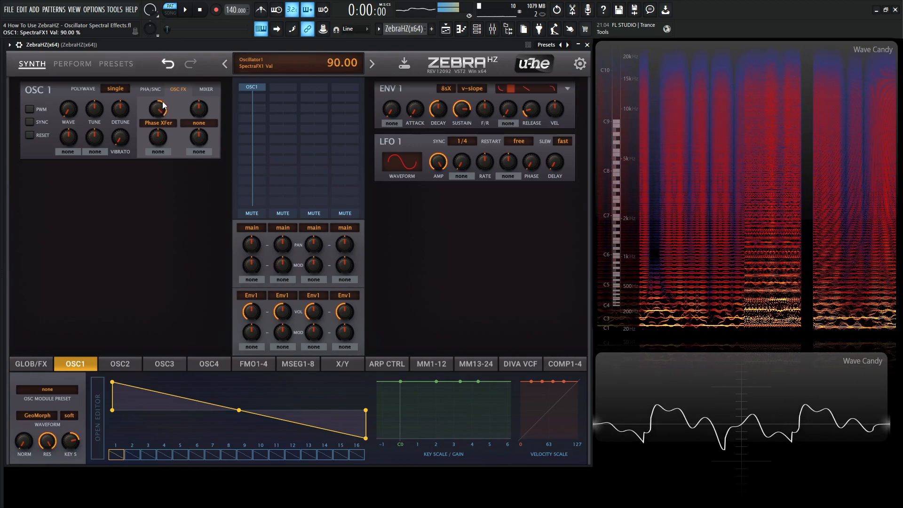
drag(157, 108, 157, 133)
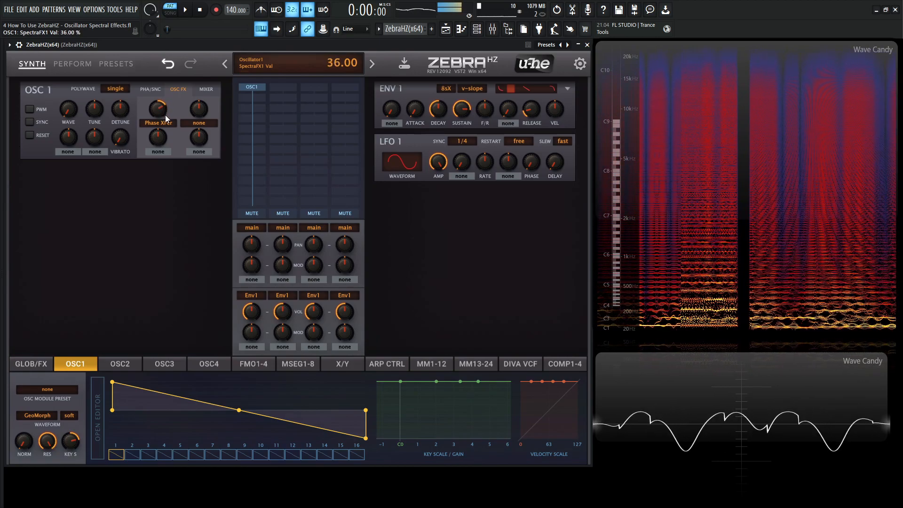
drag(157, 107, 157, 97)
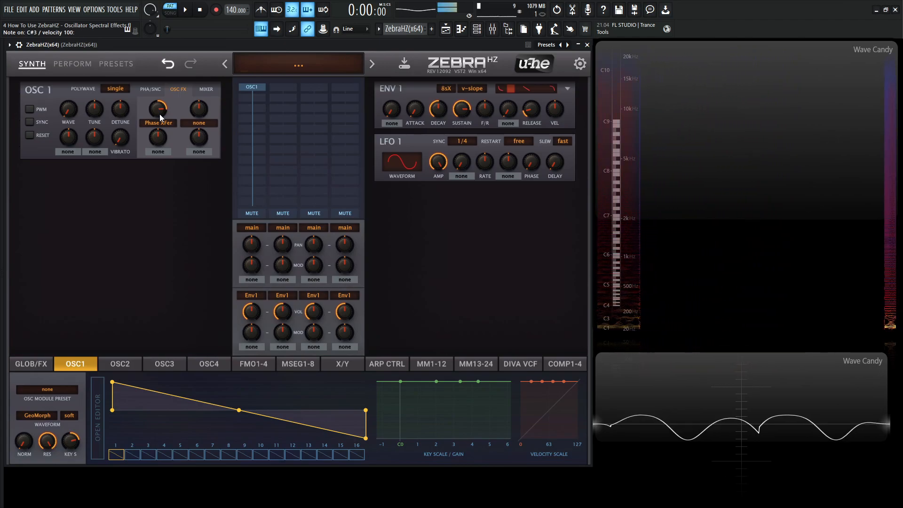
click(157, 122)
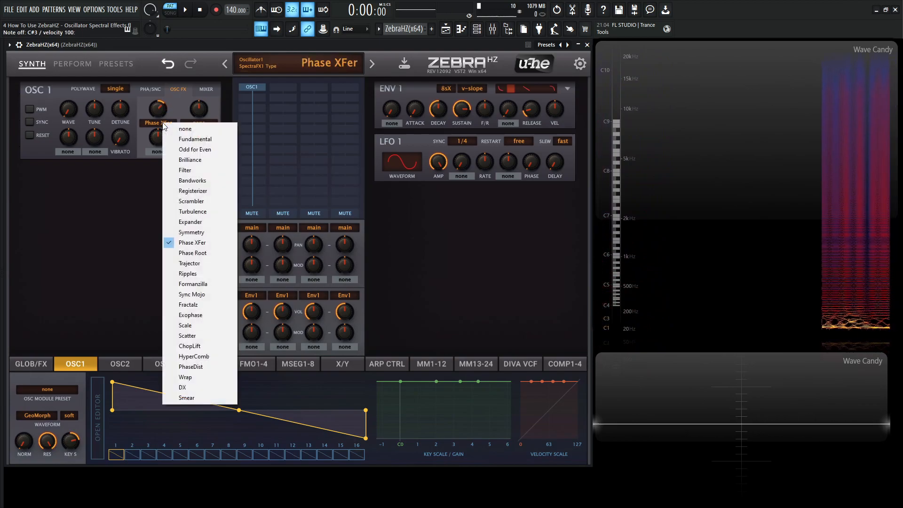
- Make Phase Root the slot 1 effect and sweep its amount through 26, 44, 40, 36 down to 20
click(192, 253)
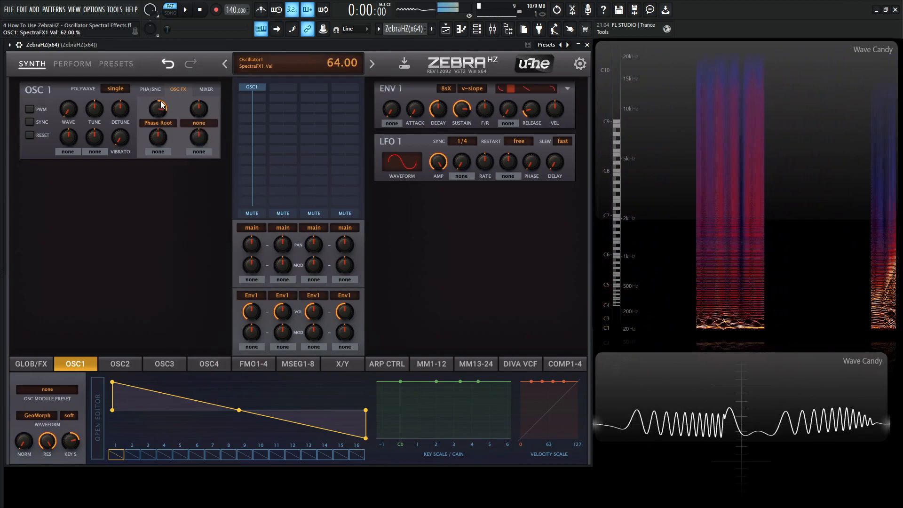
drag(158, 108, 157, 121)
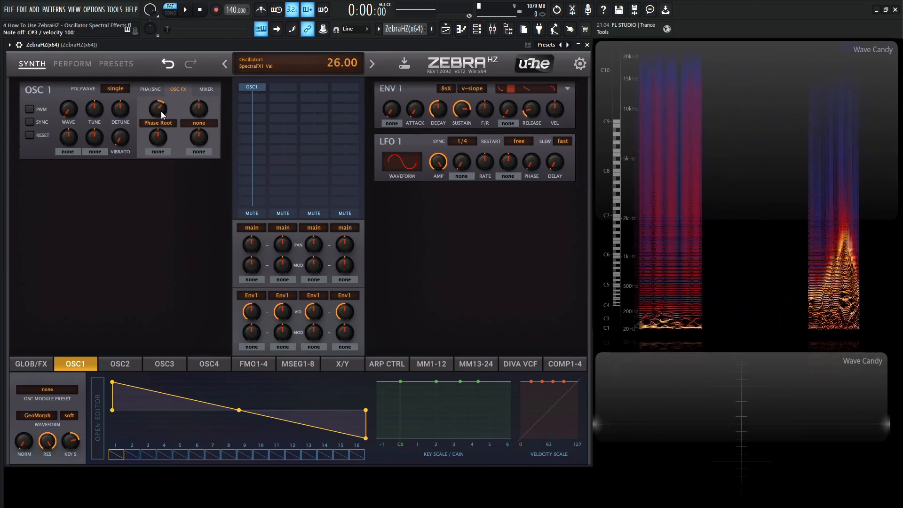
drag(158, 107, 157, 98)
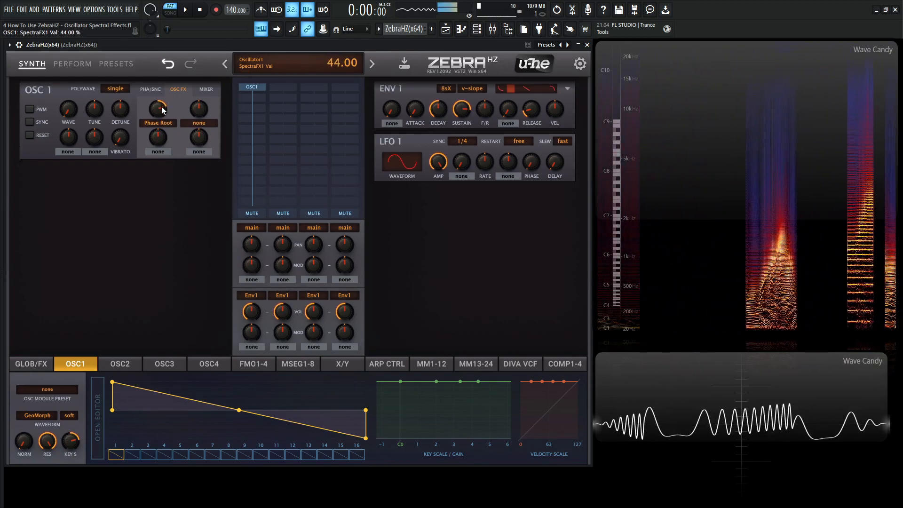
drag(157, 108, 157, 121)
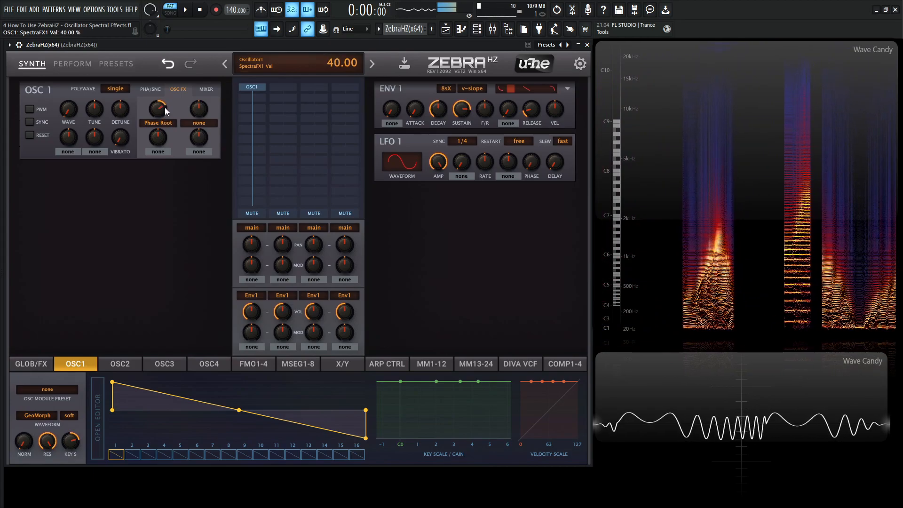
drag(158, 108, 158, 115)
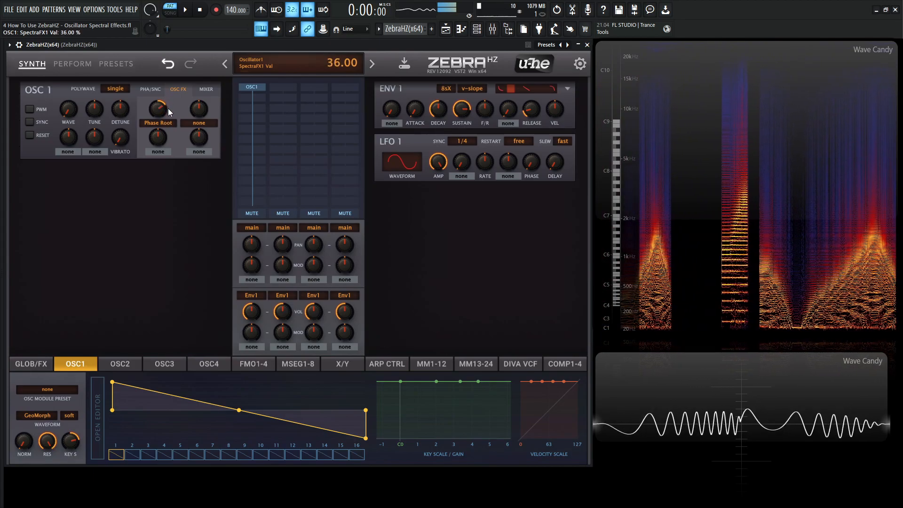
drag(157, 108, 157, 122)
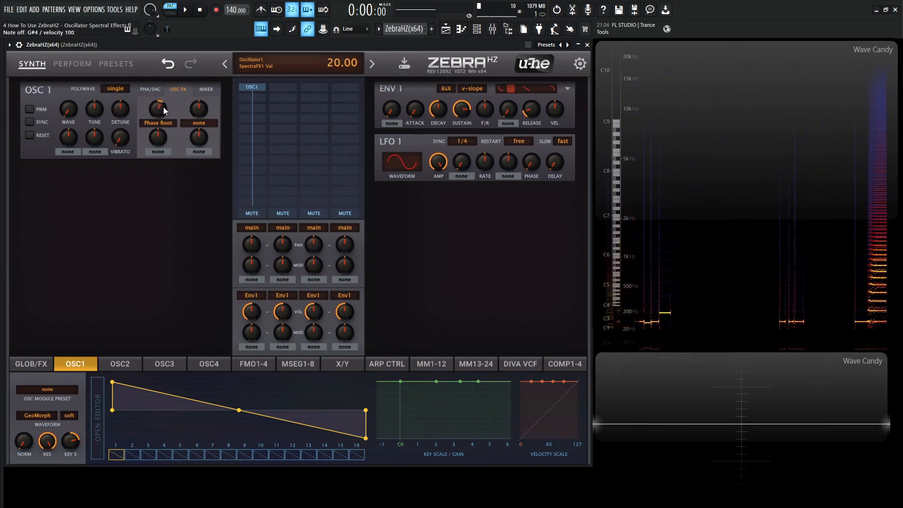
- Raise the Phase Root amount to 64 and drop it back to 20
drag(157, 107, 157, 92)
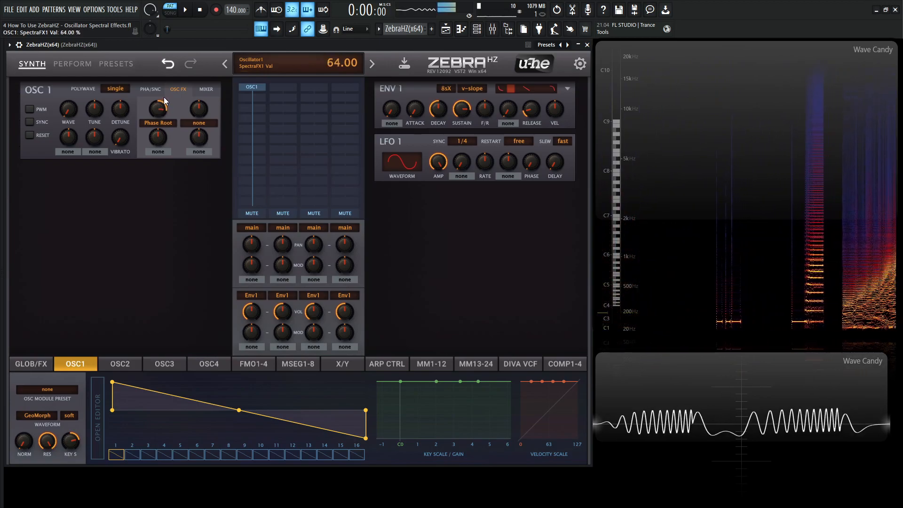
drag(157, 108, 157, 127)
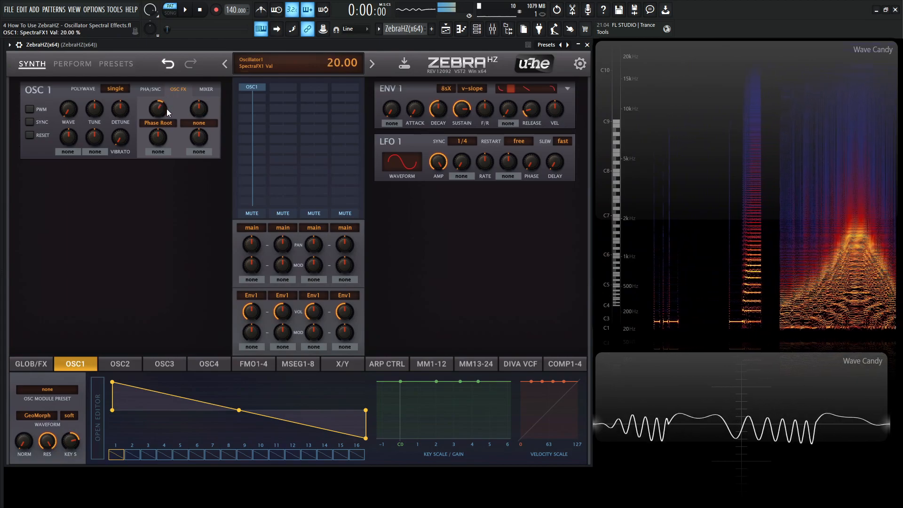
click(157, 109)
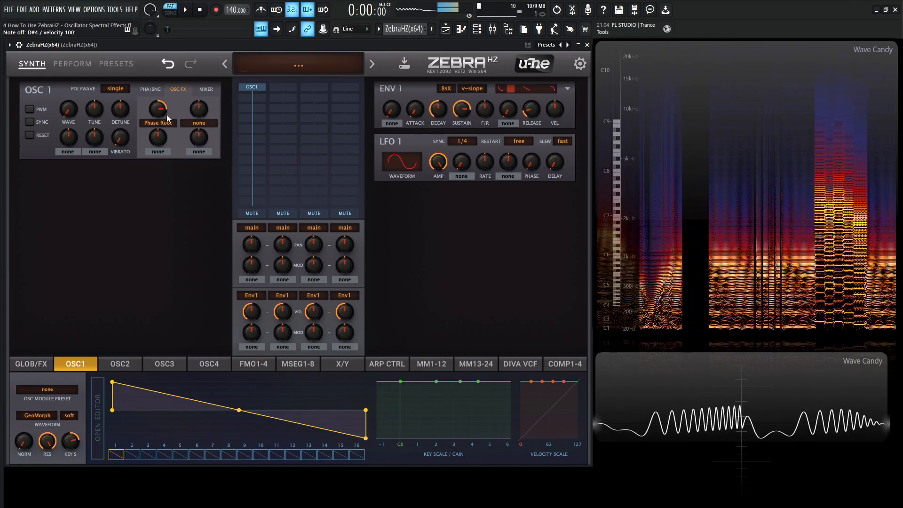
click(158, 108)
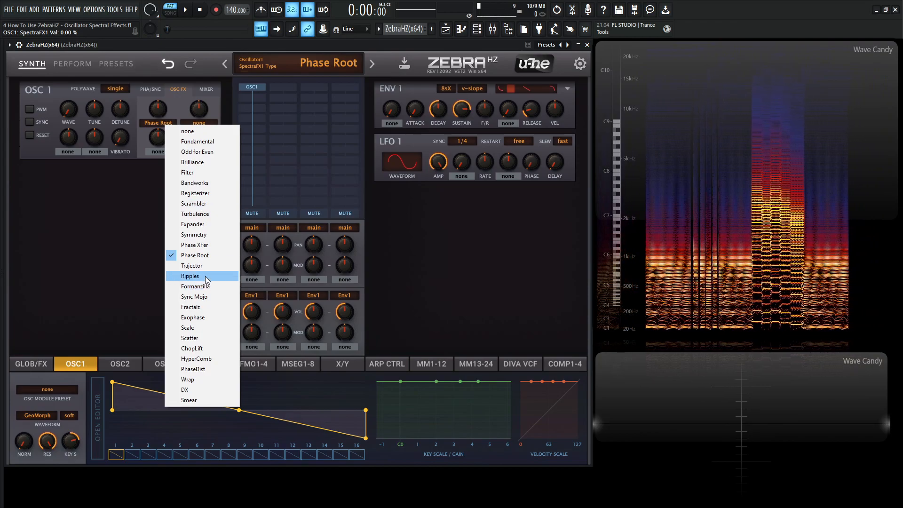
- Make Trajector the slot 1 effect and sweep its amount 98, 34, 72, 74, then negative to -56
click(192, 265)
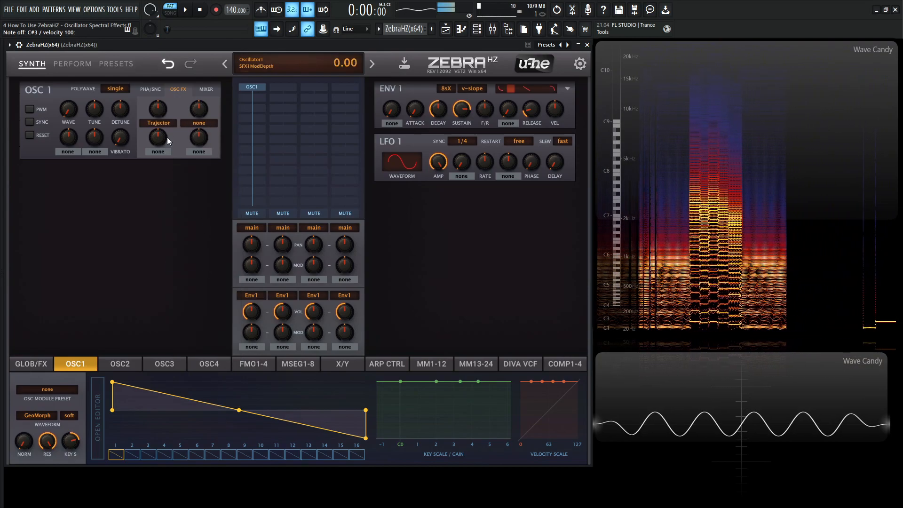
drag(157, 108, 157, 86)
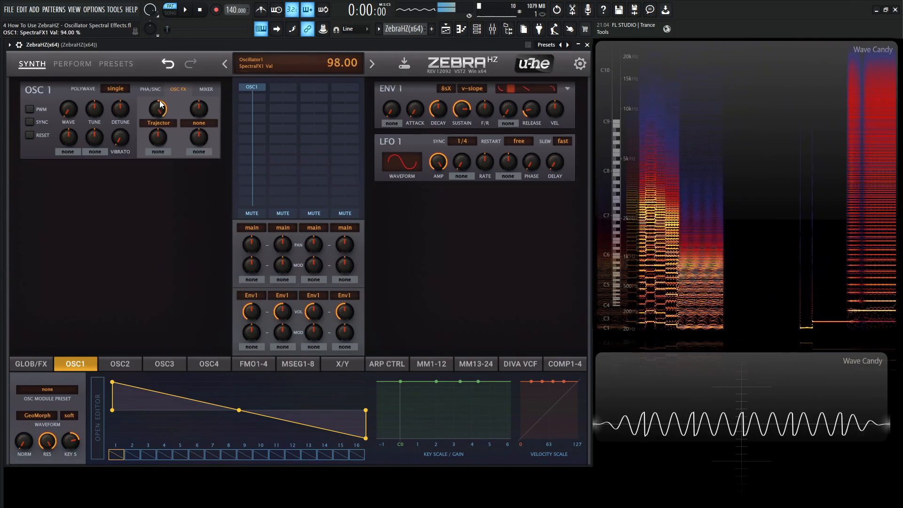
drag(157, 108, 157, 138)
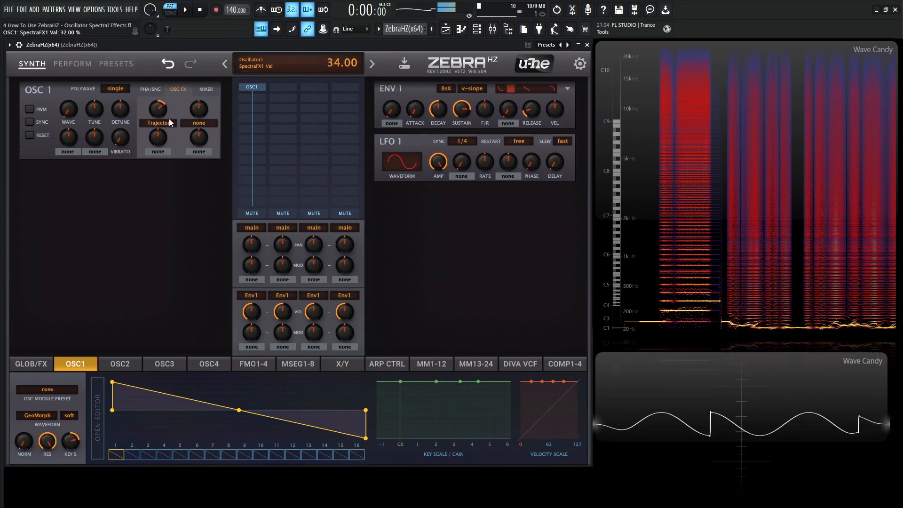
drag(158, 107, 173, 112)
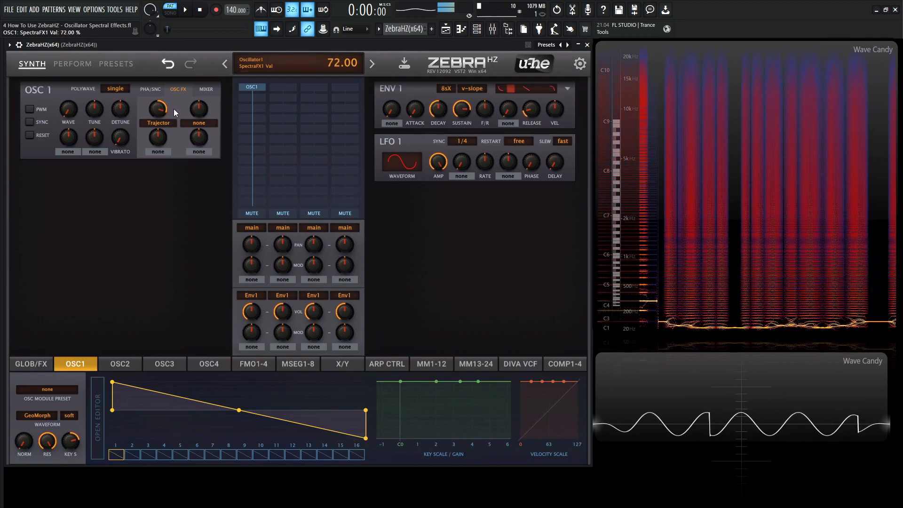
drag(158, 108, 157, 105)
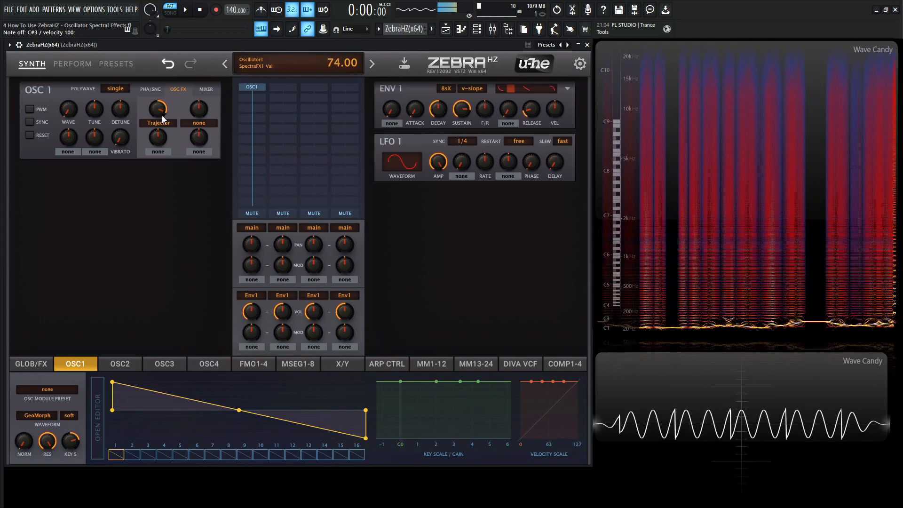
drag(158, 108, 157, 136)
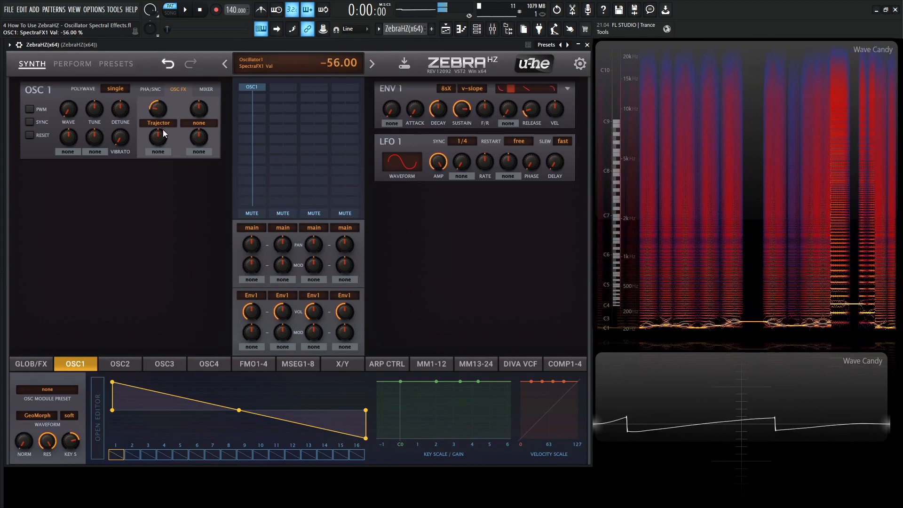
click(157, 122)
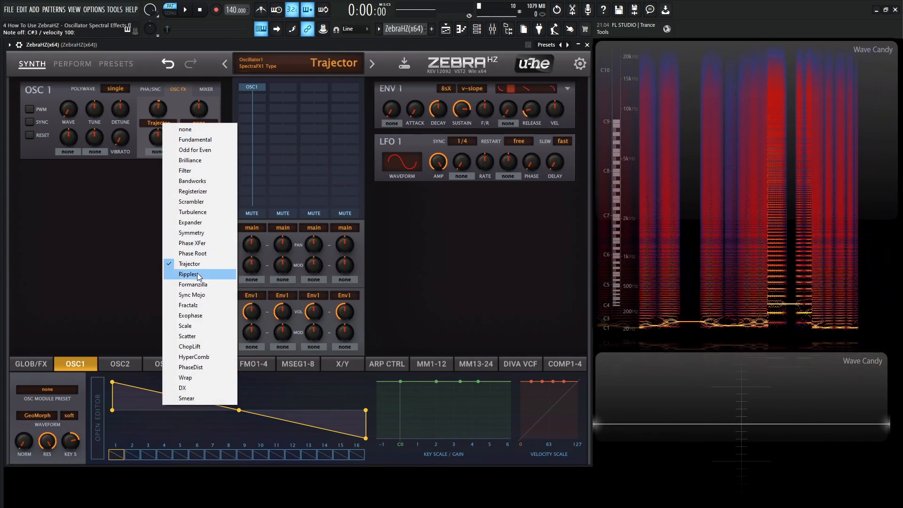
- Switch the effect to Ripples and sweep its amount through 8, -10, up to 94 and down to -18
click(189, 274)
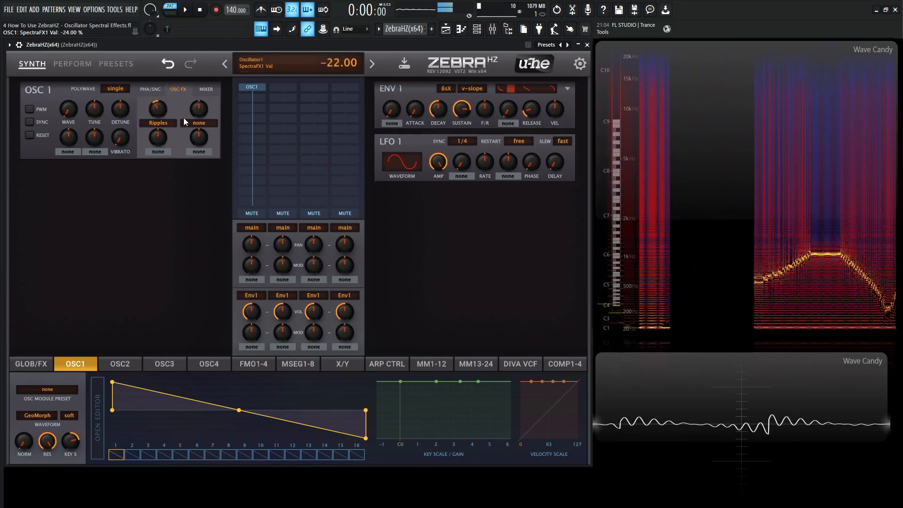
drag(157, 108, 157, 92)
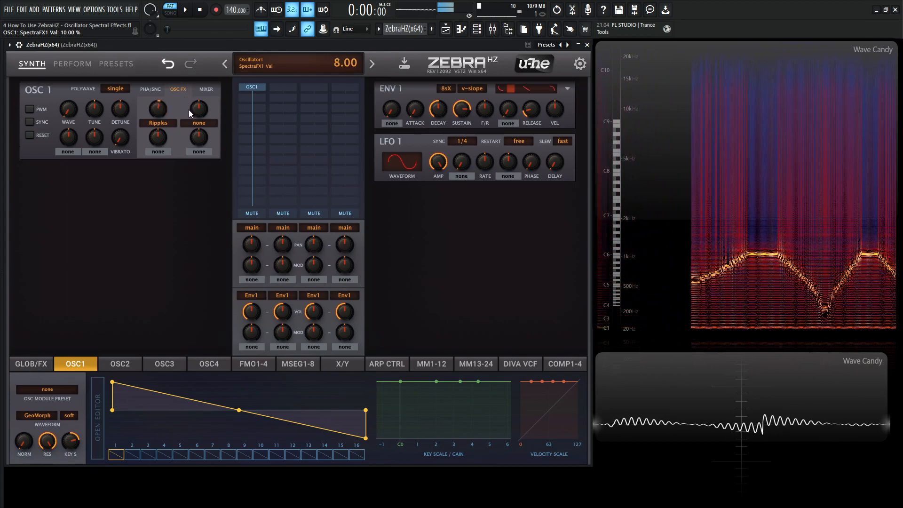
drag(157, 108, 161, 98)
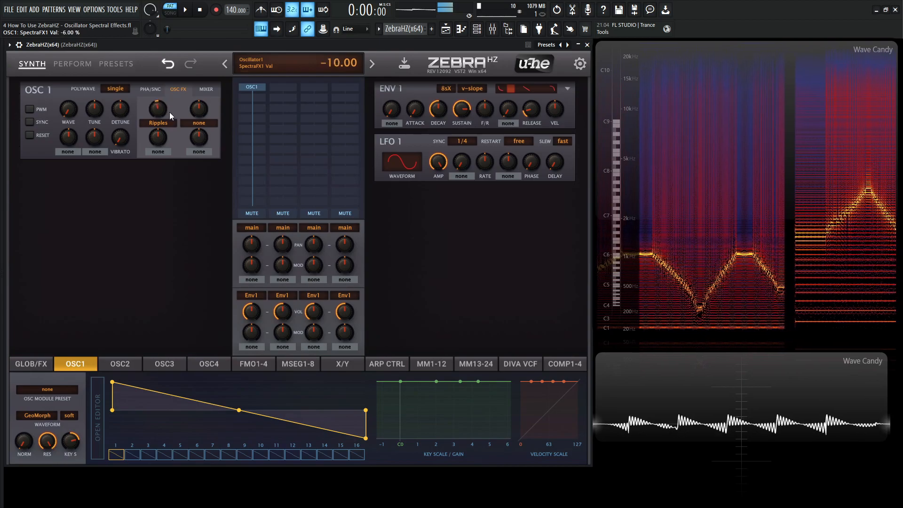
drag(157, 108, 158, 100)
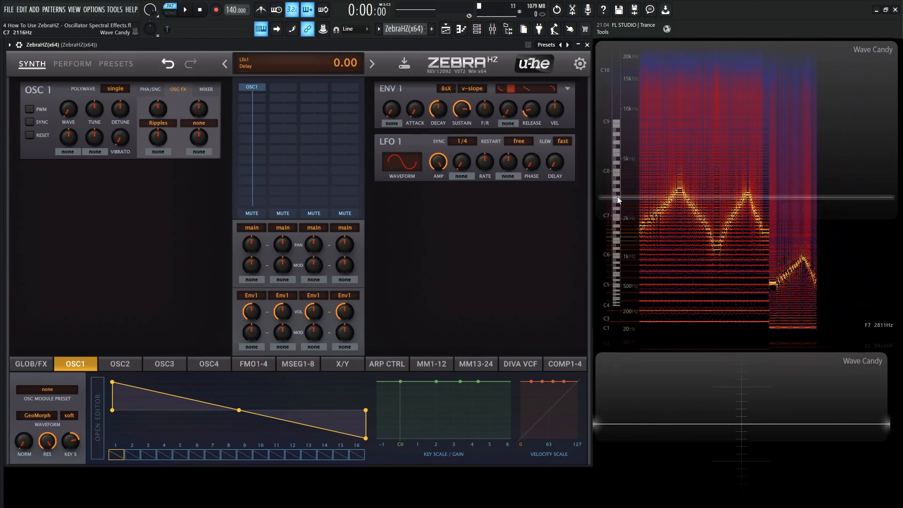
drag(157, 107, 157, 92)
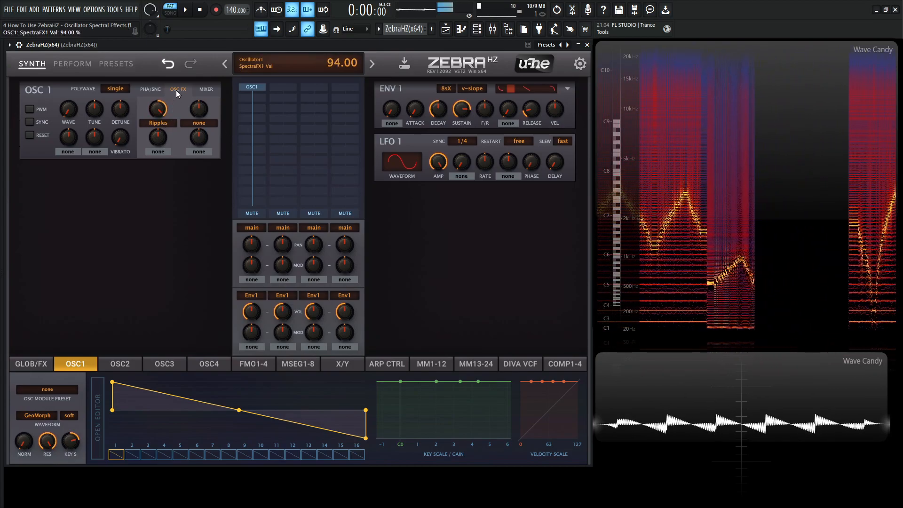
drag(157, 108, 157, 121)
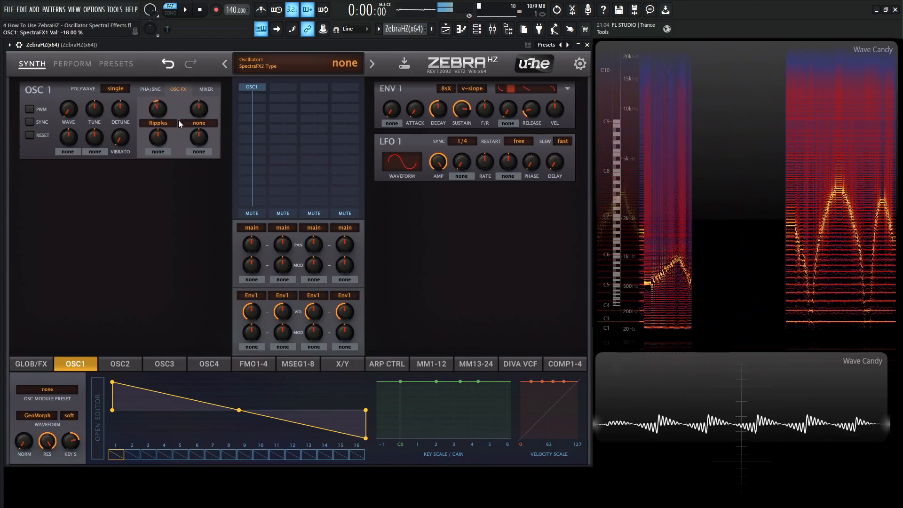
click(157, 122)
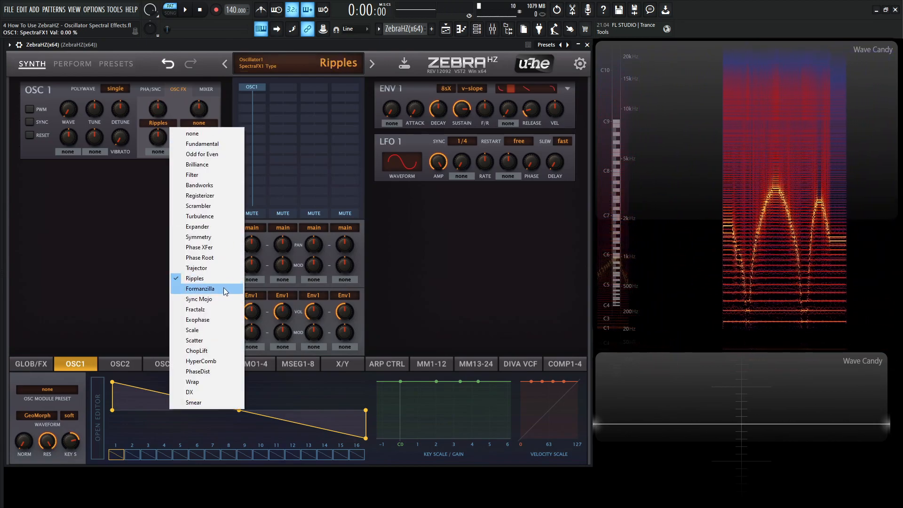
- Switch the effect to Formanzilla and sweep its amount from -44 through 24 and 40 up to 100%
click(200, 289)
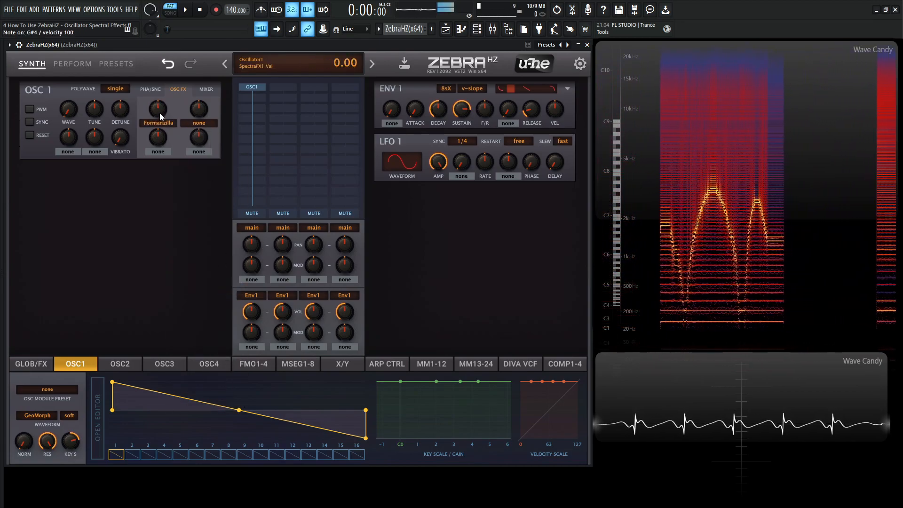
drag(155, 112, 159, 100)
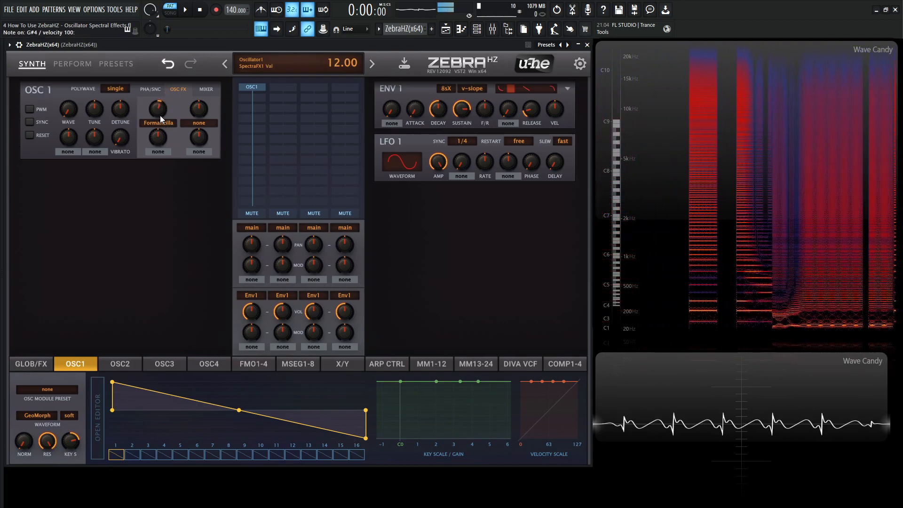
drag(157, 107, 157, 86)
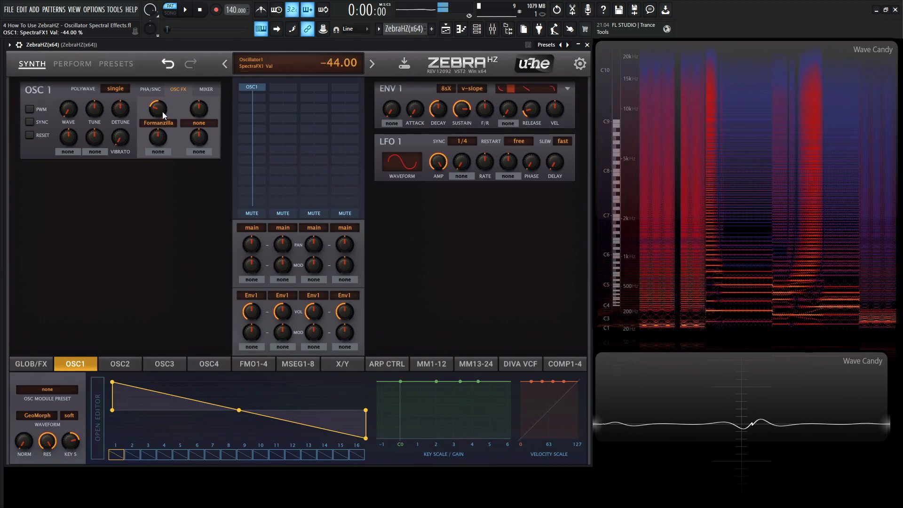
drag(157, 107, 161, 92)
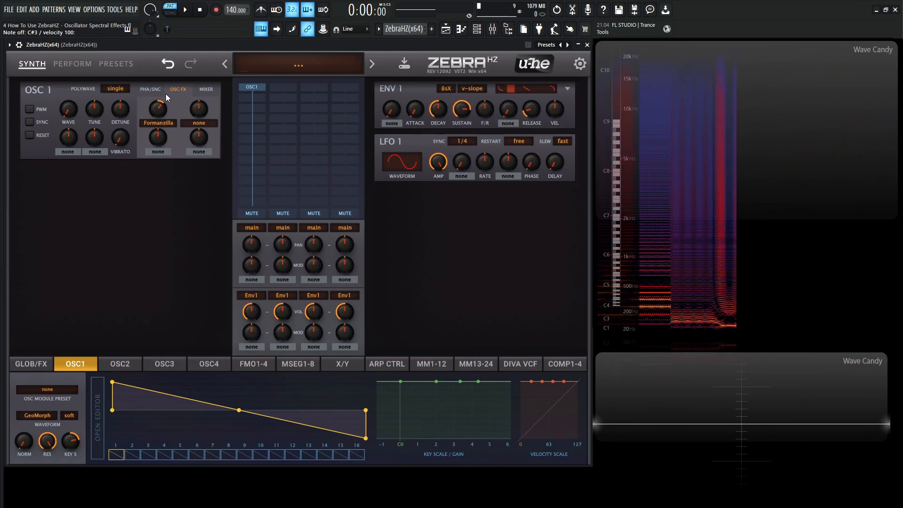
drag(157, 108, 158, 102)
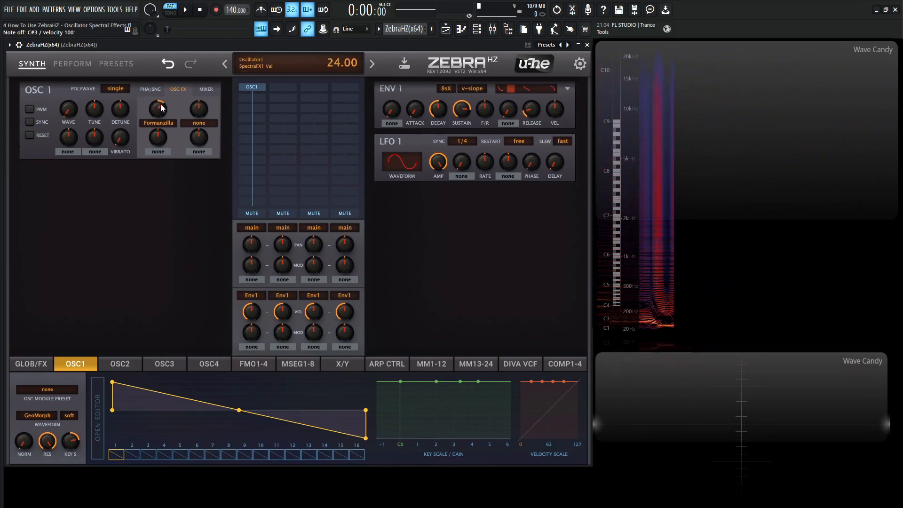
drag(157, 108, 157, 101)
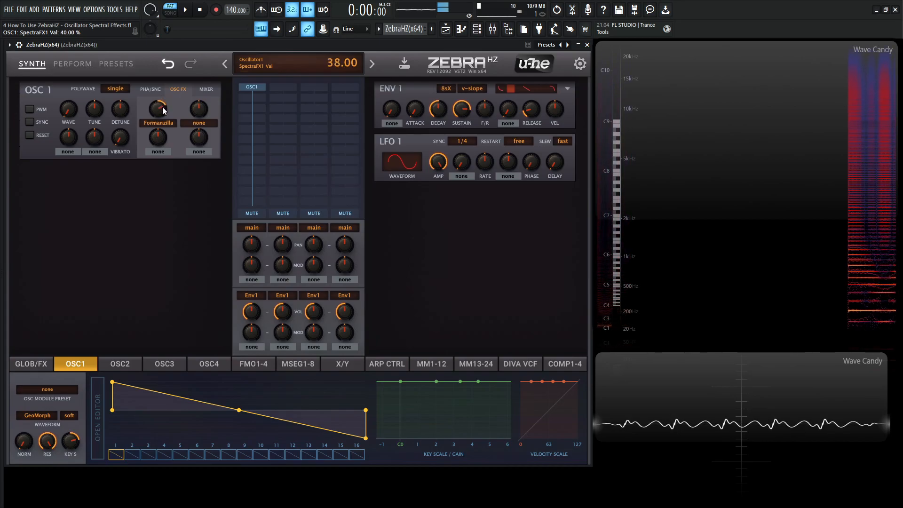
drag(157, 108, 157, 98)
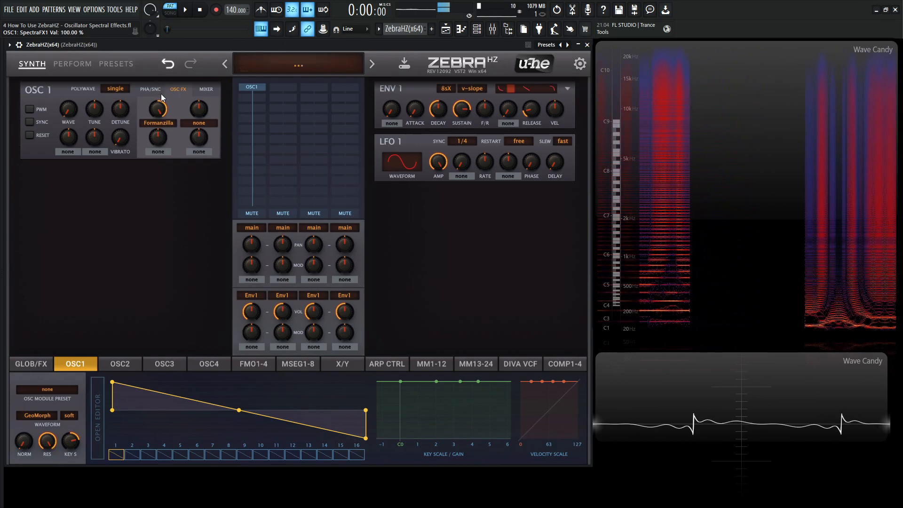
click(158, 122)
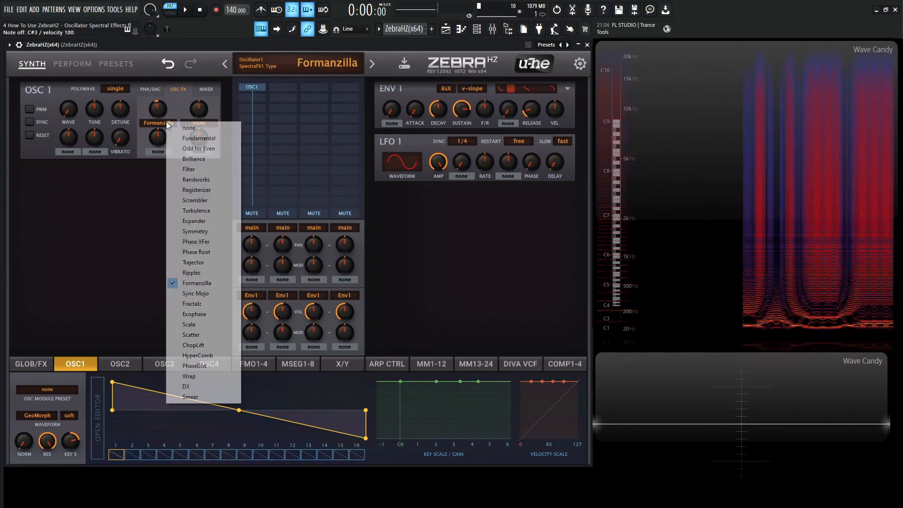
- Switch the effect to Sync Mojo and sweep its amount 72, 0, 66, then down to -100
click(196, 293)
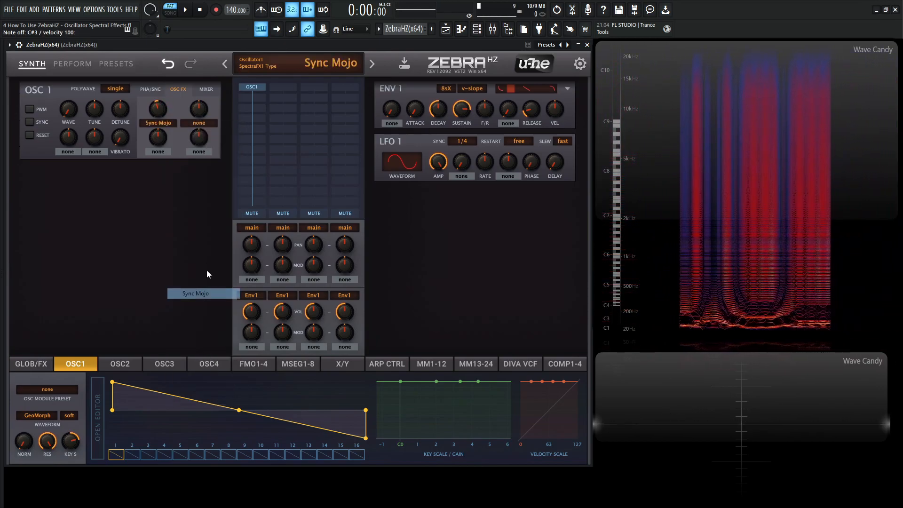
drag(157, 108, 158, 86)
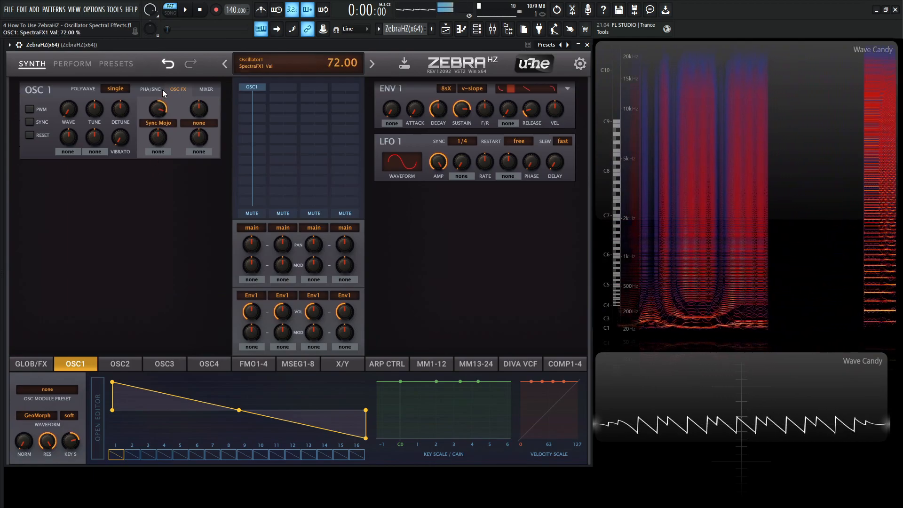
drag(157, 108, 161, 119)
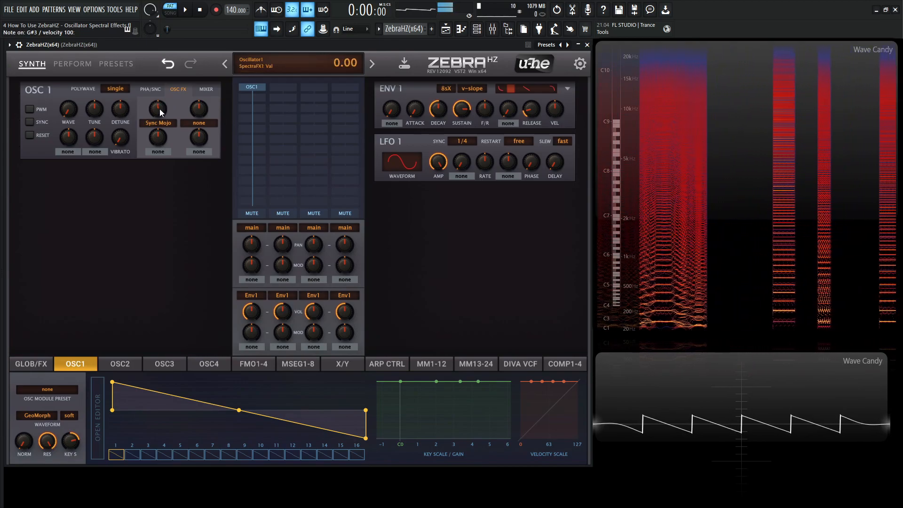
drag(157, 107, 157, 95)
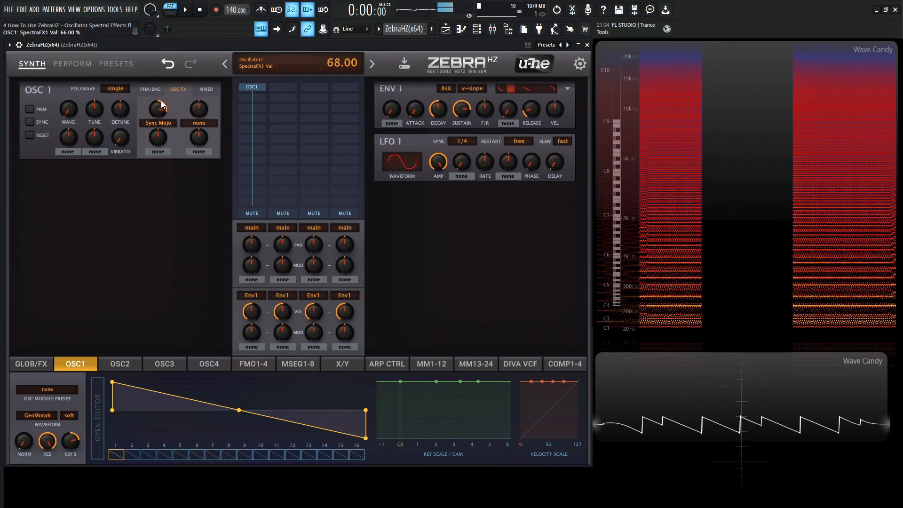
drag(157, 108, 157, 138)
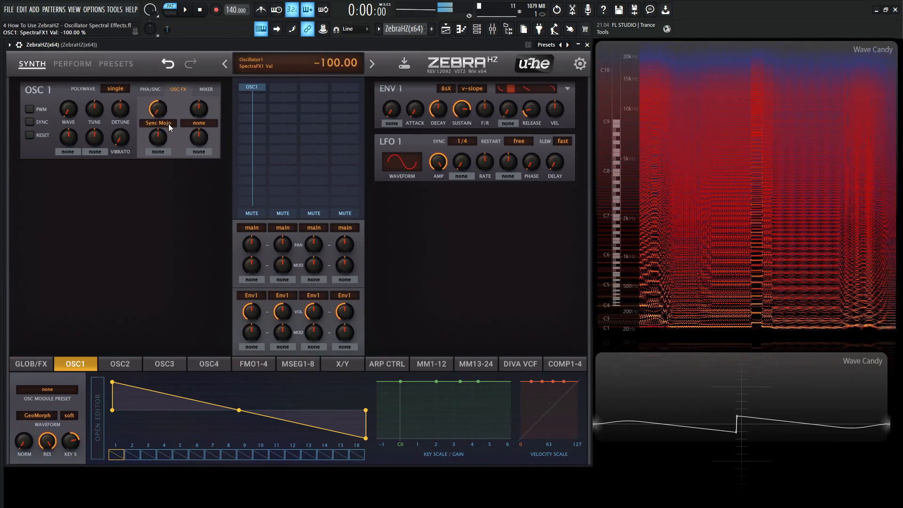
- Continue sweeping the Sync Mojo amount through 28, -26 and up to 48
drag(157, 108, 157, 87)
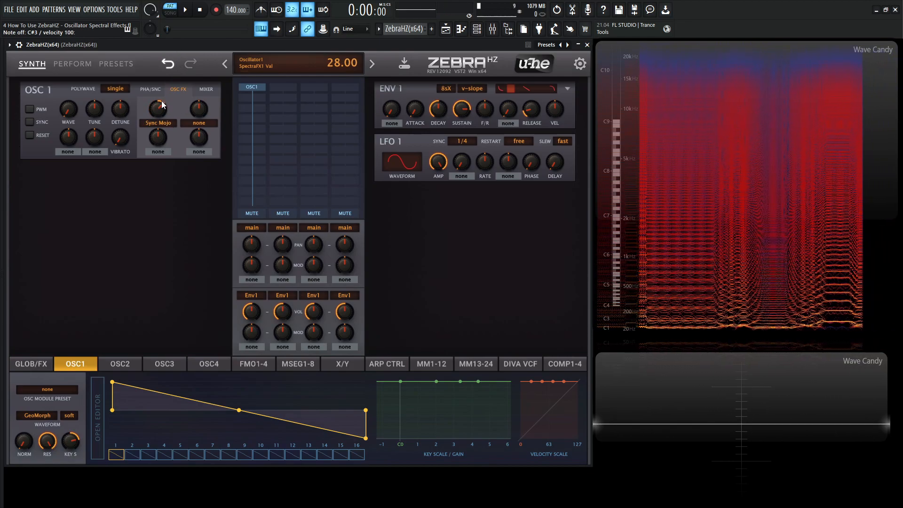
drag(157, 108, 157, 121)
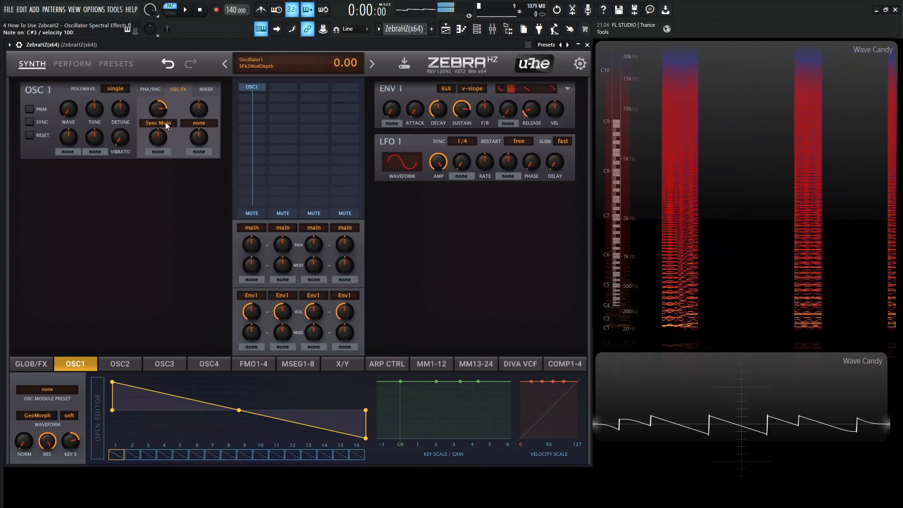
drag(157, 108, 157, 87)
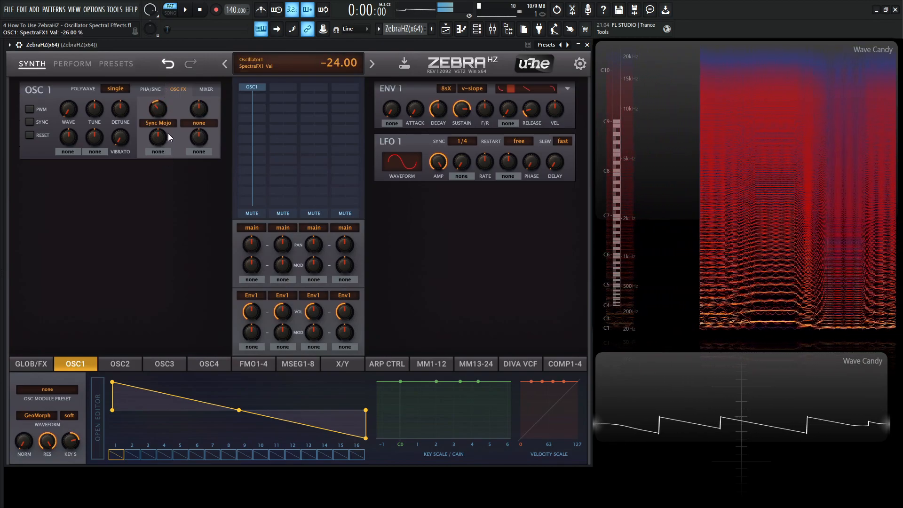
drag(157, 109, 157, 86)
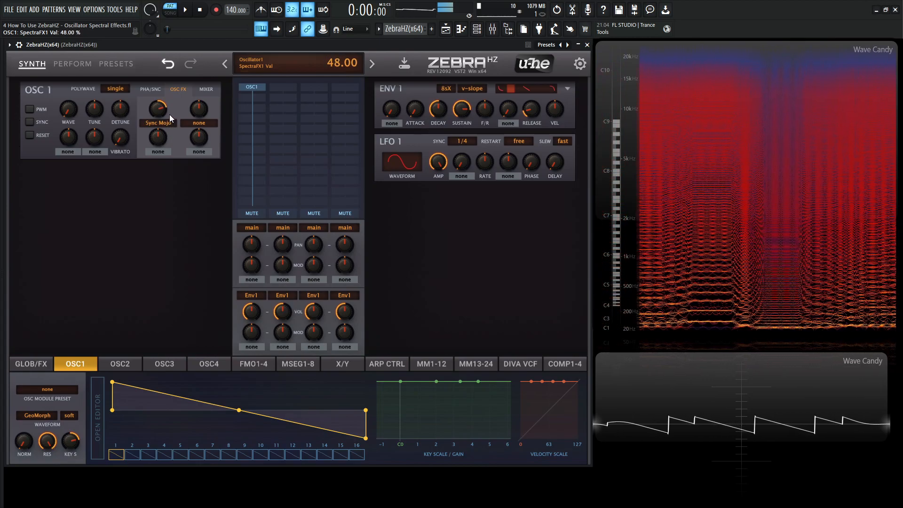
click(158, 122)
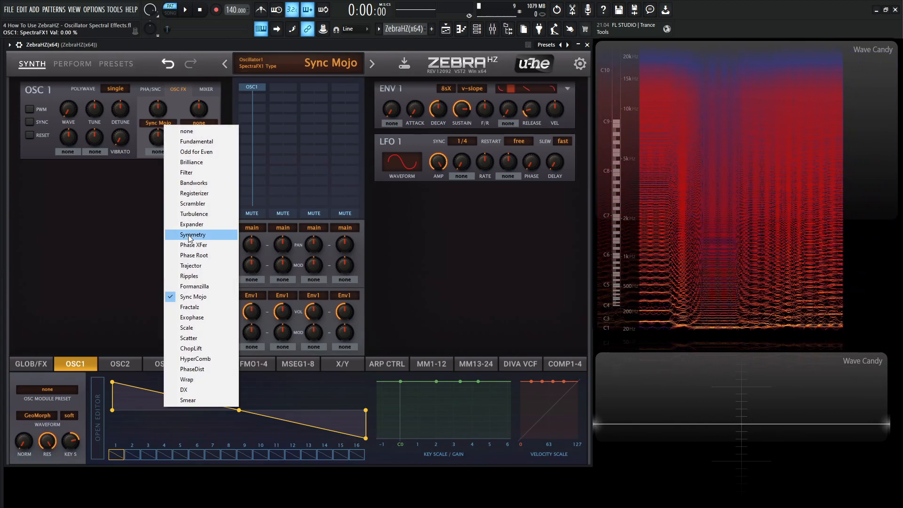
- Switch the effect to Fractalz and sweep its amount between full positive and strongly negative (-62%)
click(189, 306)
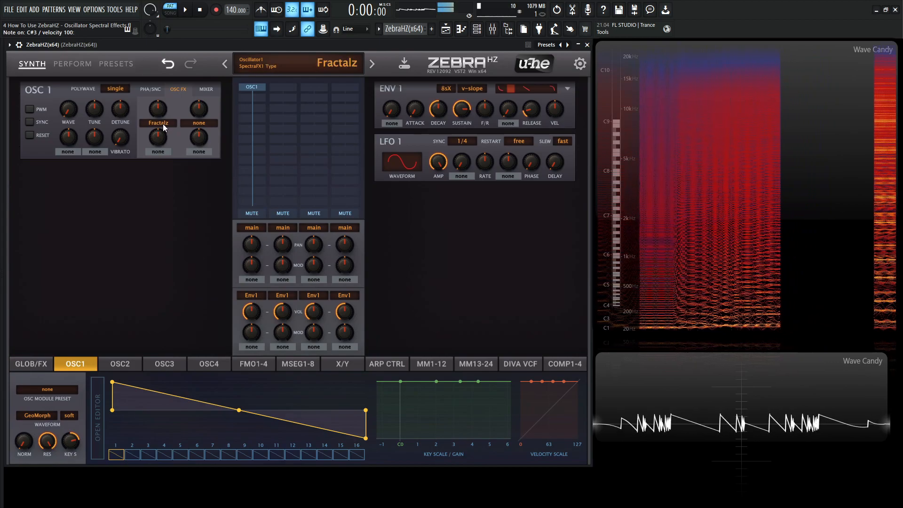
drag(157, 108, 157, 98)
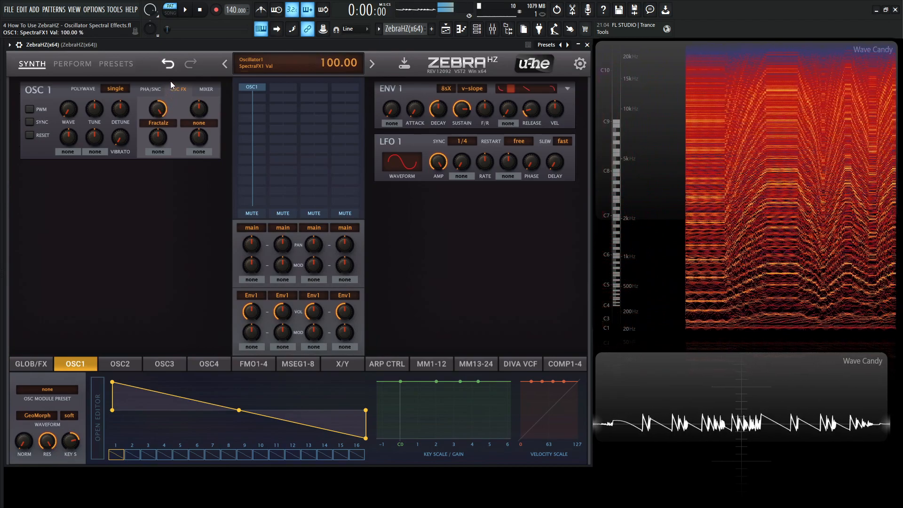
drag(157, 108, 173, 121)
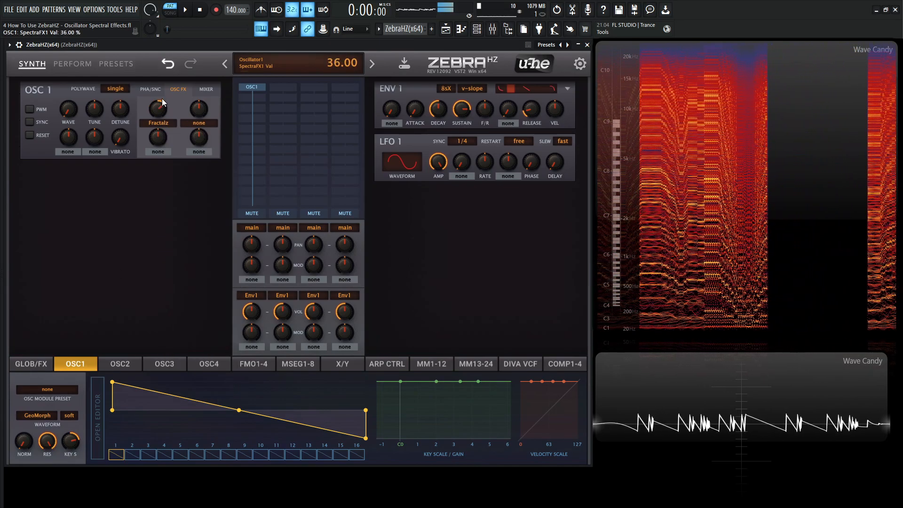
drag(157, 107, 157, 93)
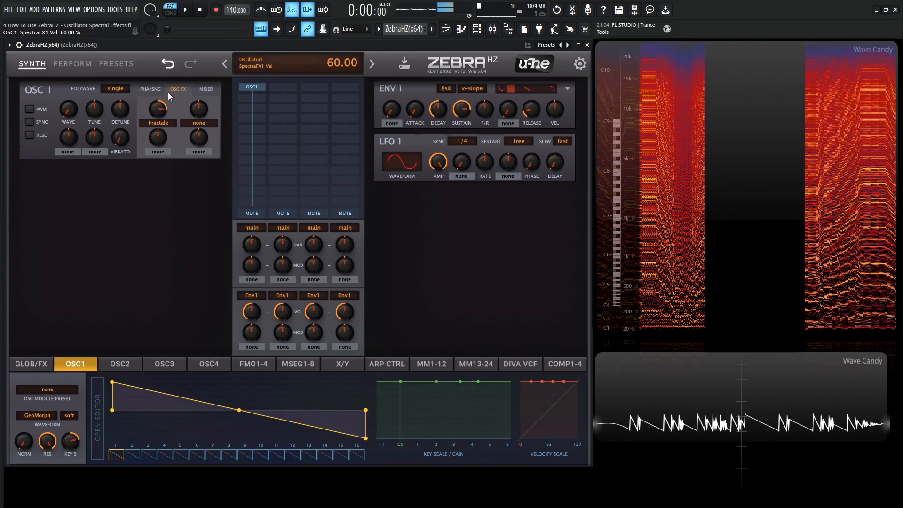
drag(157, 107, 157, 133)
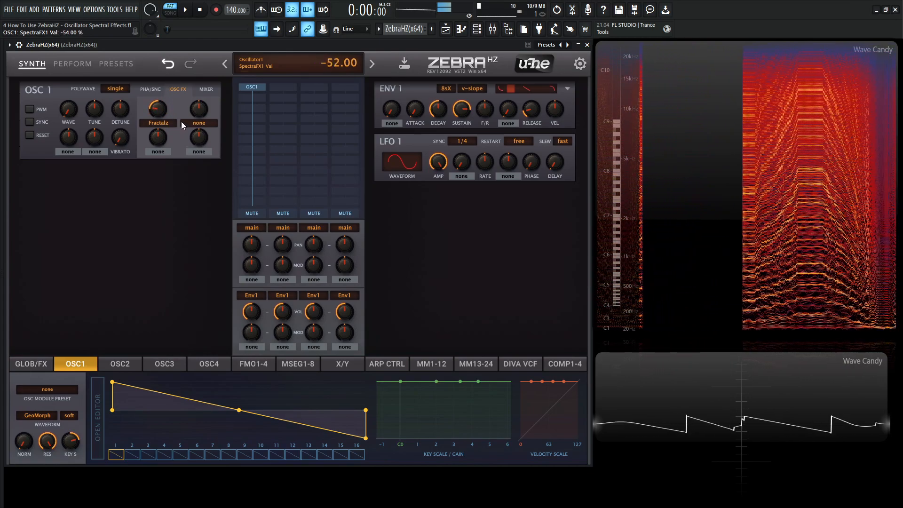
drag(156, 108, 156, 87)
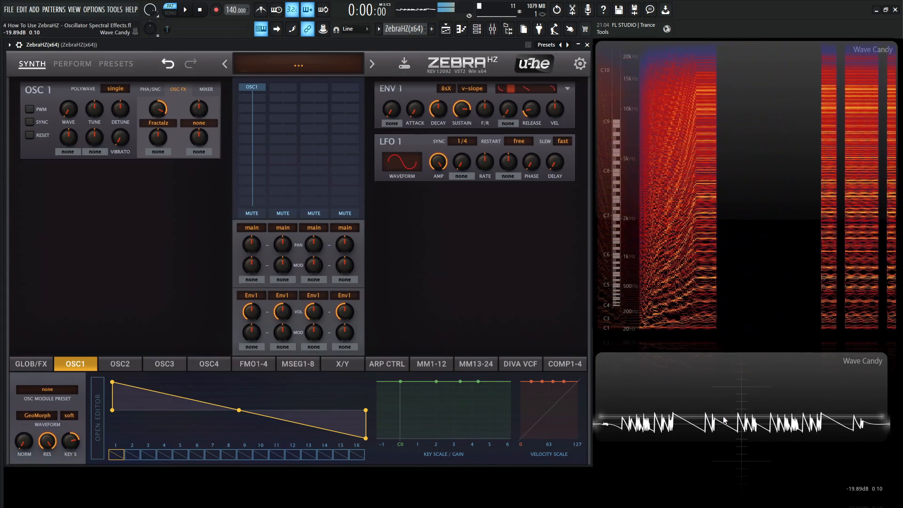
drag(157, 108, 157, 103)
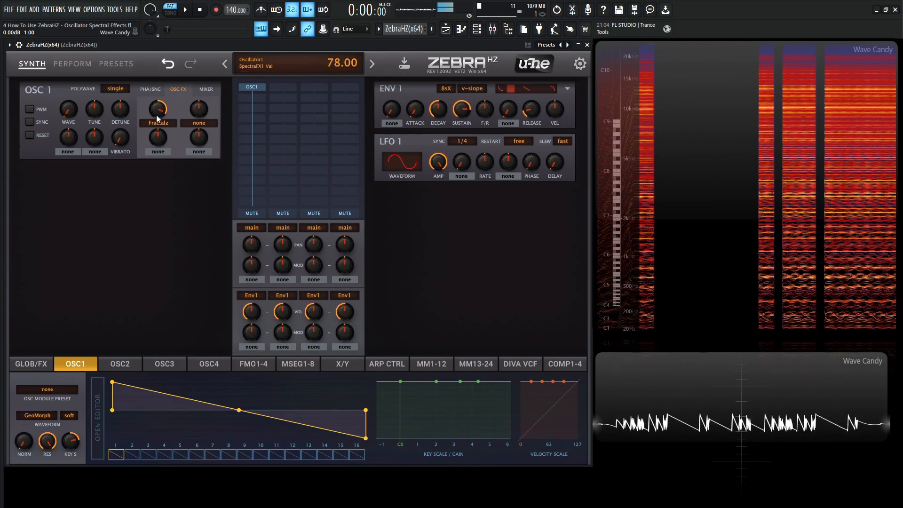
drag(157, 109, 171, 154)
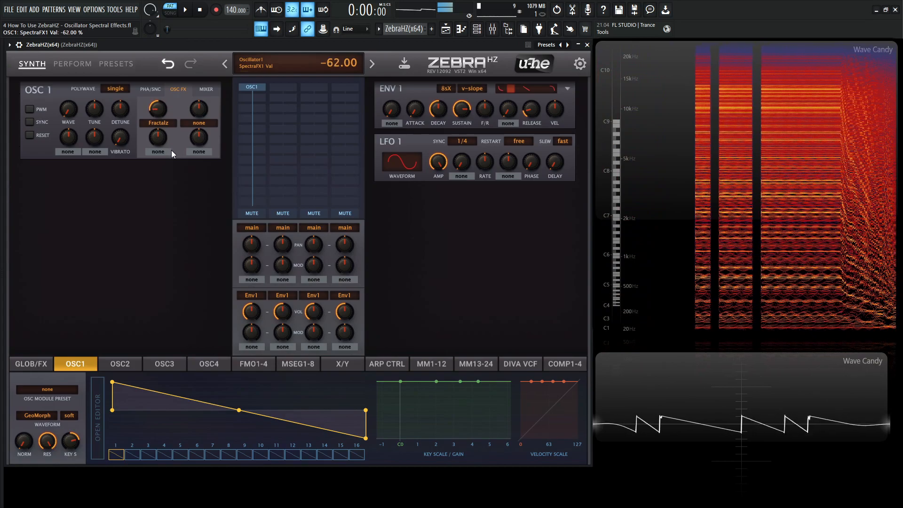
click(157, 122)
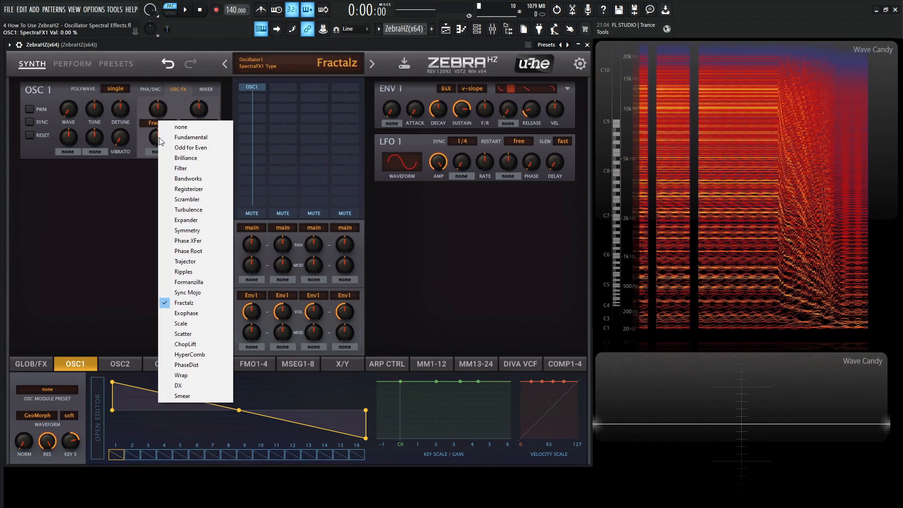
- Switch the effect to Exophase and sweep its amount between -8% and about 60%
click(187, 312)
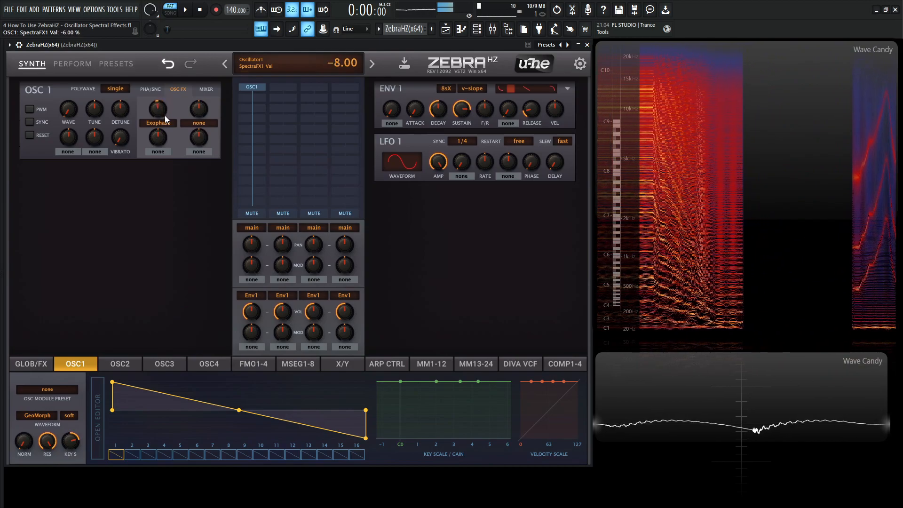
drag(157, 107, 157, 69)
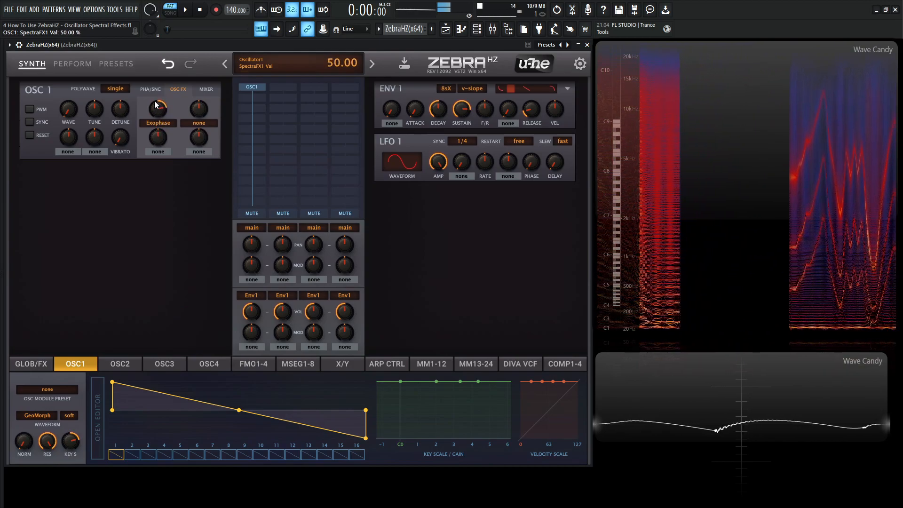
drag(157, 106, 157, 121)
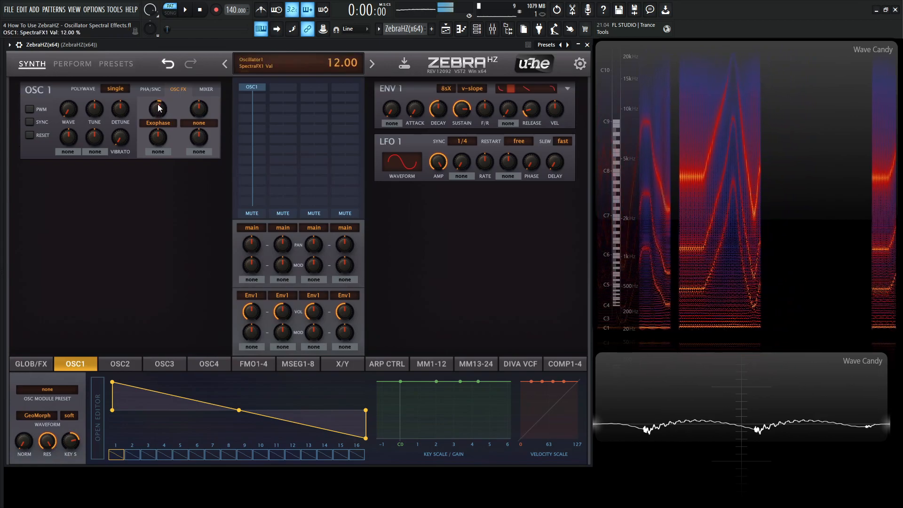
drag(157, 108, 157, 86)
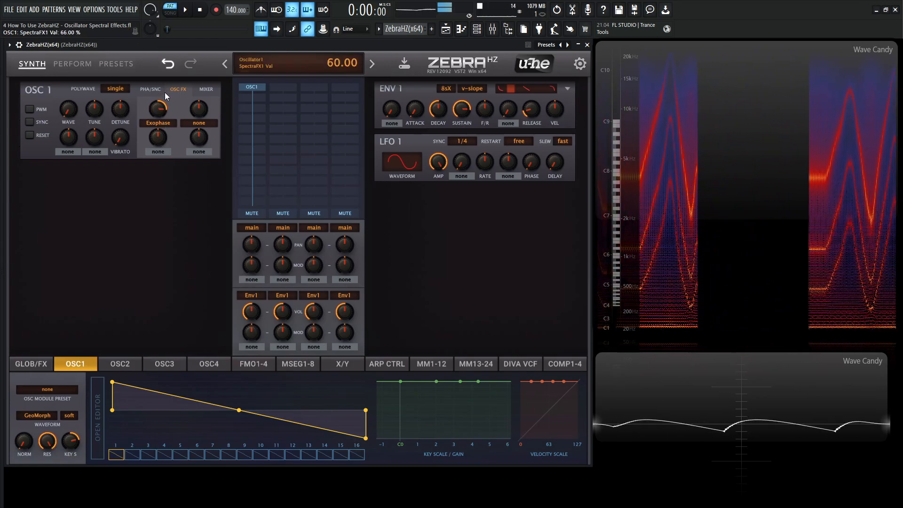
drag(157, 108, 162, 113)
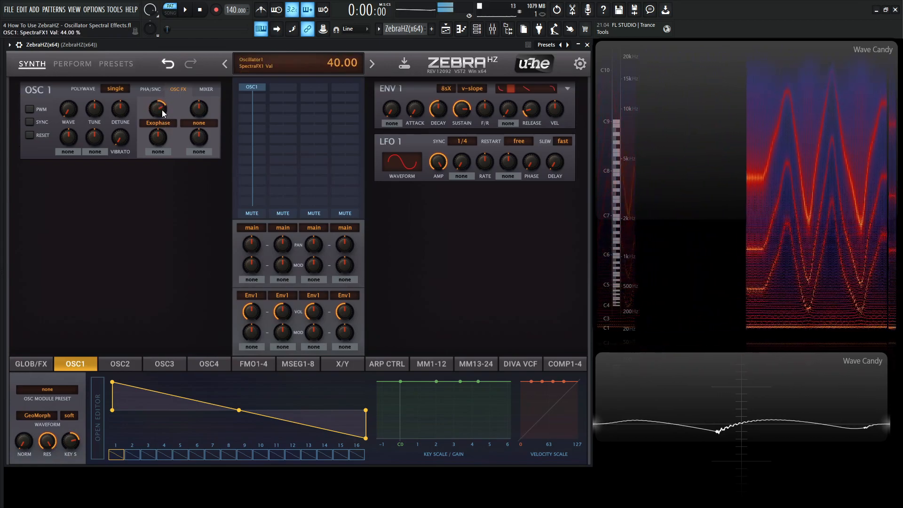
drag(157, 107, 157, 96)
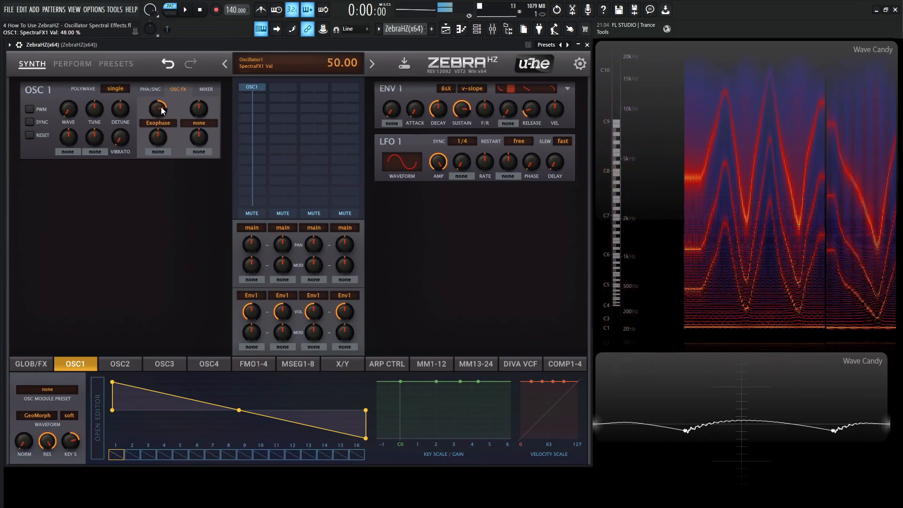
click(157, 109)
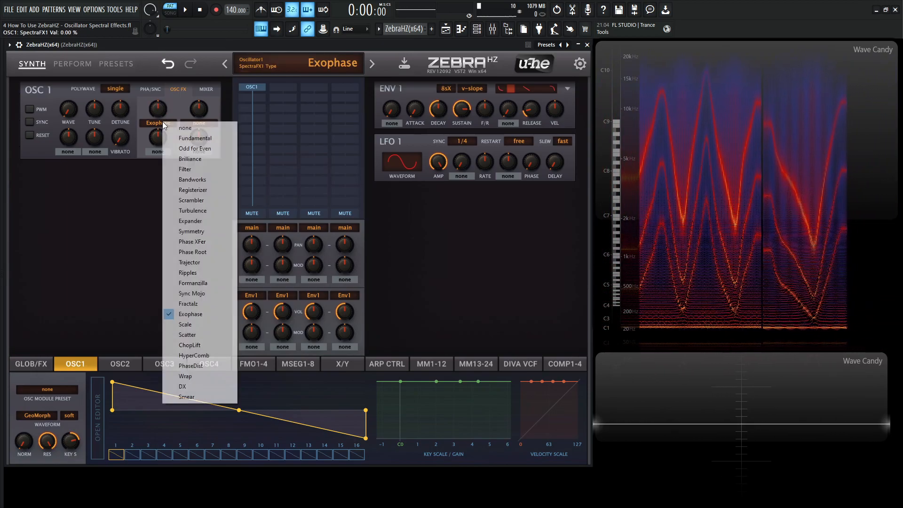
- Make Scale OSC1's first spectral effect and sweep its amount between -48% and 14%, ending at 0%
click(185, 324)
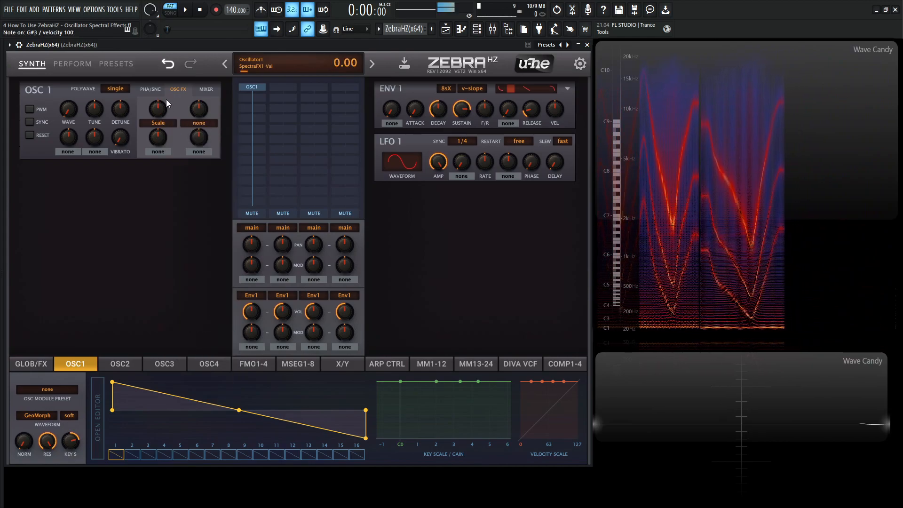
drag(157, 107, 157, 93)
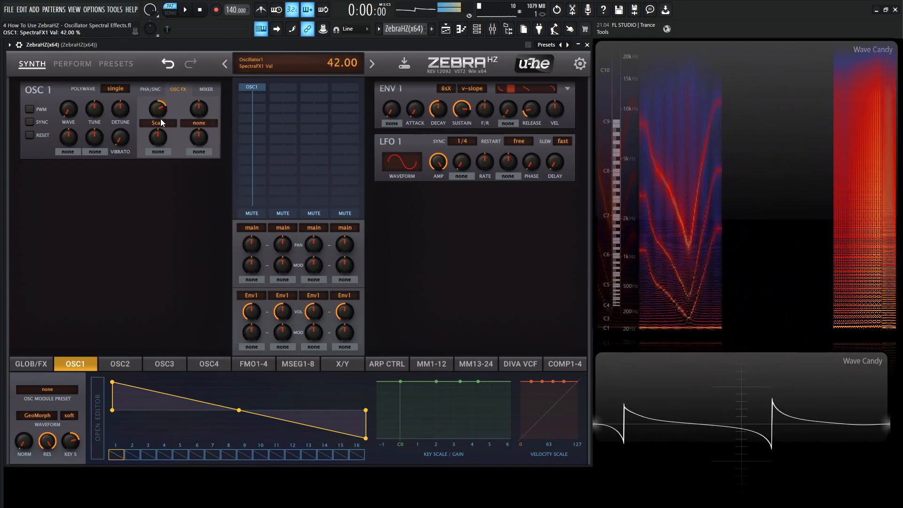
drag(157, 107, 157, 133)
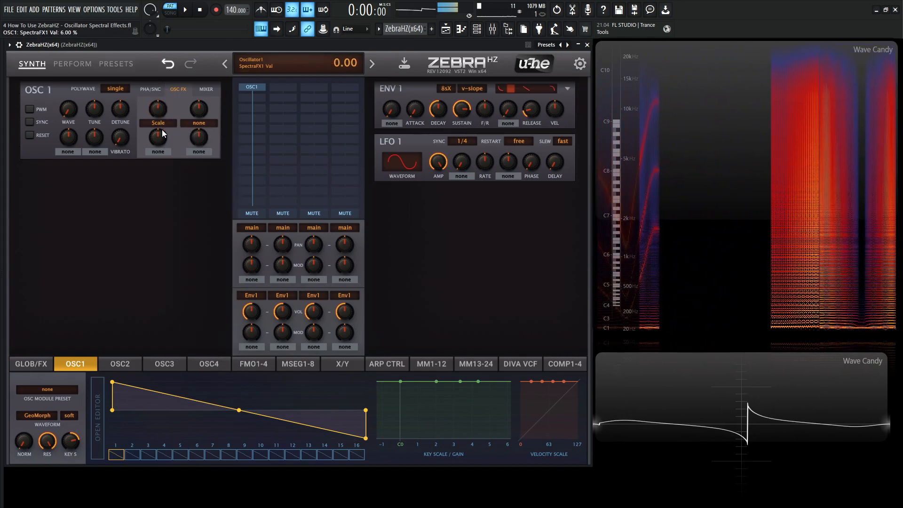
drag(157, 108, 164, 143)
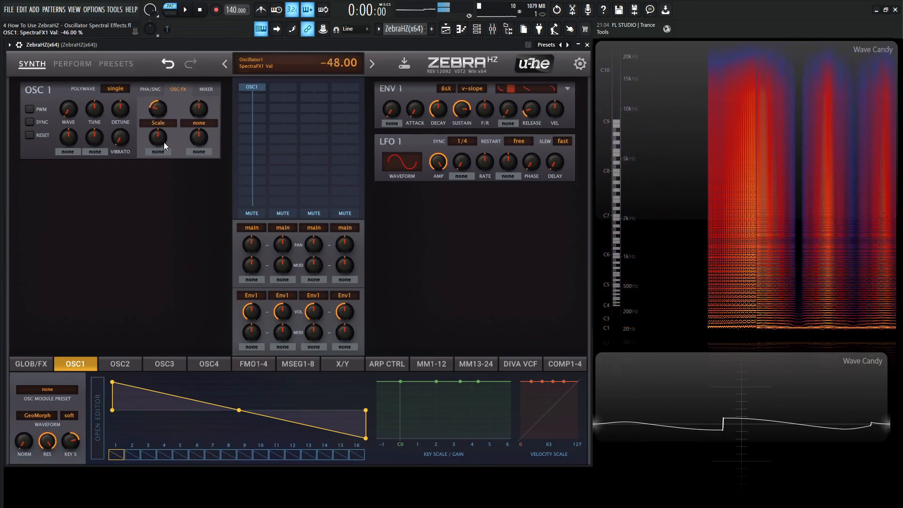
drag(157, 107, 157, 87)
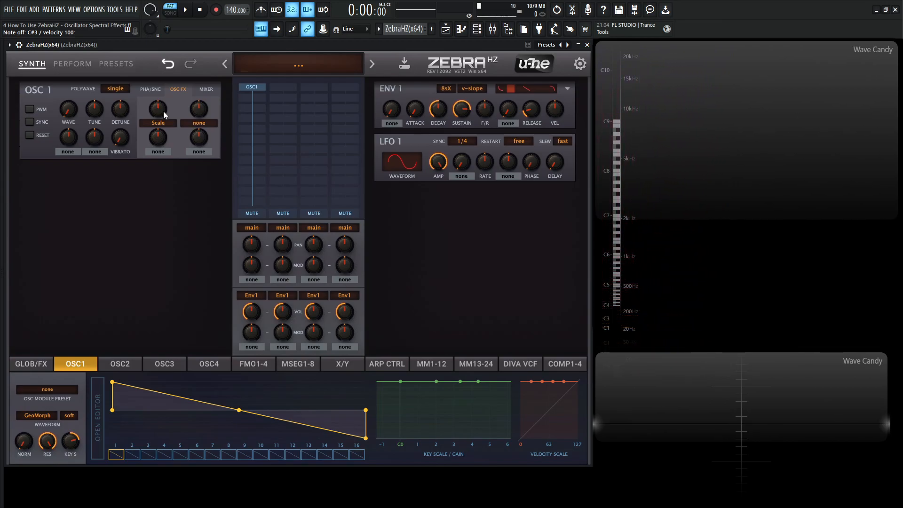
drag(157, 109, 157, 102)
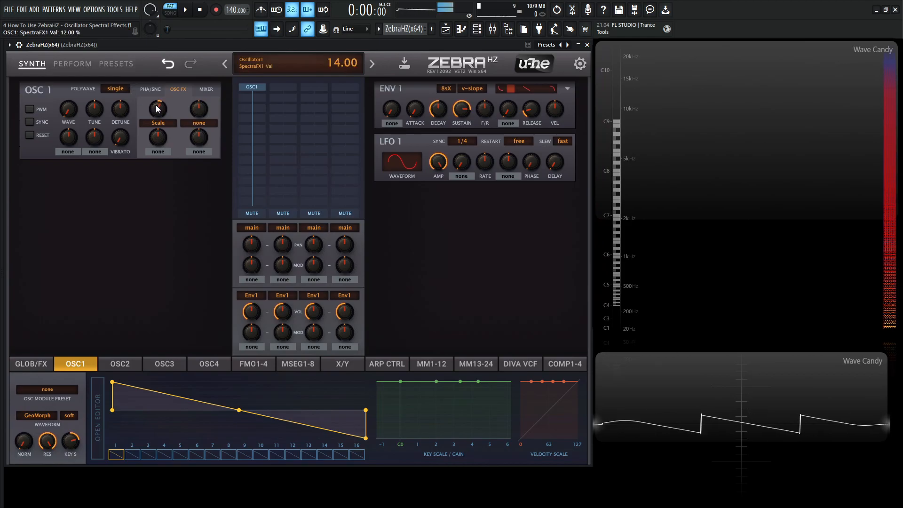
drag(157, 107, 158, 121)
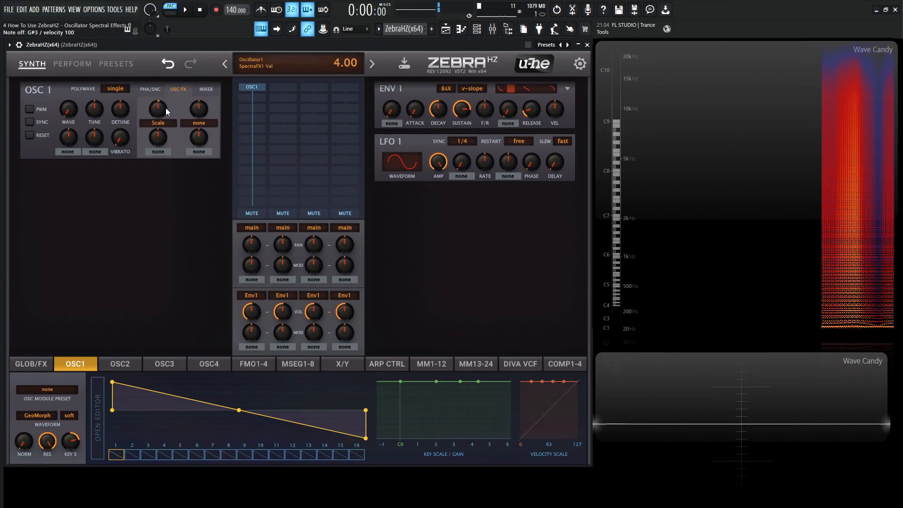
drag(158, 107, 158, 127)
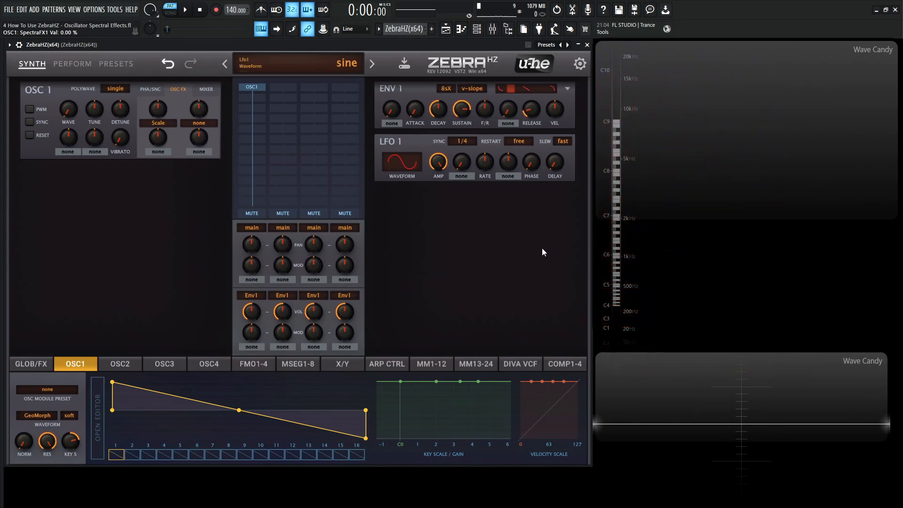
mouse_move(551, 245)
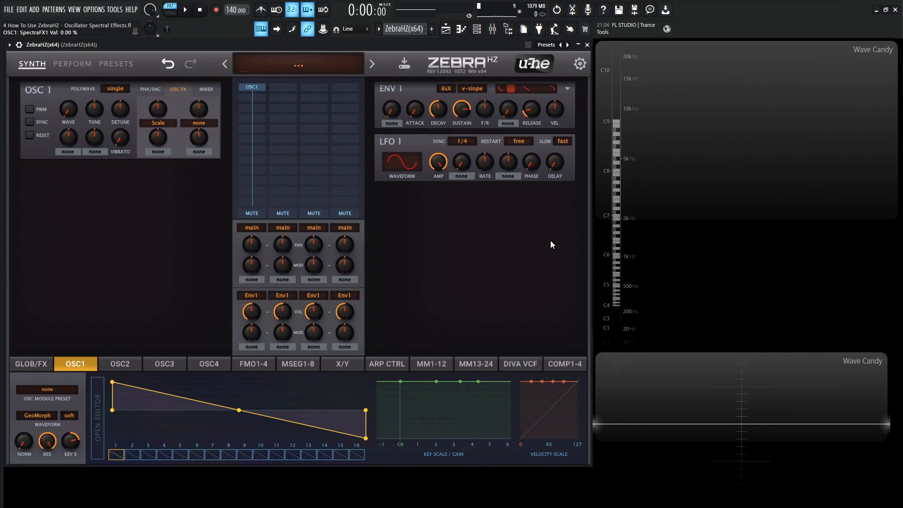
click(158, 123)
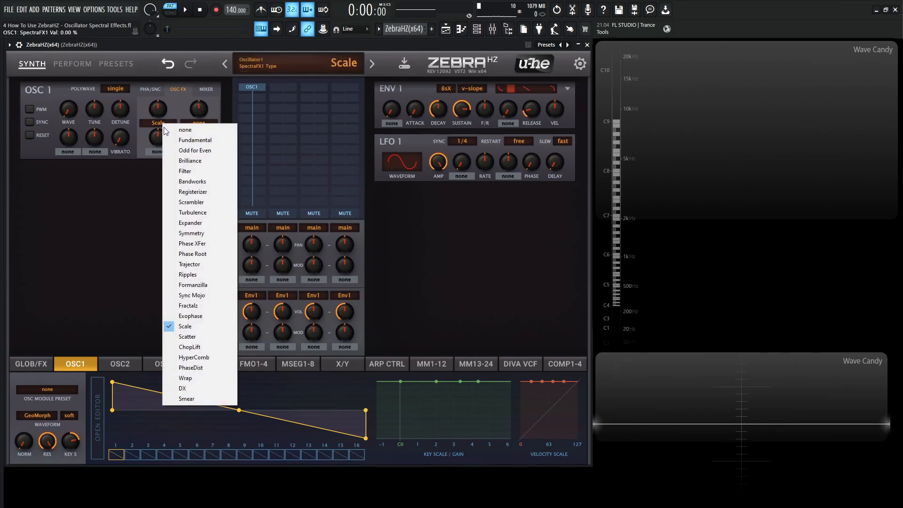
- Make Scatter OSC1's first spectral effect and sweep its amount from 100% down to -14%
click(187, 337)
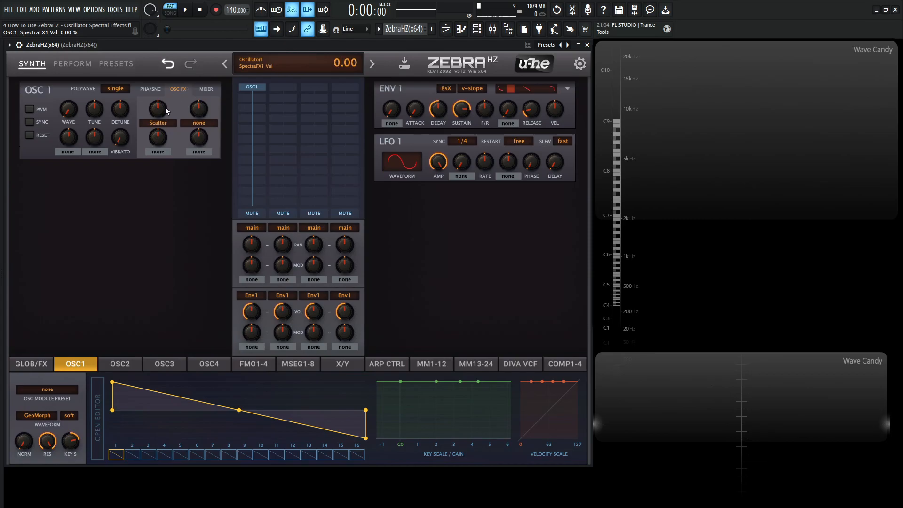
drag(157, 108, 157, 86)
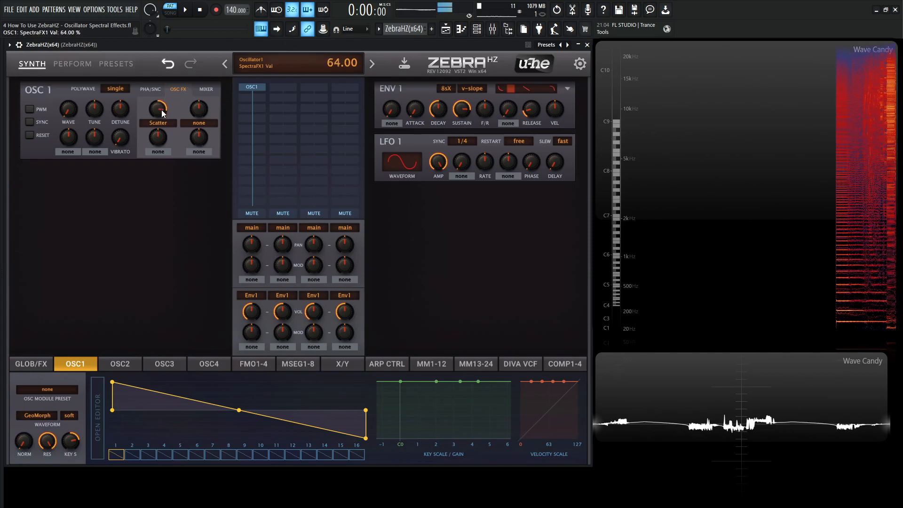
drag(158, 108, 158, 92)
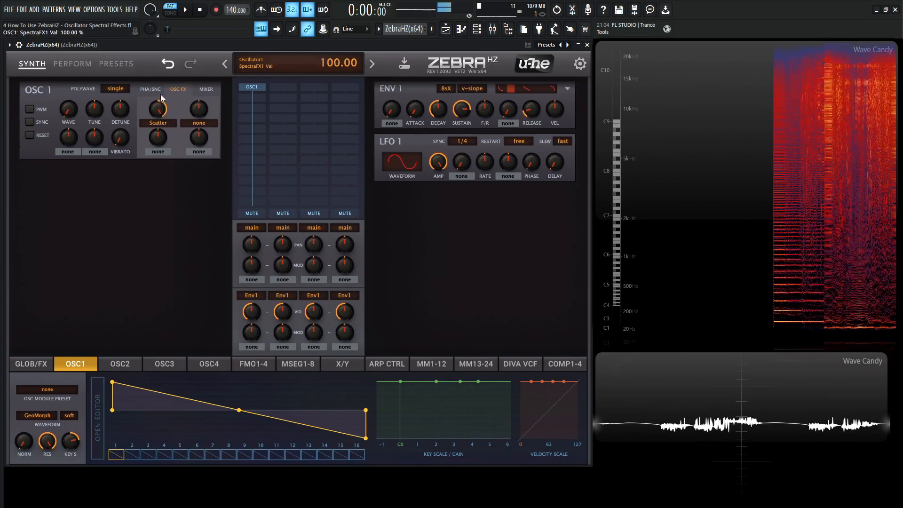
drag(157, 108, 157, 121)
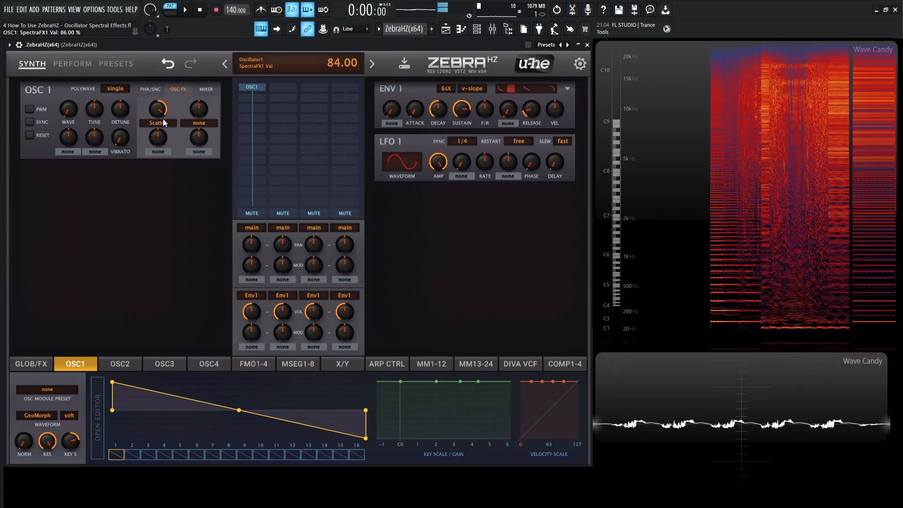
drag(157, 108, 157, 124)
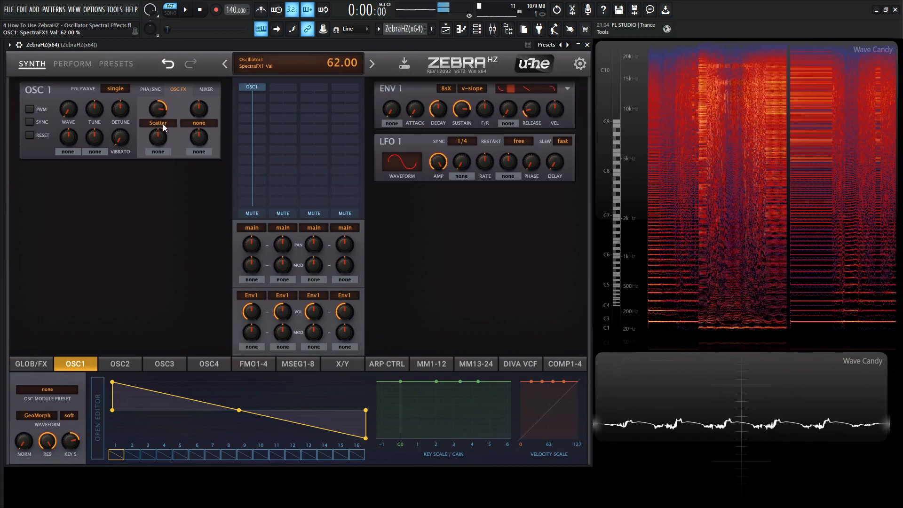
drag(157, 108, 160, 144)
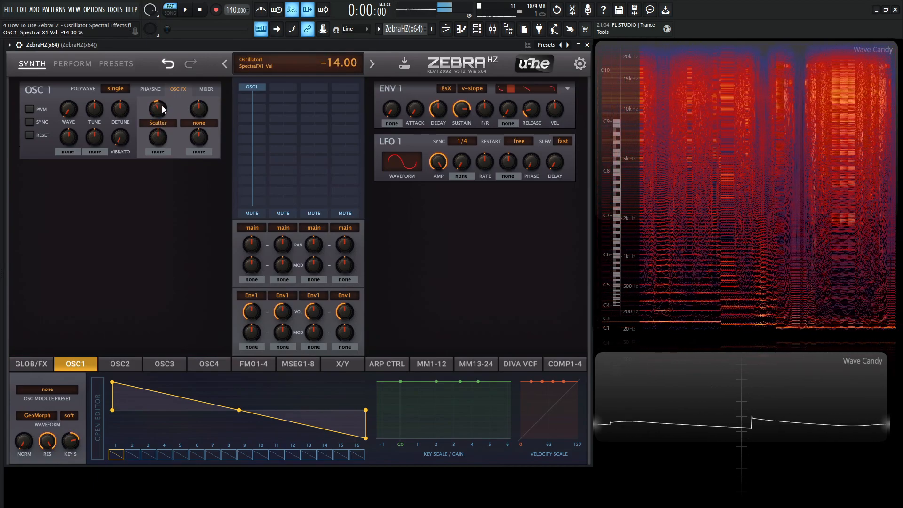
click(157, 108)
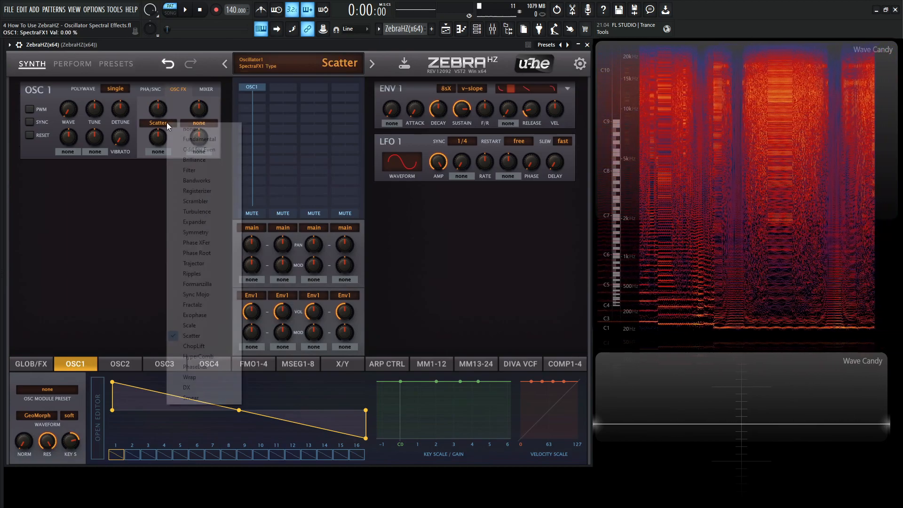
- Make ChopLift OSC1's first spectral effect and sweep its amount between -2% and 72%, settling near 60
click(194, 345)
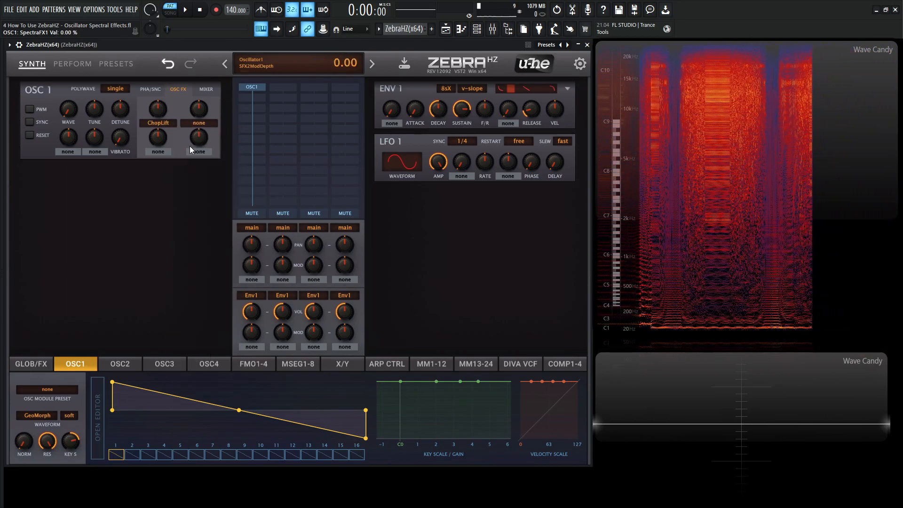
drag(157, 108, 157, 89)
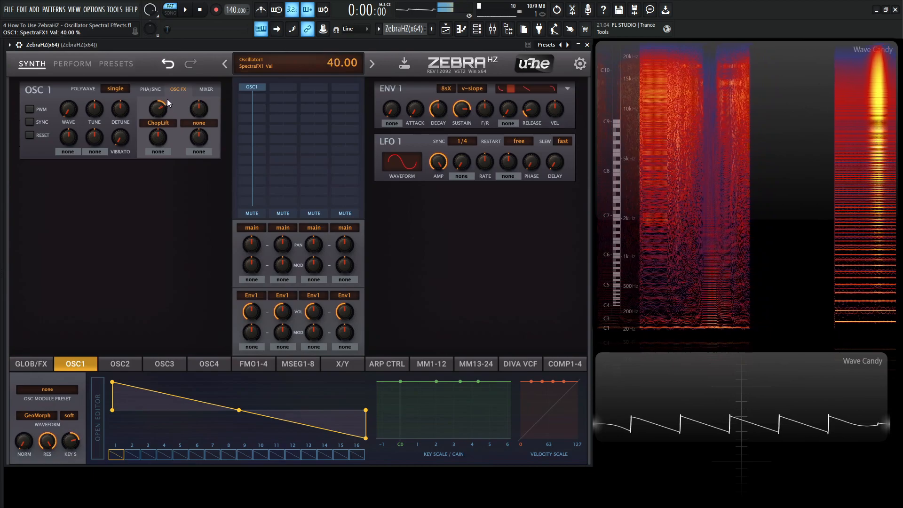
drag(157, 108, 157, 121)
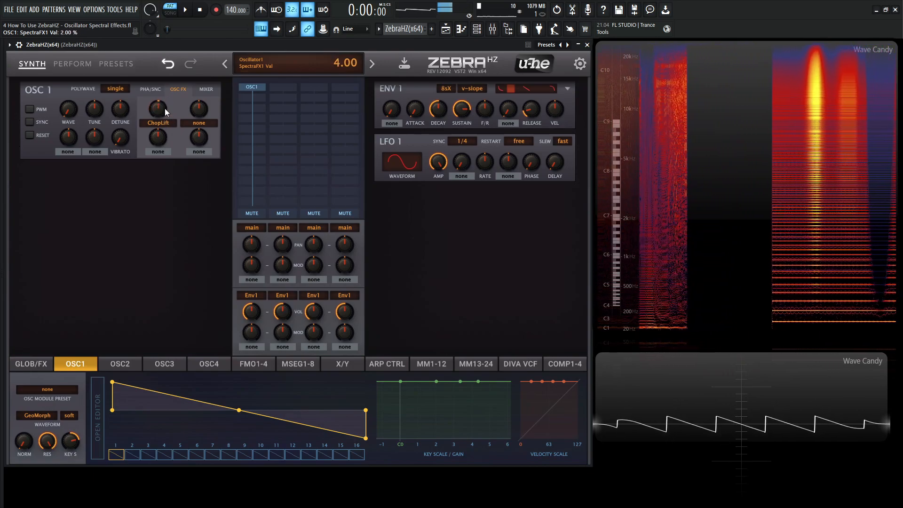
drag(158, 108, 158, 133)
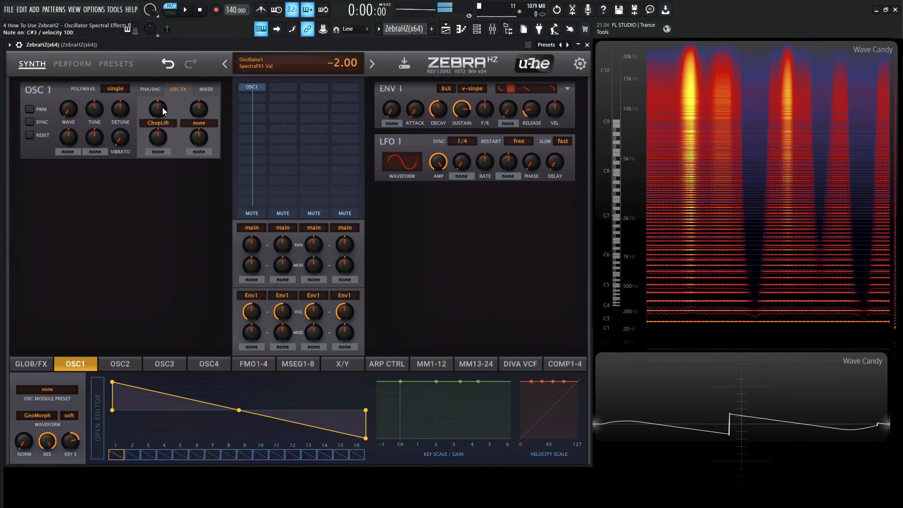
drag(157, 108, 157, 81)
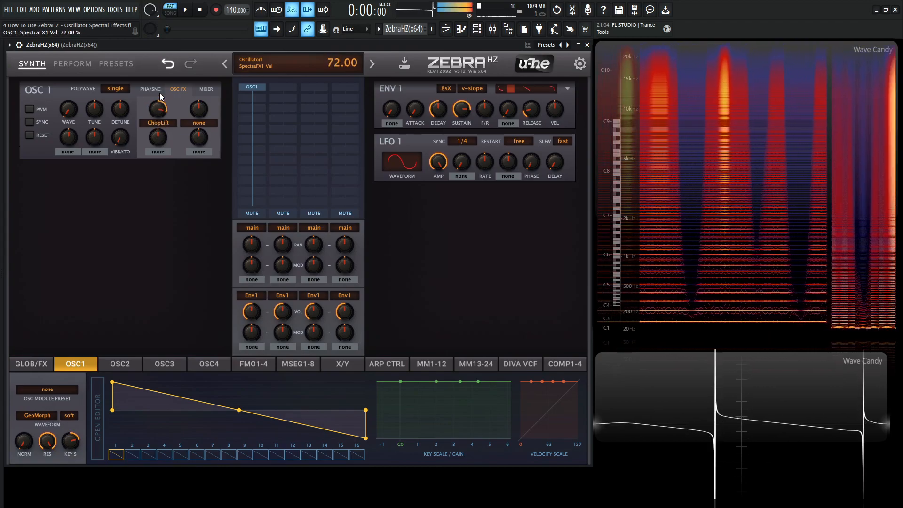
drag(158, 108, 158, 121)
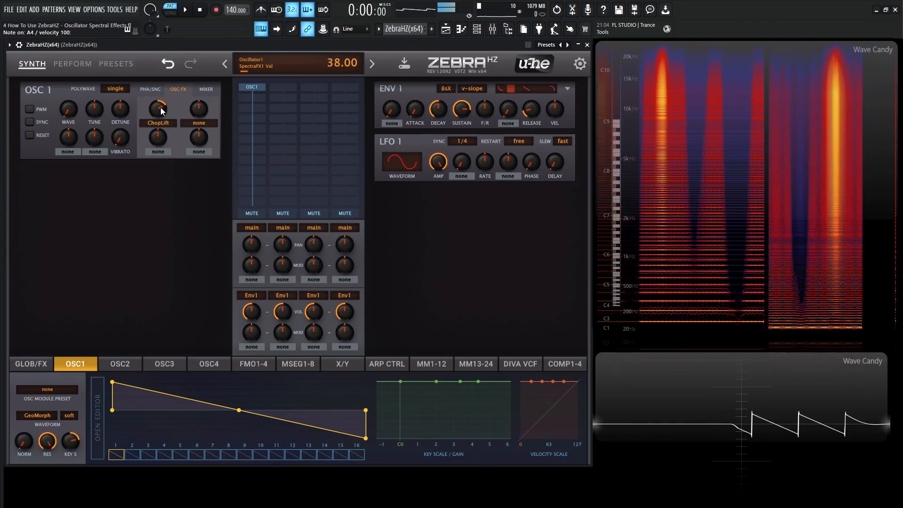
drag(157, 108, 160, 100)
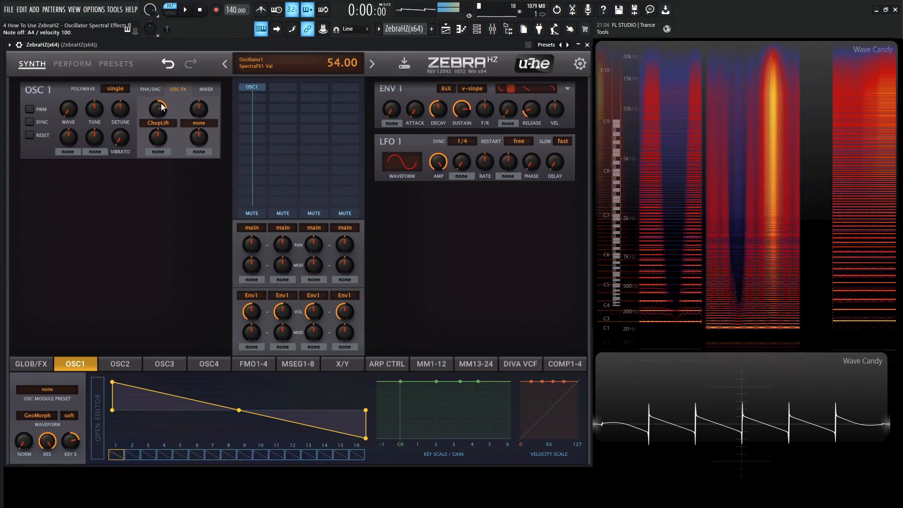
drag(157, 108, 157, 103)
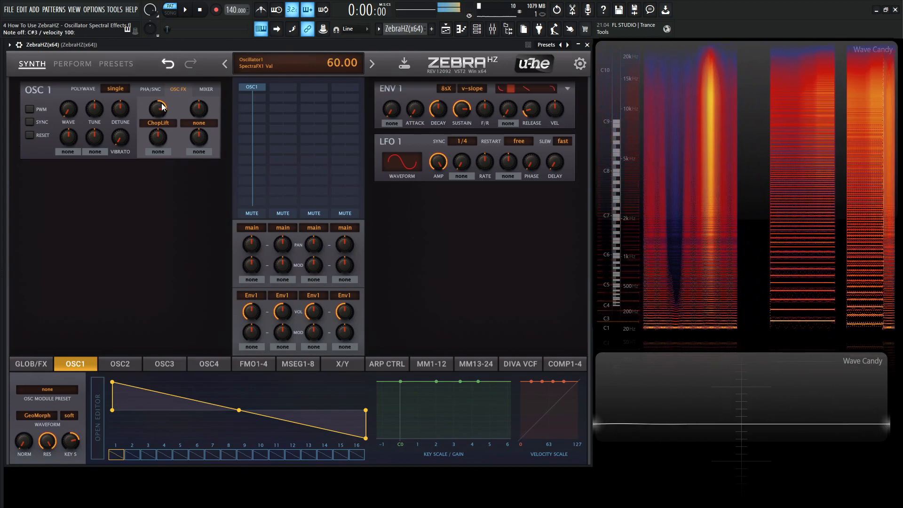
click(158, 122)
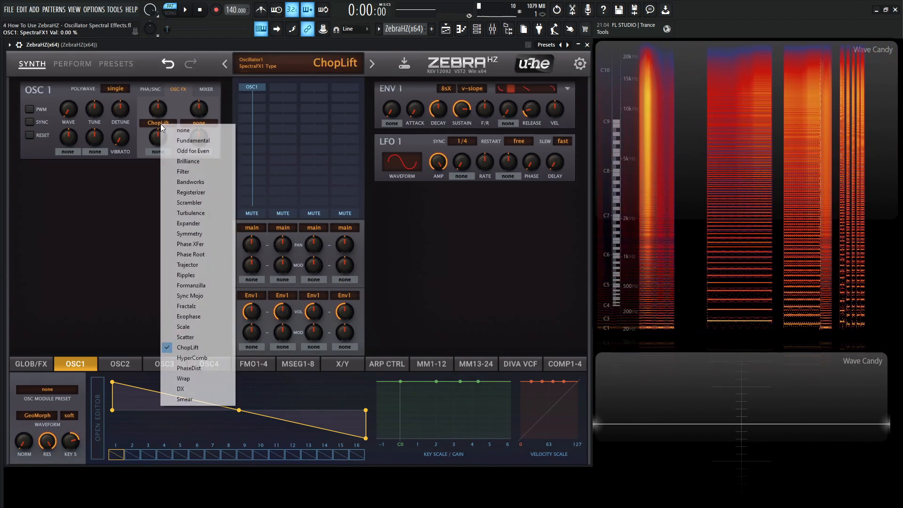
- Make HyperComb OSC1's first spectral effect and sweep its amount up, ending at 100%
click(187, 358)
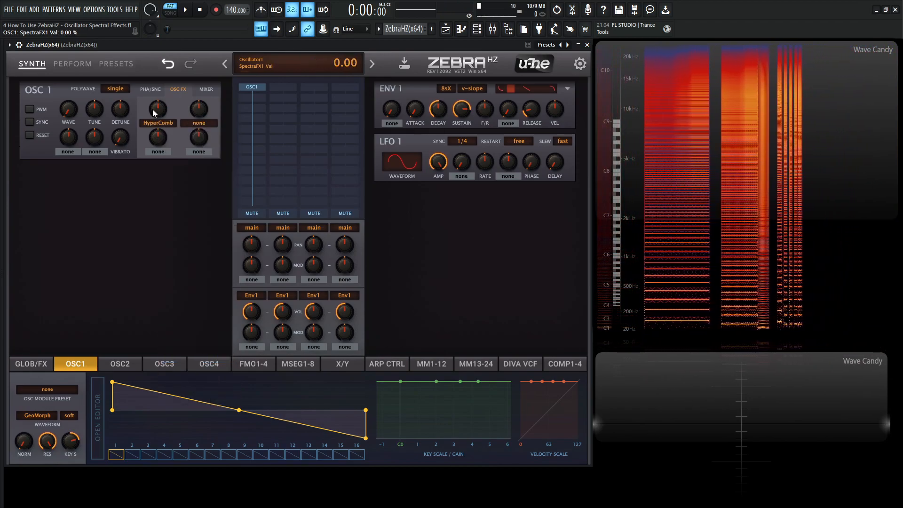
drag(157, 108, 157, 92)
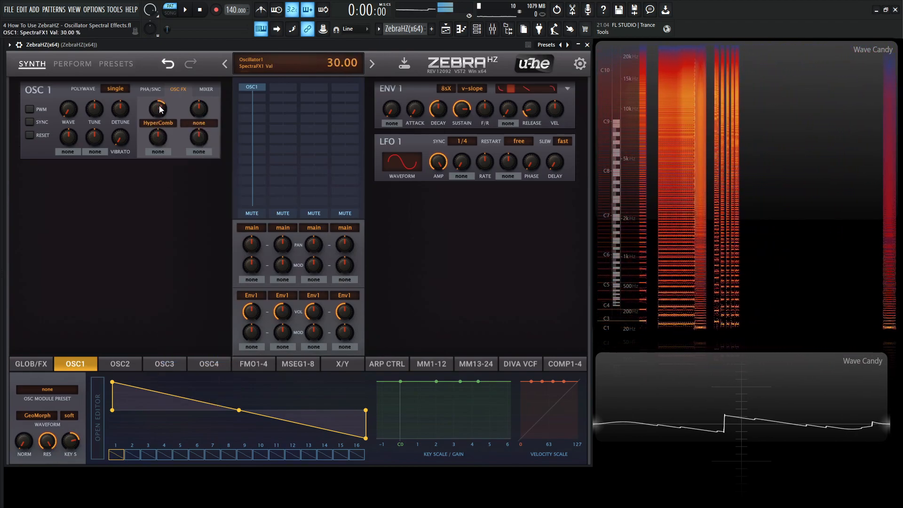
drag(157, 107, 158, 81)
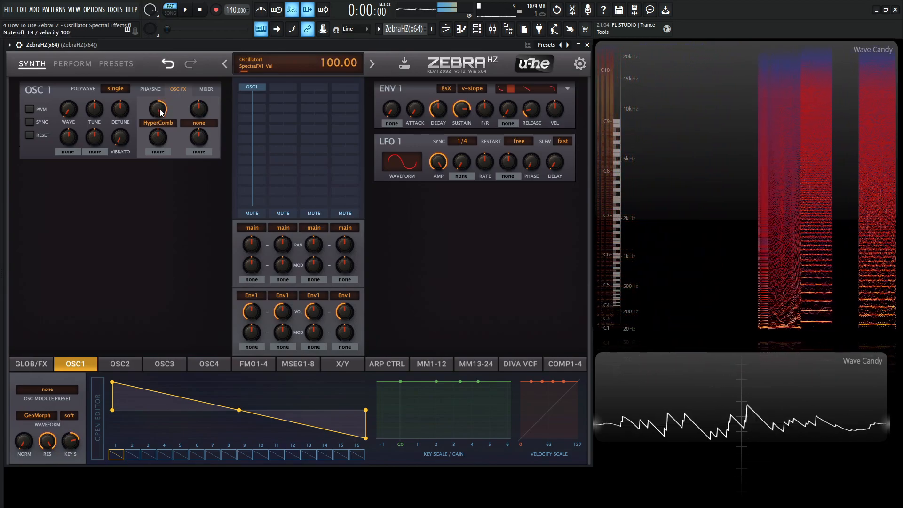
drag(157, 108, 157, 112)
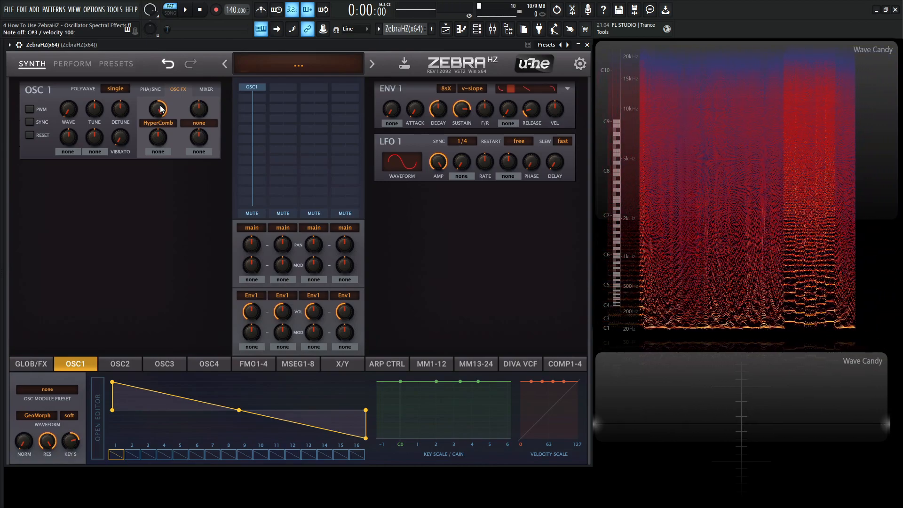
drag(157, 108, 161, 132)
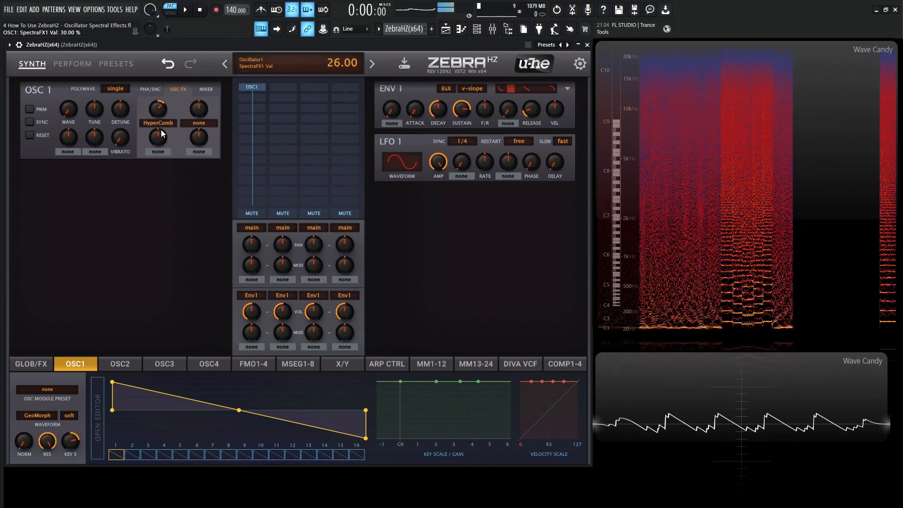
drag(158, 108, 157, 86)
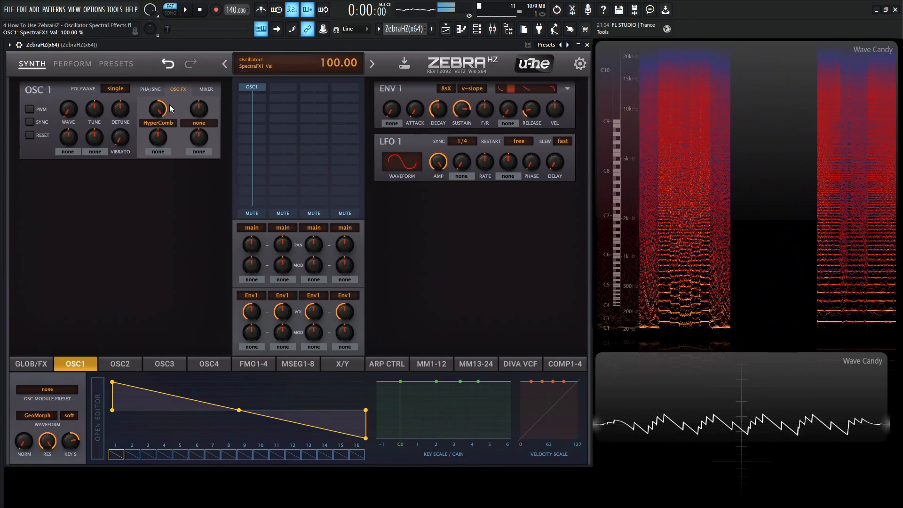
- Make PhaseDist OSC1's first spectral effect and sweep its amount between 26% and 70%, ending at 56%
drag(157, 108, 157, 122)
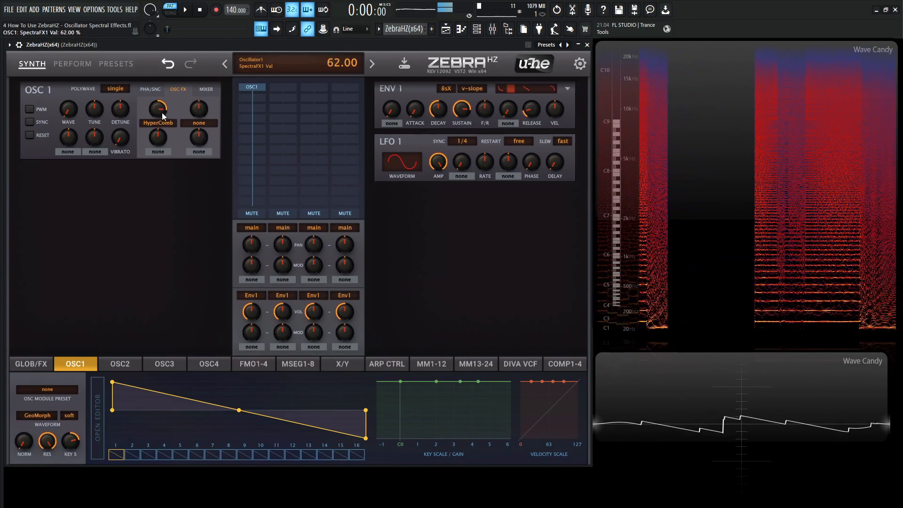
click(157, 123)
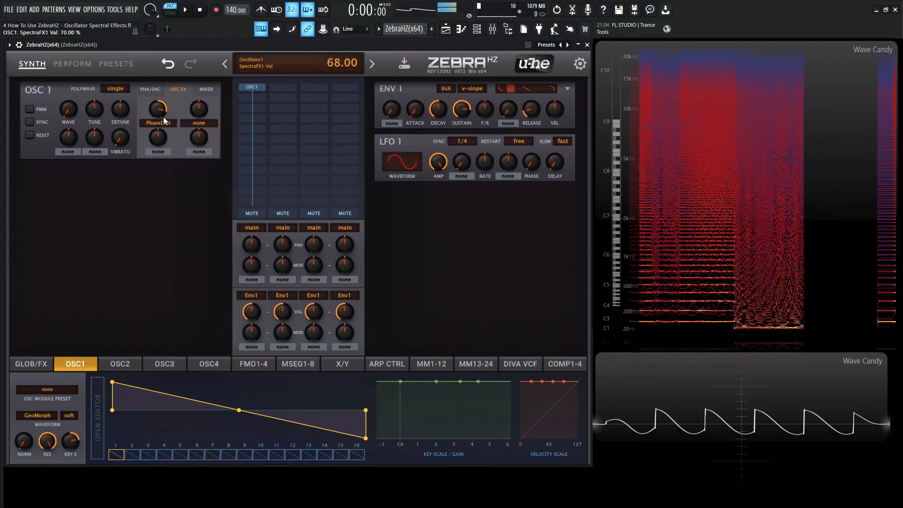
drag(157, 108, 157, 101)
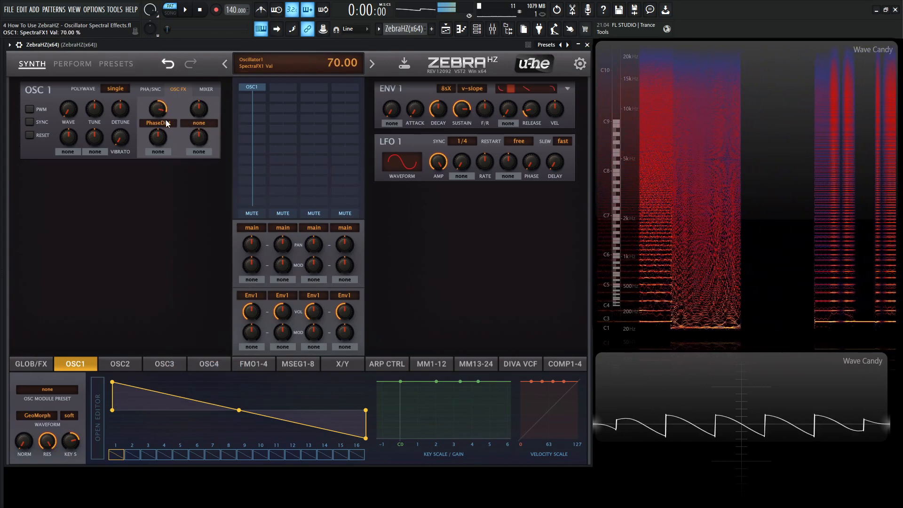
drag(157, 108, 157, 127)
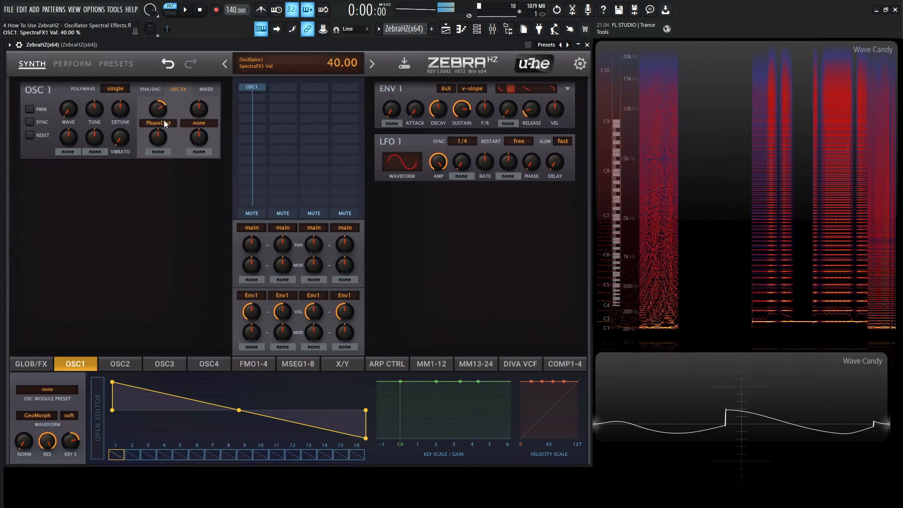
drag(157, 108, 158, 122)
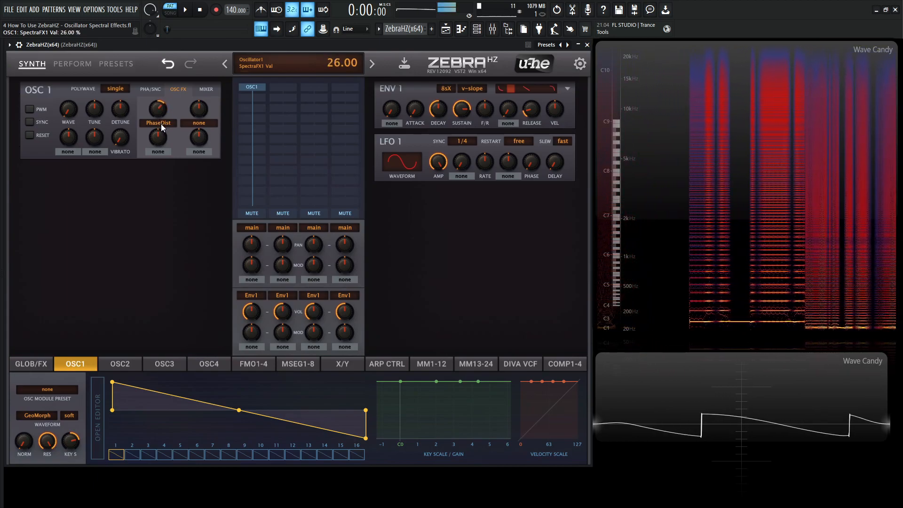
drag(157, 107, 161, 127)
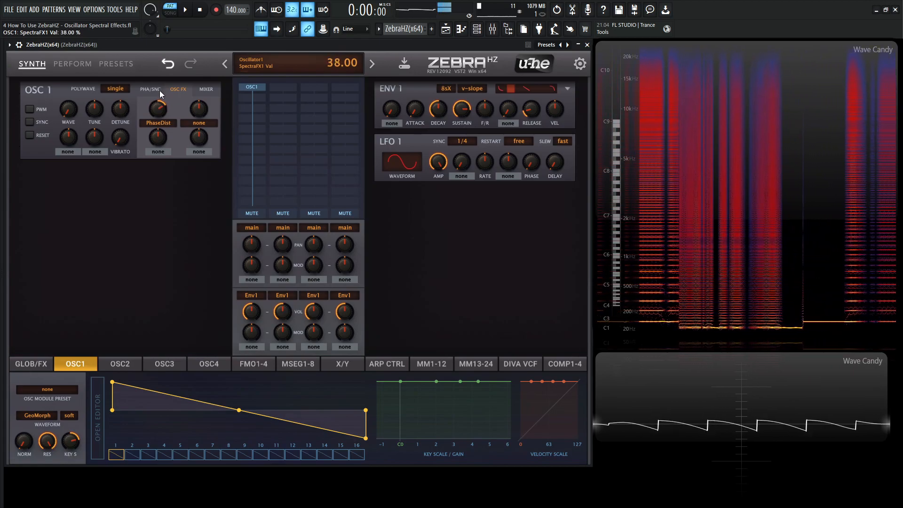
drag(157, 108, 157, 121)
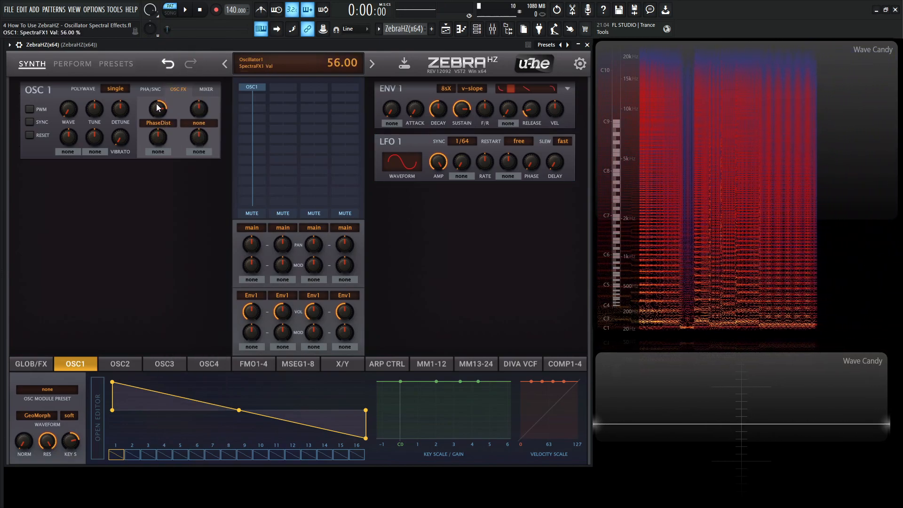
- Make Wrap OSC1's first spectral effect, sweep its amount between -86% and 74%, then reset it to 0%
click(157, 123)
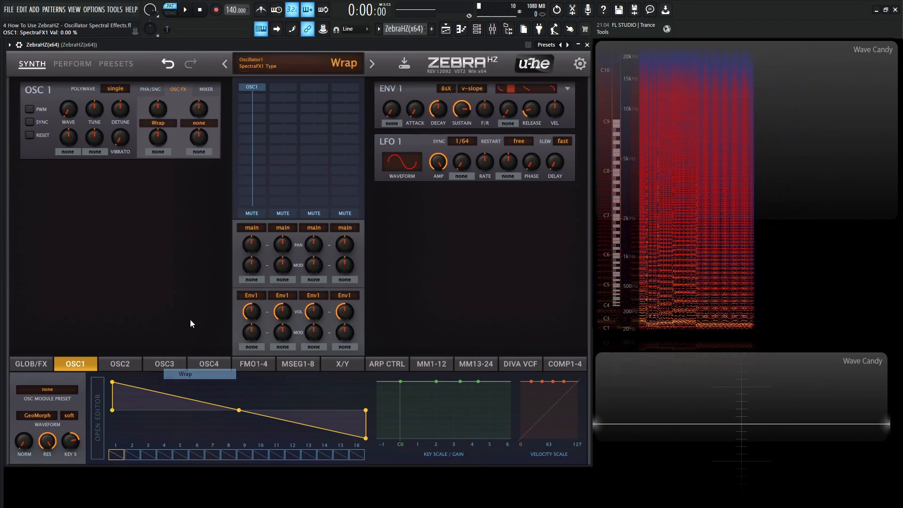
drag(157, 108, 157, 86)
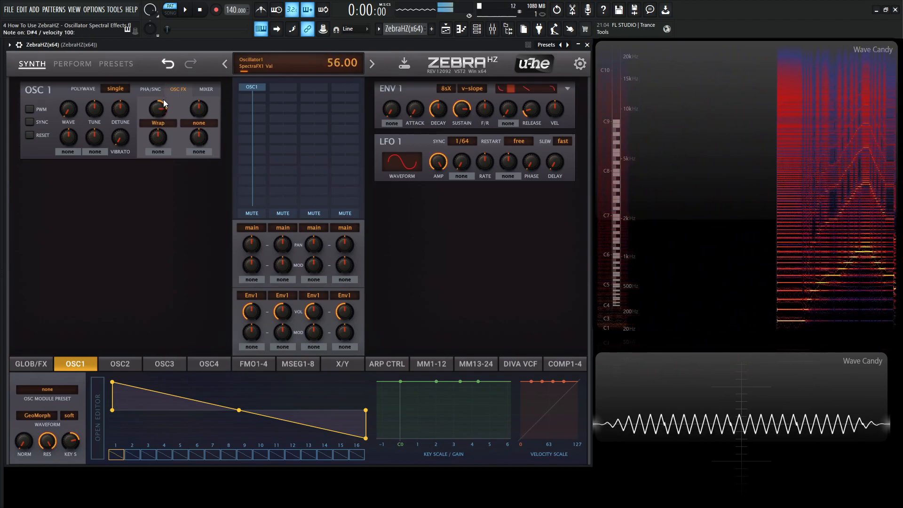
drag(157, 108, 157, 98)
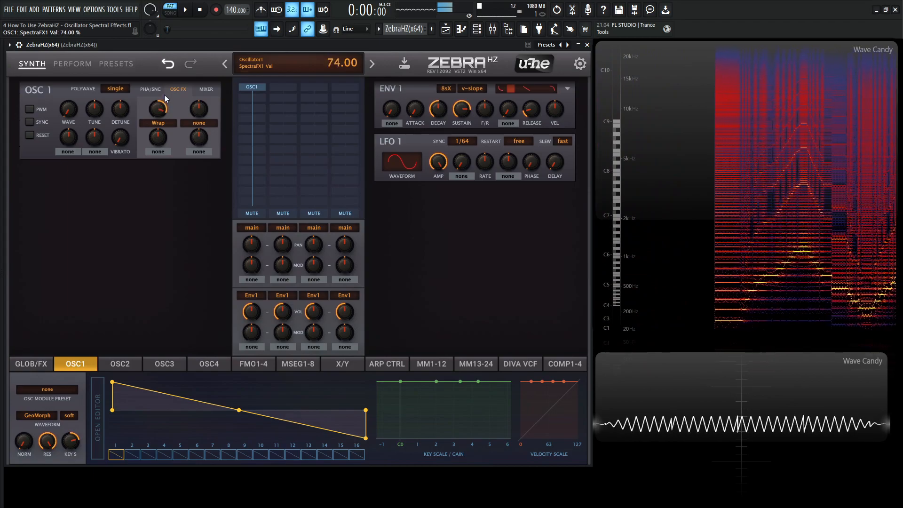
drag(157, 107, 157, 121)
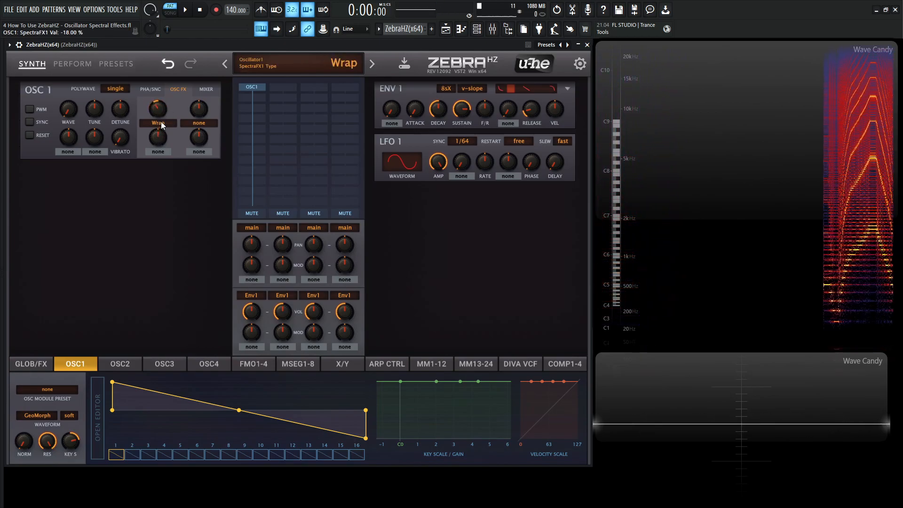
drag(157, 108, 157, 130)
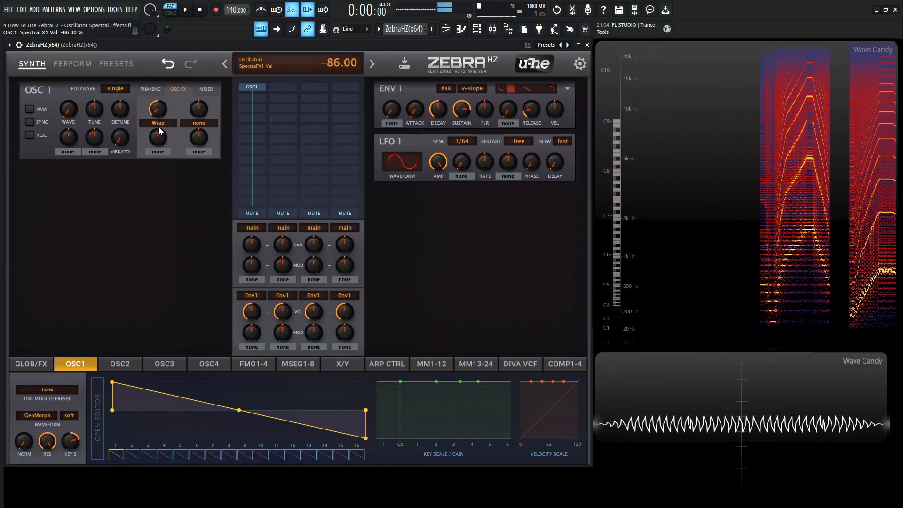
drag(157, 108, 157, 93)
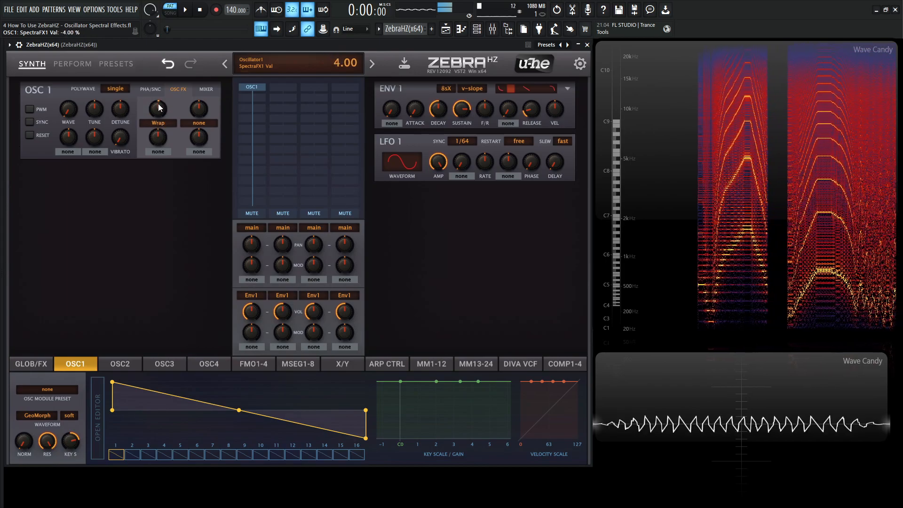
drag(158, 107, 160, 124)
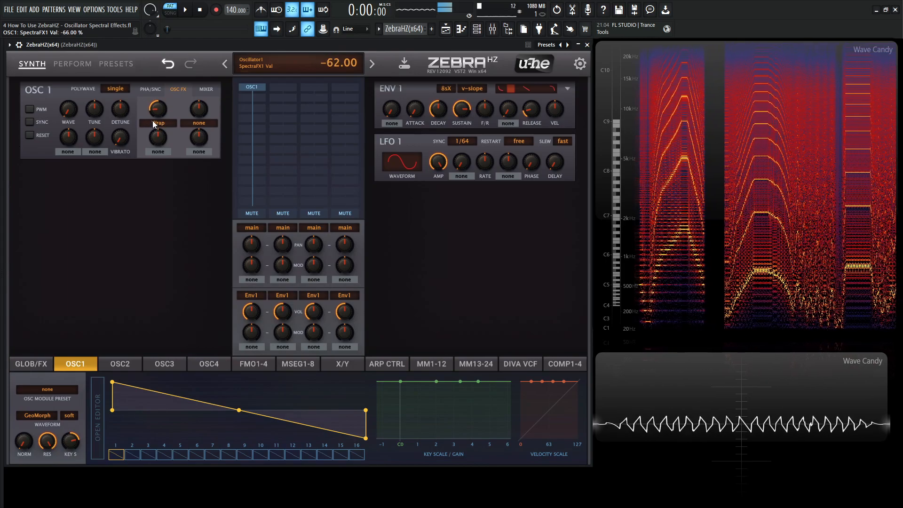
drag(158, 108, 157, 92)
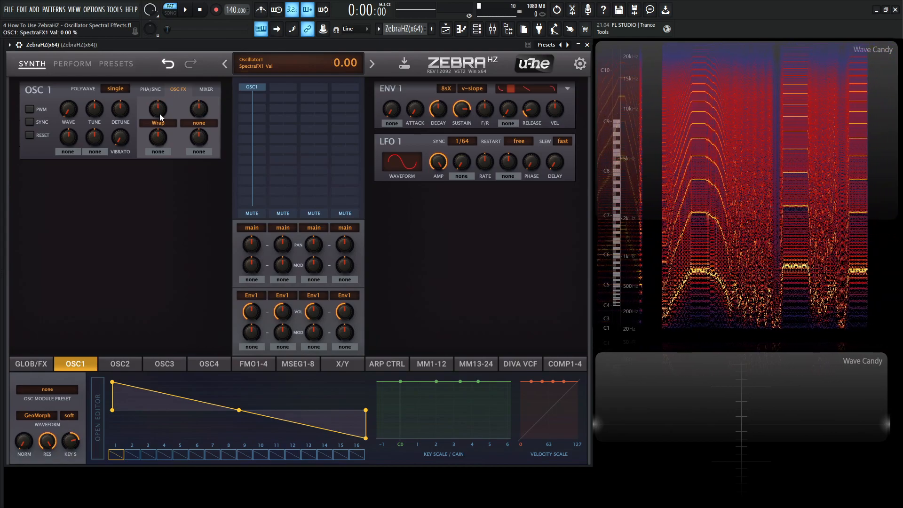
click(157, 108)
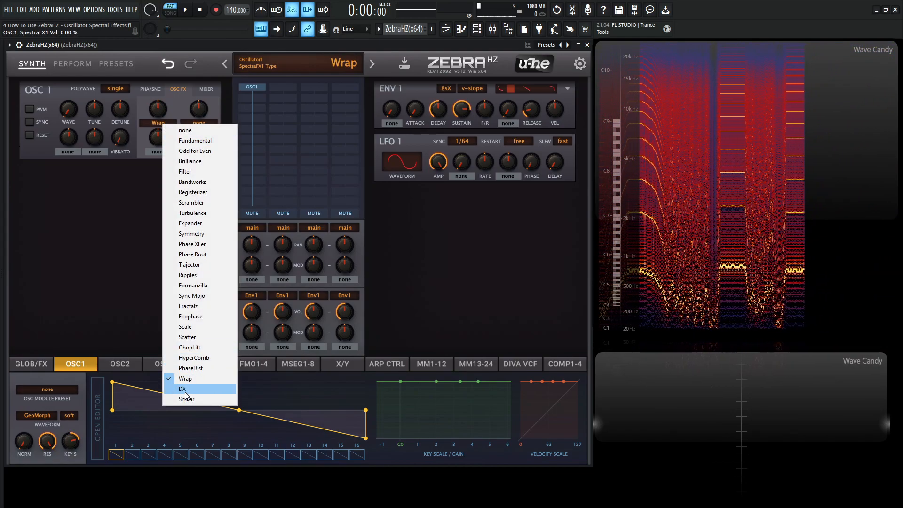
- Make DX OSC1's first spectral effect and sweep its amount between -68% and 74%
click(182, 388)
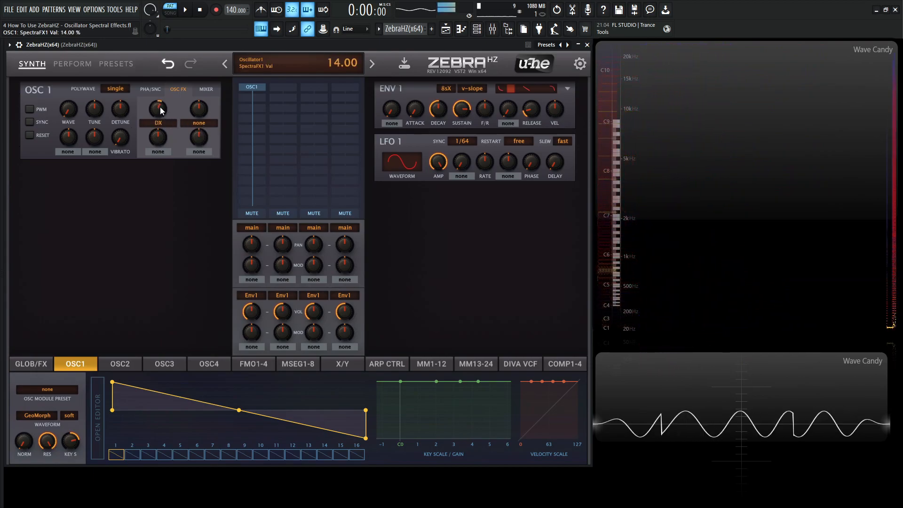
drag(157, 108, 166, 133)
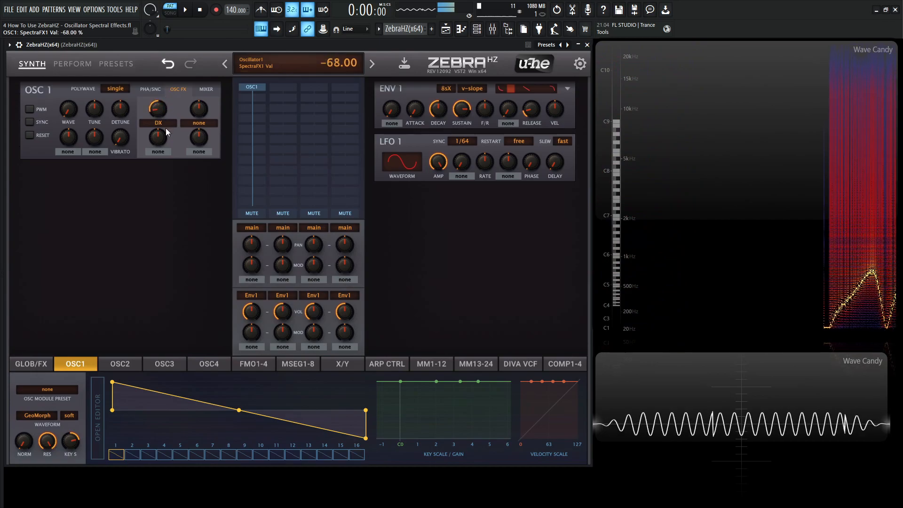
drag(157, 108, 157, 101)
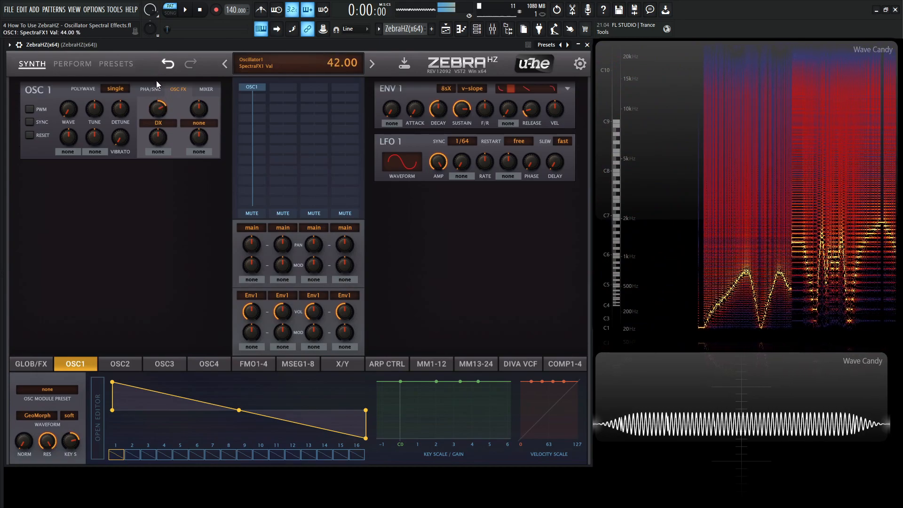
drag(157, 107, 161, 92)
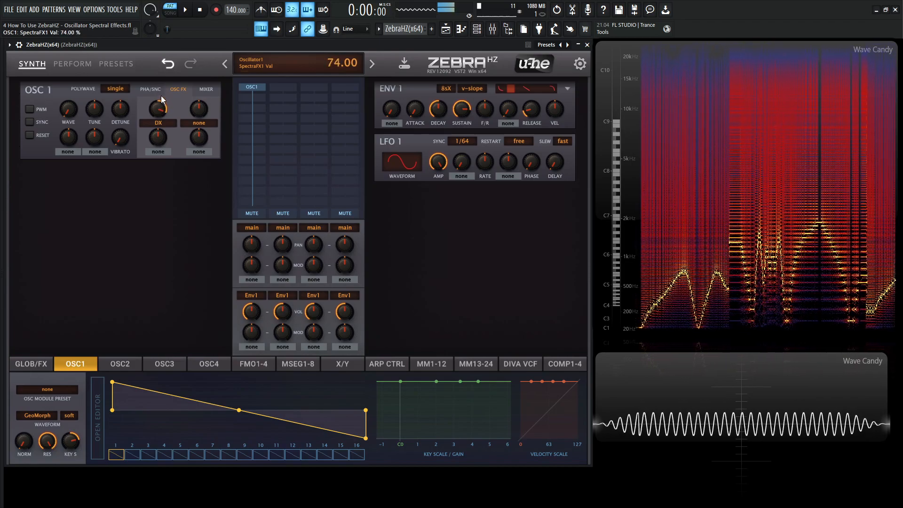
drag(157, 108, 157, 121)
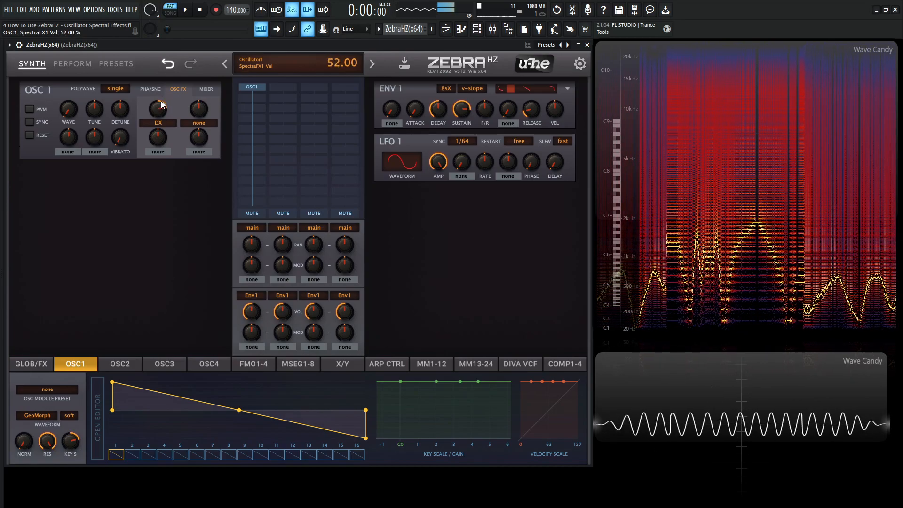
click(157, 109)
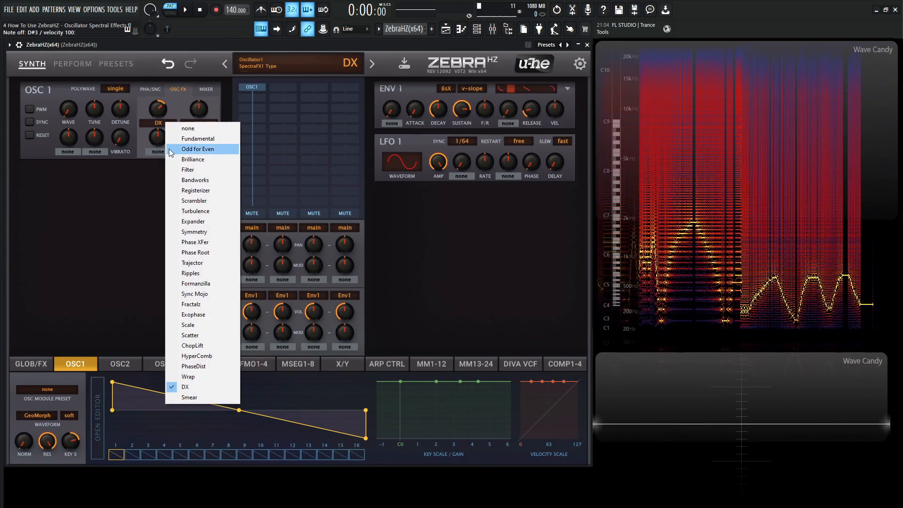
- Make Smear OSC1's first spectral effect, sweep its amount between -98% and 92%, then return it to 0
click(189, 397)
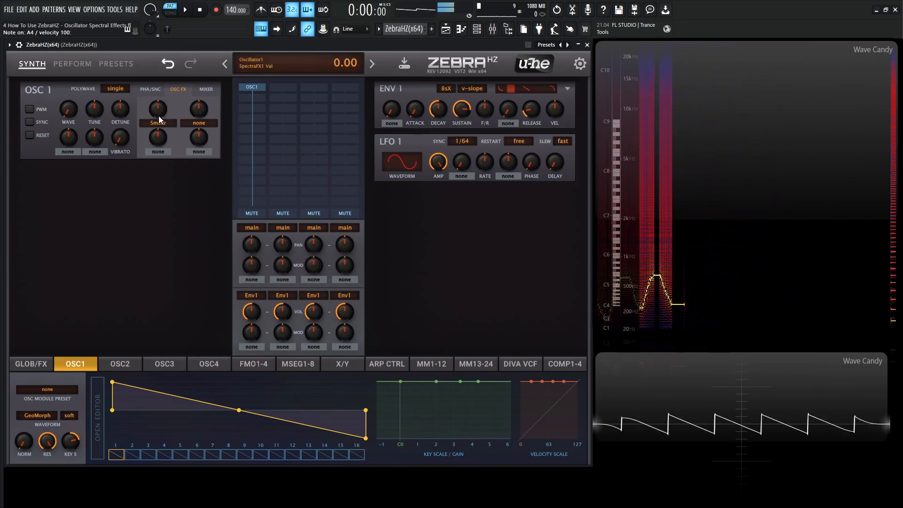
drag(157, 108, 161, 80)
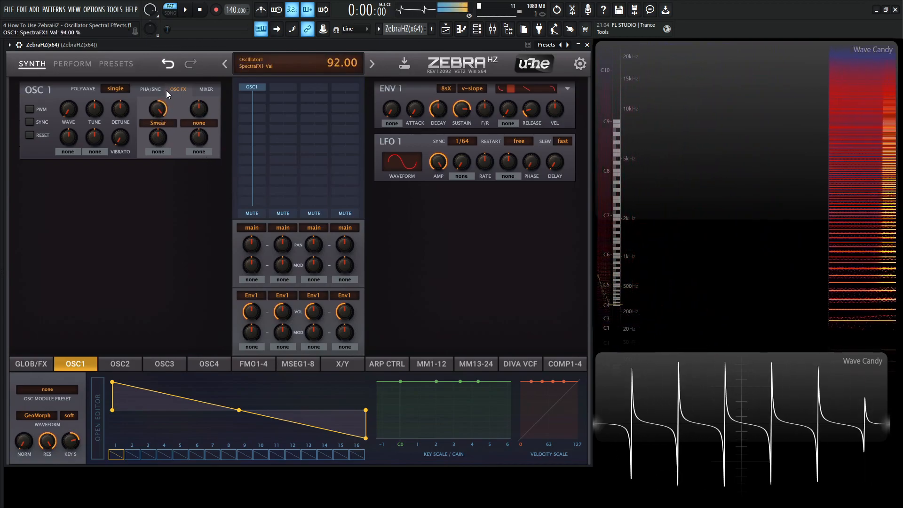
drag(157, 108, 157, 132)
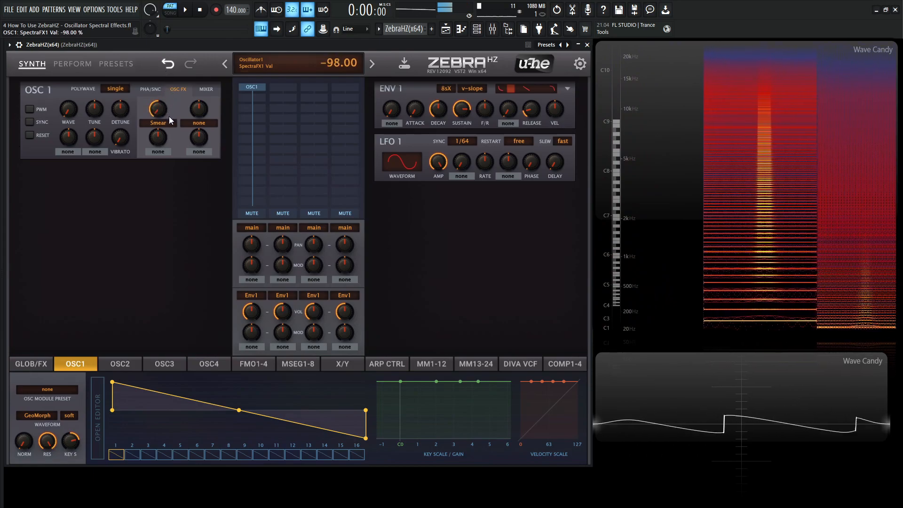
drag(157, 108, 157, 101)
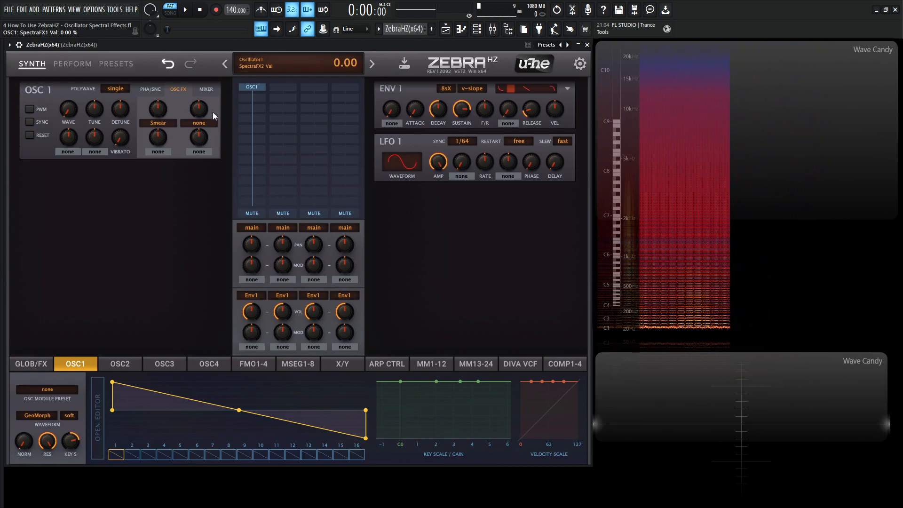
click(157, 123)
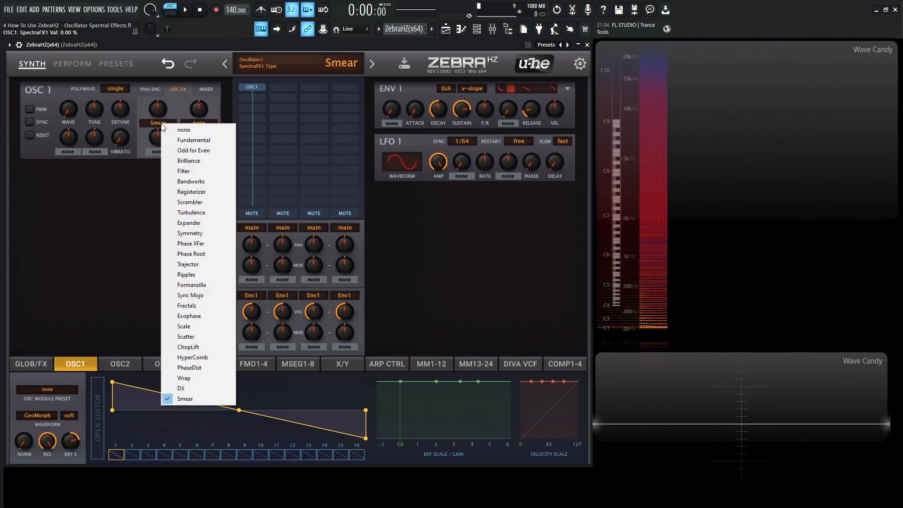
- Set Turbulence in OSC1 slot 1 and Fractalz in slot 2, sweep Fractalz between 20% and 88%, polywave dual
click(191, 212)
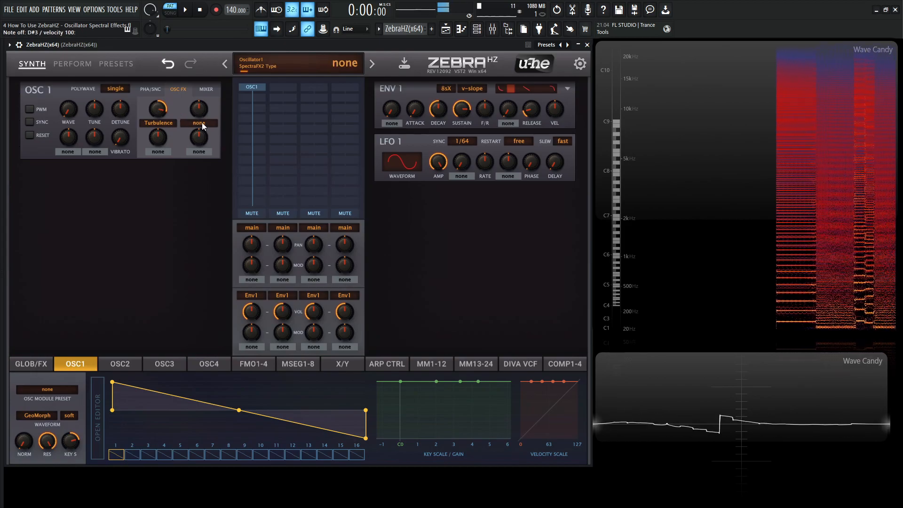
click(199, 122)
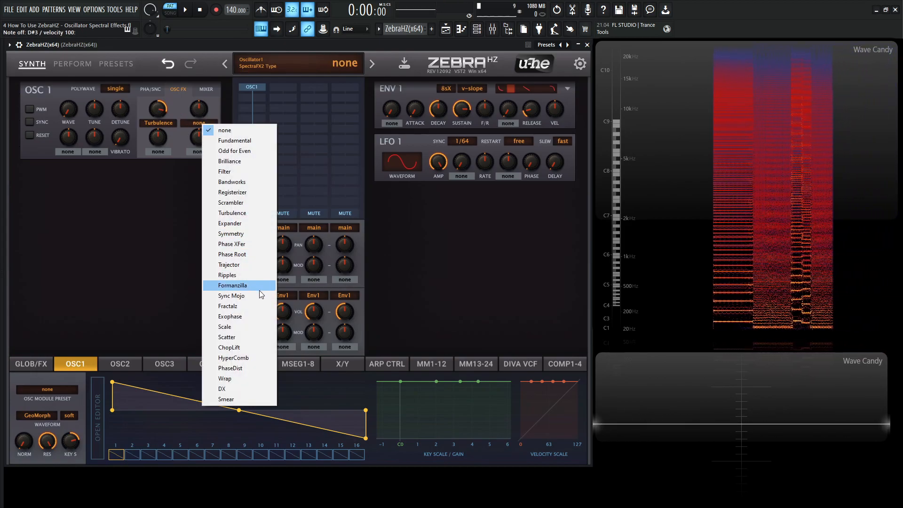
click(228, 306)
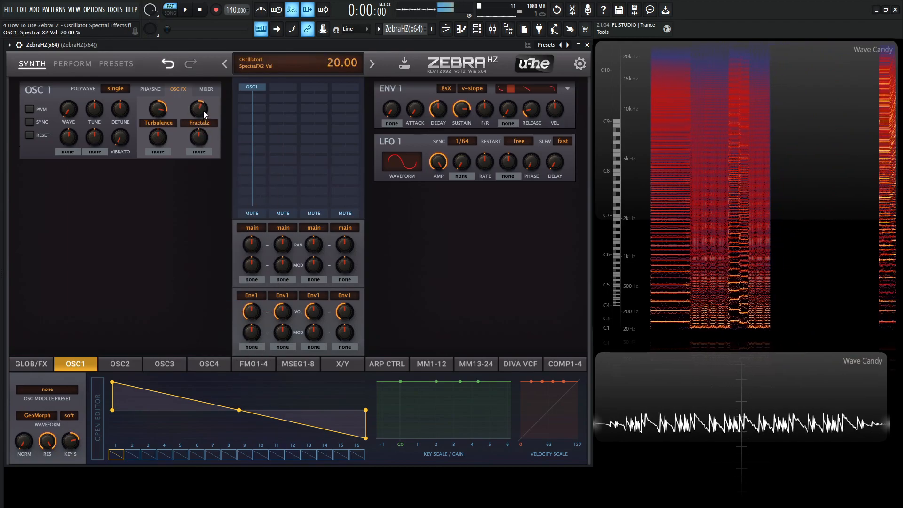
drag(199, 109, 199, 81)
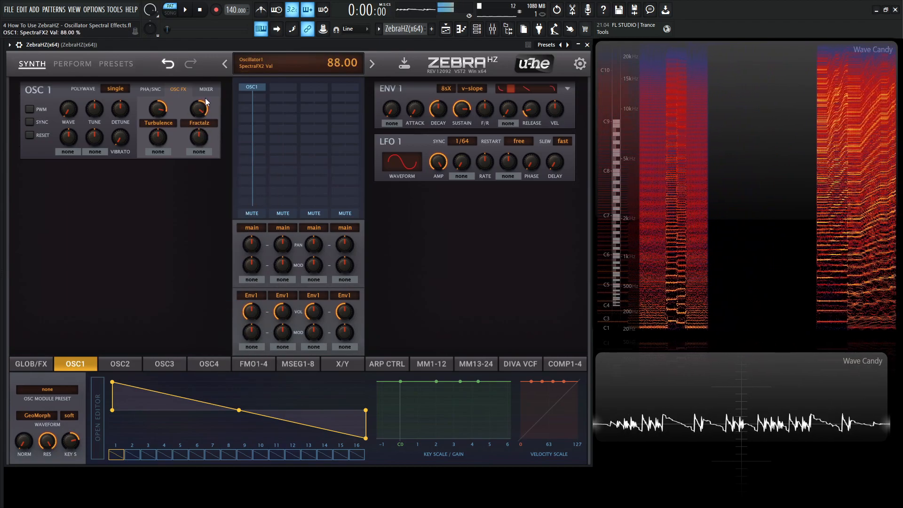
drag(198, 109, 198, 121)
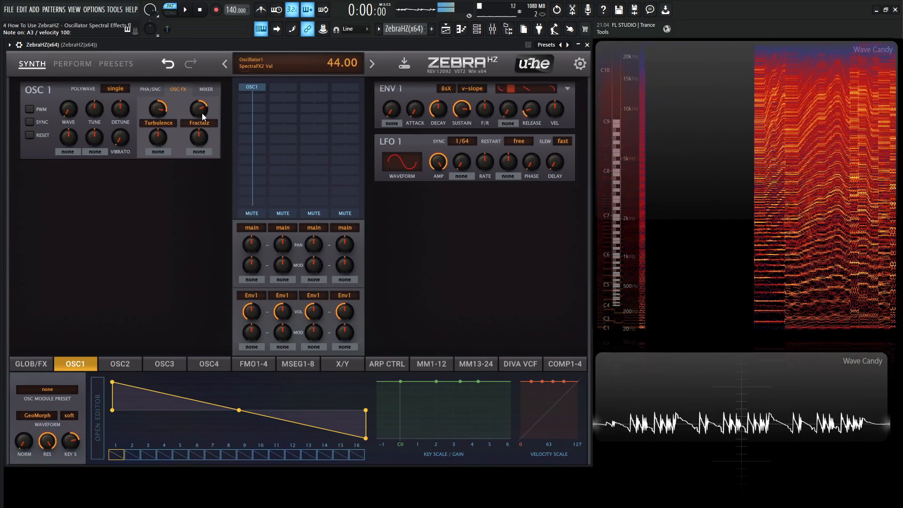
click(115, 89)
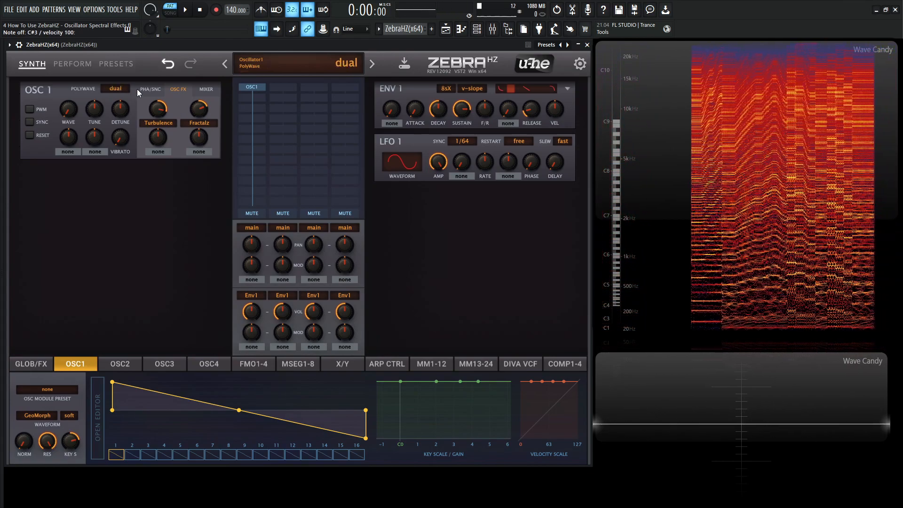
- Step OSC1's polywave up to quad and sweep the Fractalz amount between -60% and 66%
click(115, 88)
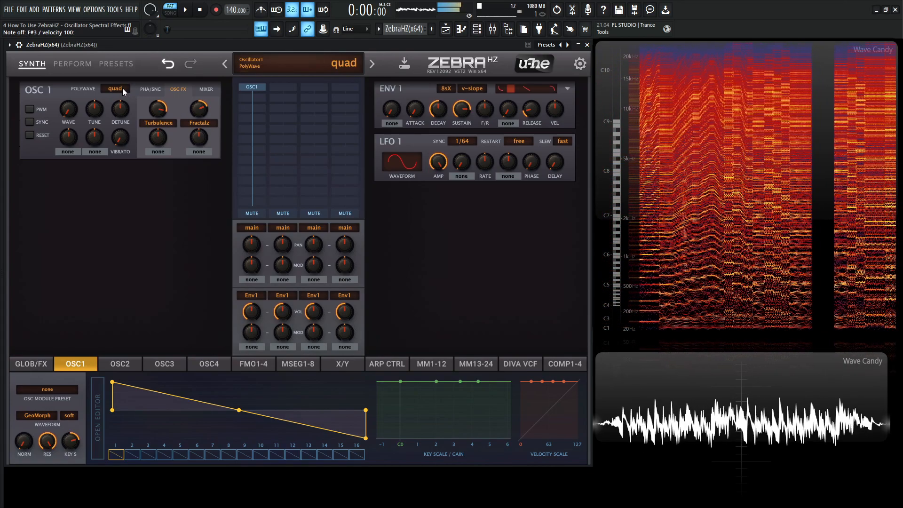
drag(198, 108, 198, 102)
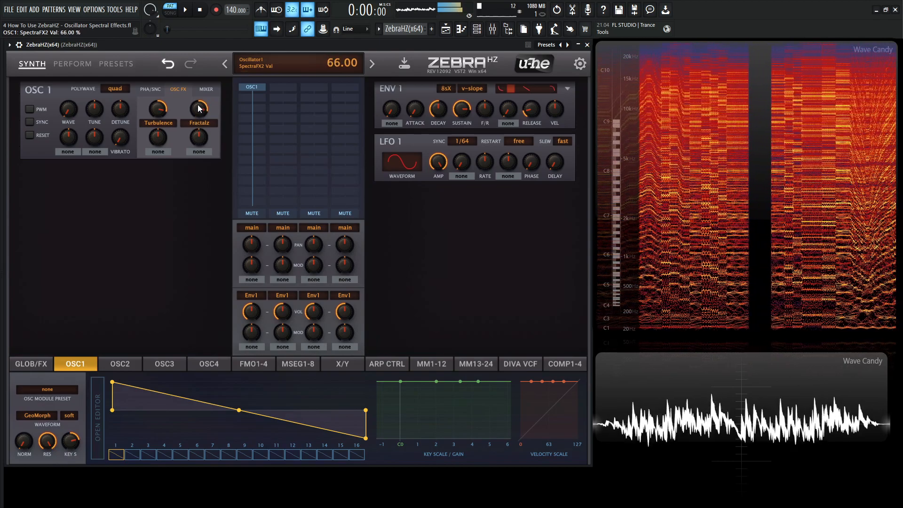
drag(199, 107, 199, 142)
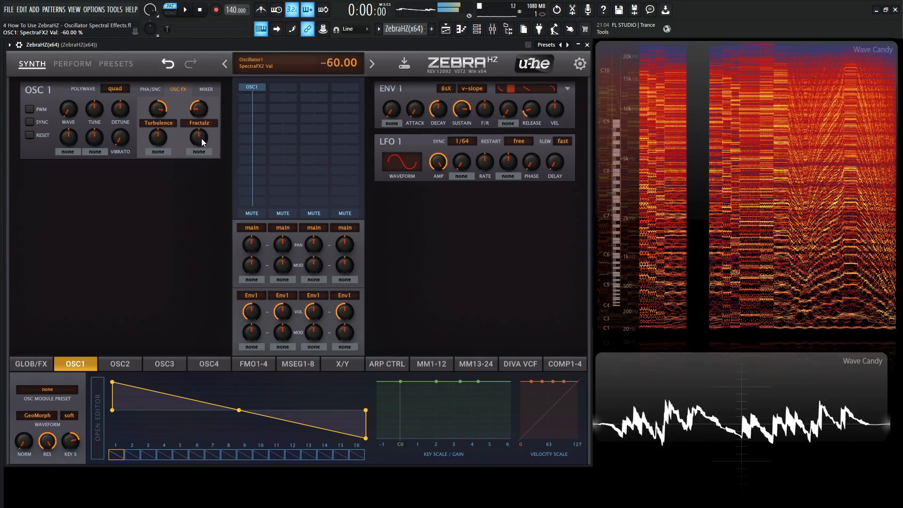
drag(199, 108, 199, 114)
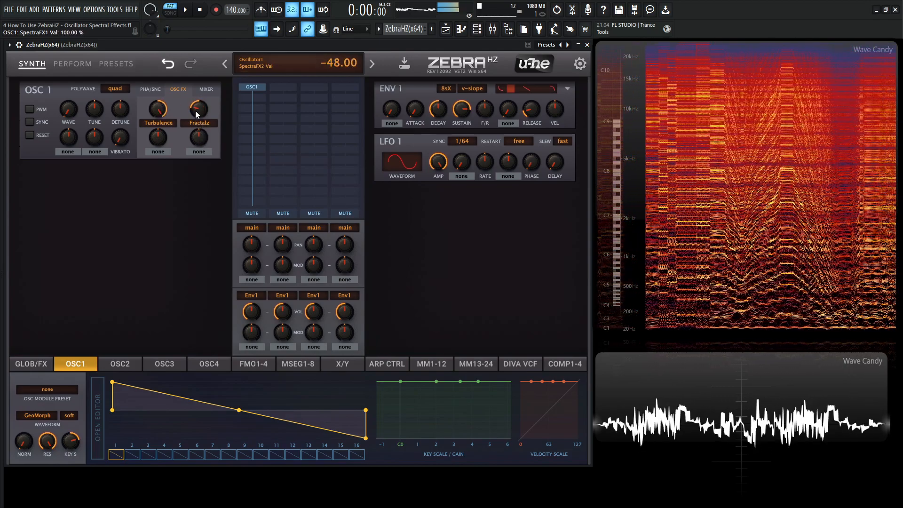
drag(199, 109, 198, 76)
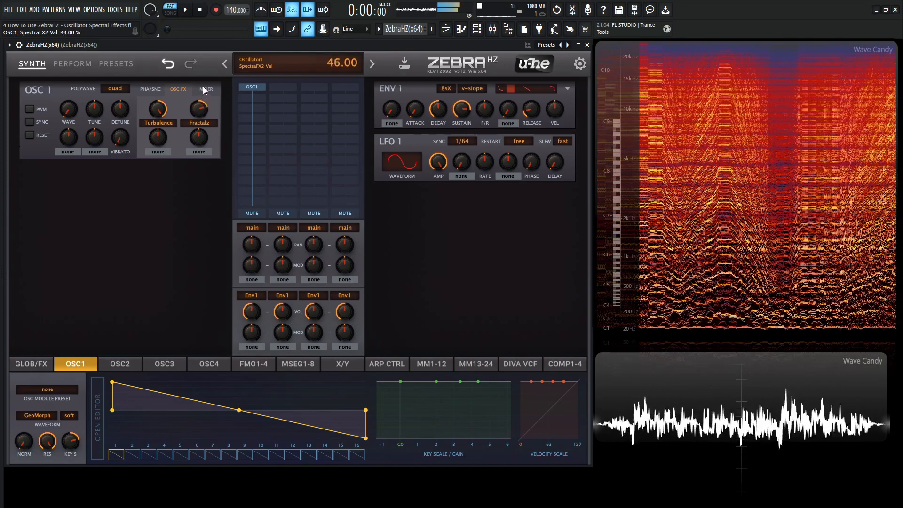
- Push the Turbulence amount up to full, then bring it back down to 0%
drag(198, 108, 199, 122)
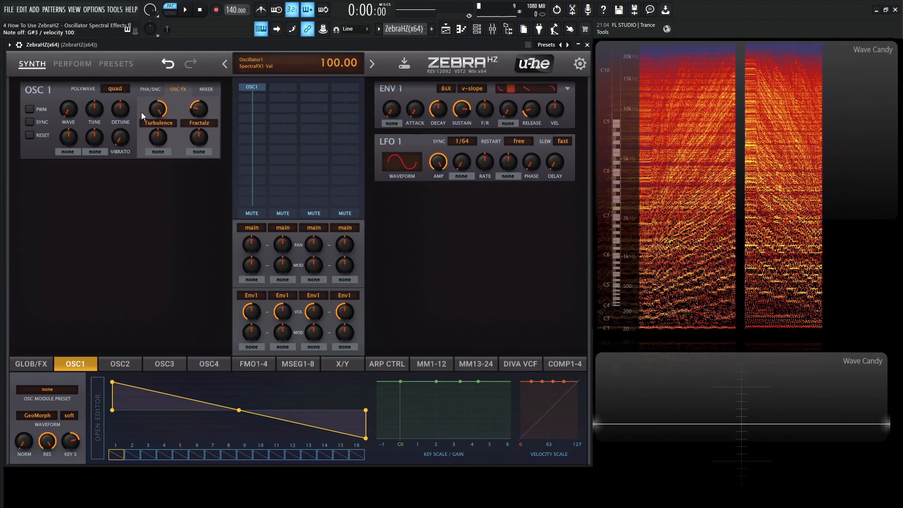
click(158, 122)
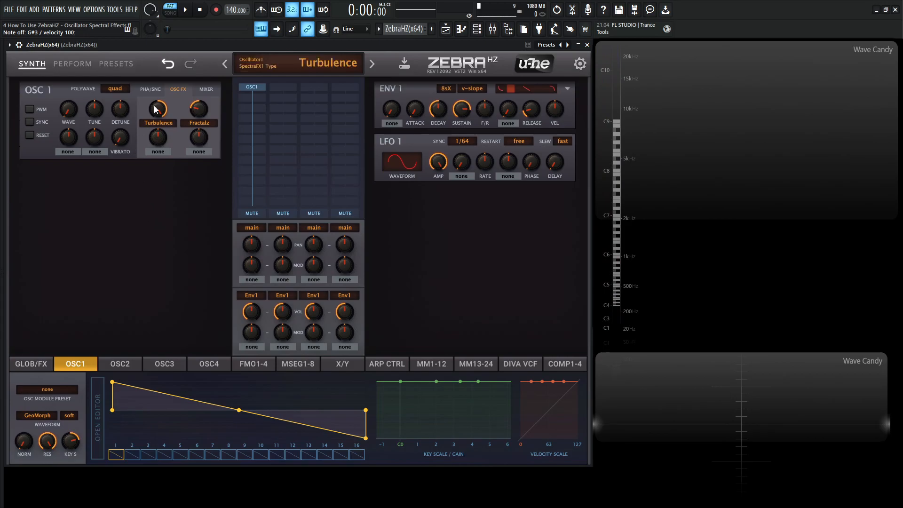
drag(157, 108, 157, 121)
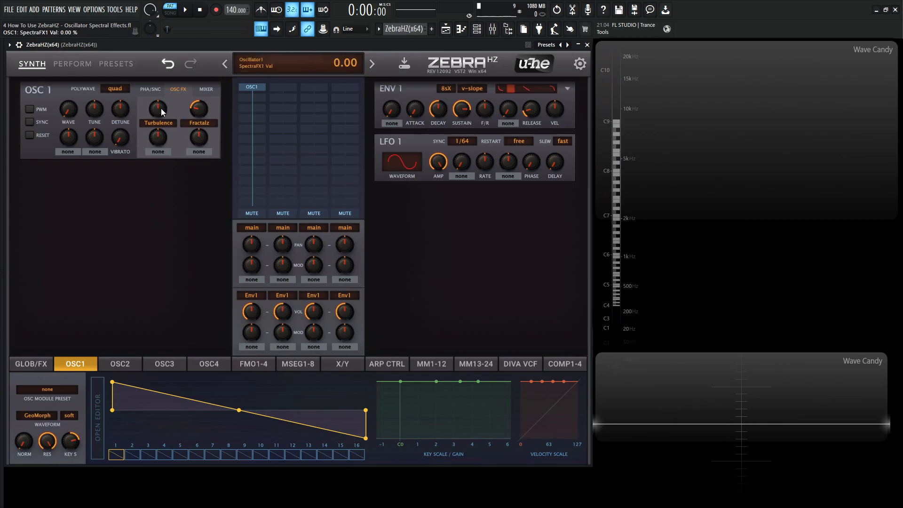